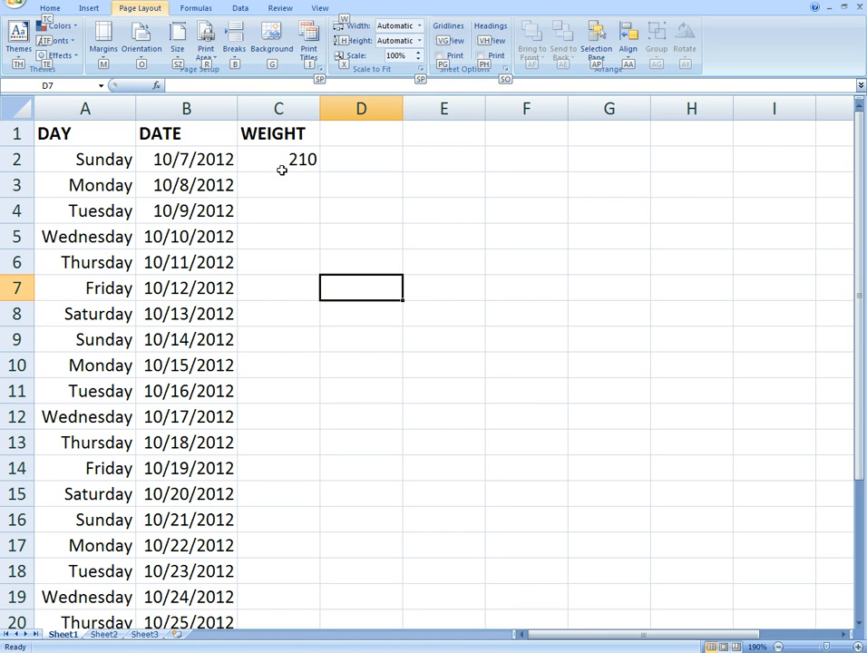
# - Select the WEIGHT column cells and enter the first October weight
pyautogui.click(279, 159)
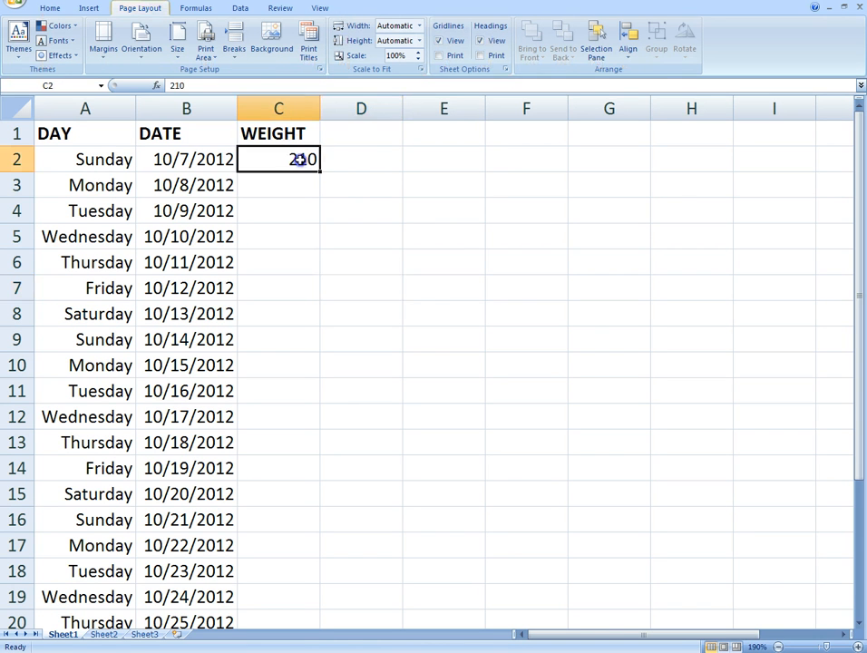
pyautogui.moveTo(312, 215)
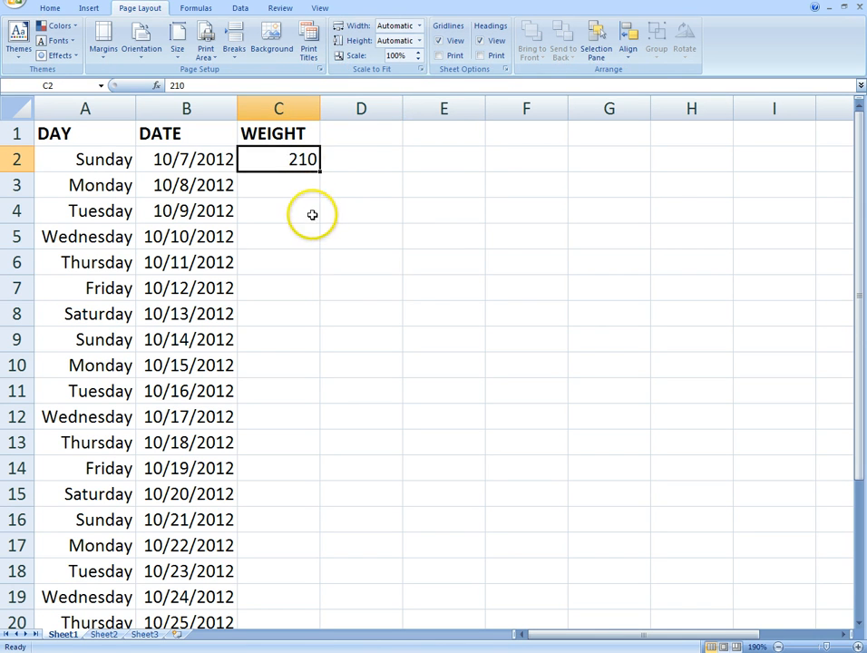
pyautogui.moveTo(345, 268)
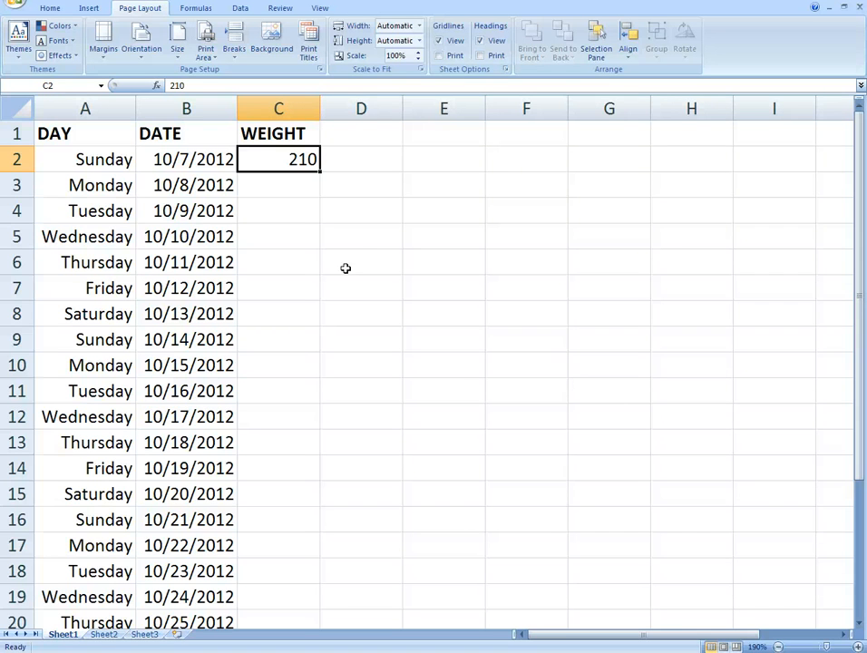
pyautogui.moveTo(297, 182)
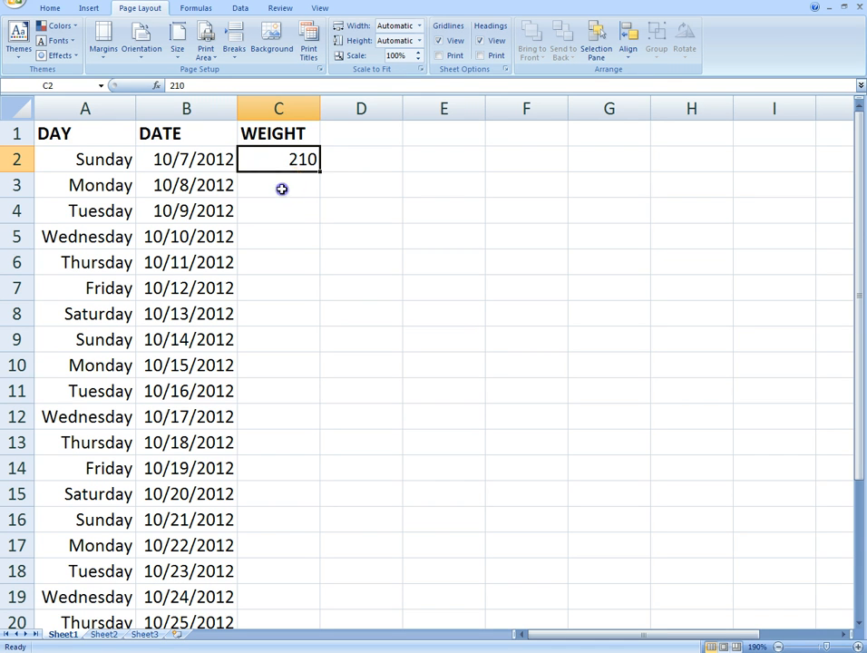
pyautogui.click(279, 185)
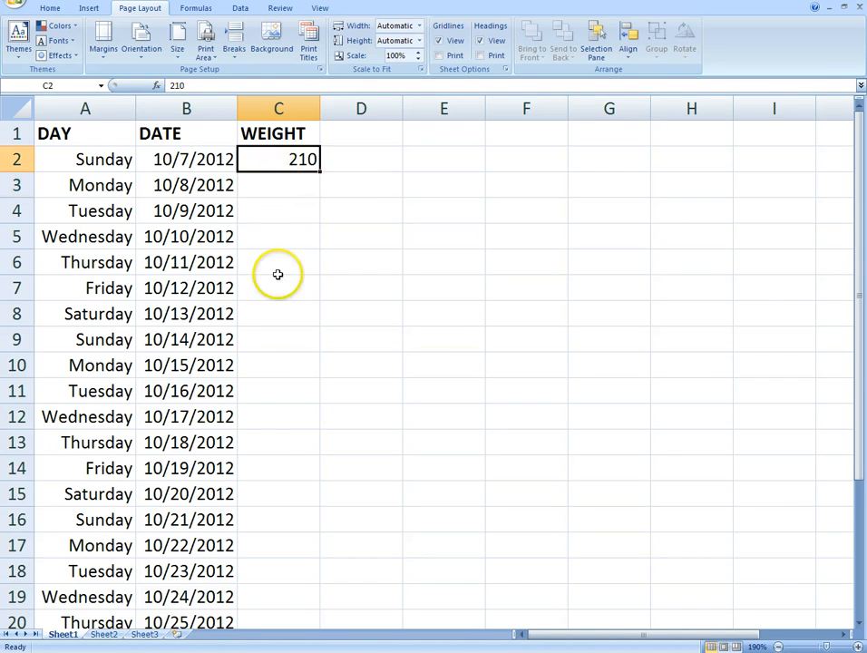
pyautogui.moveTo(265, 384)
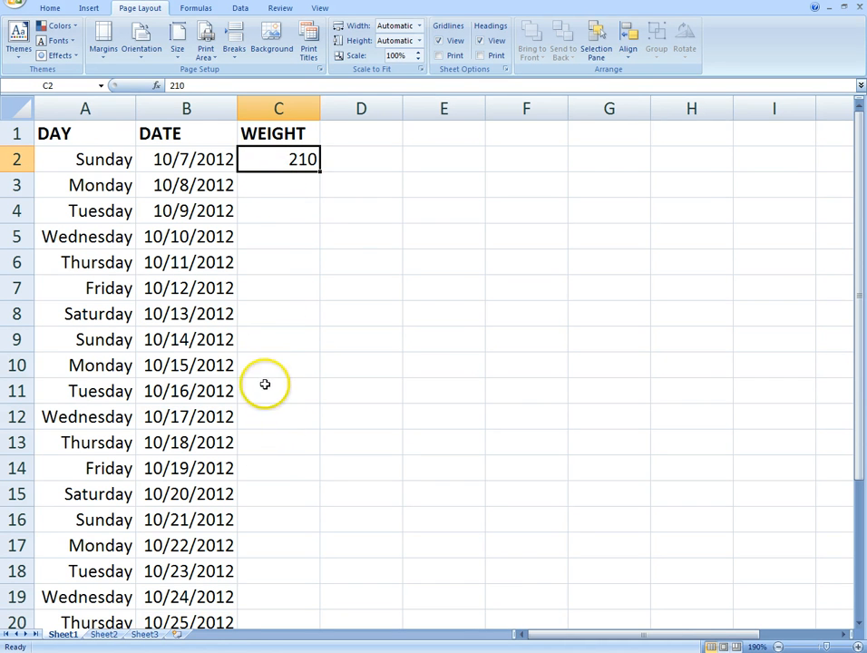
pyautogui.click(278, 339)
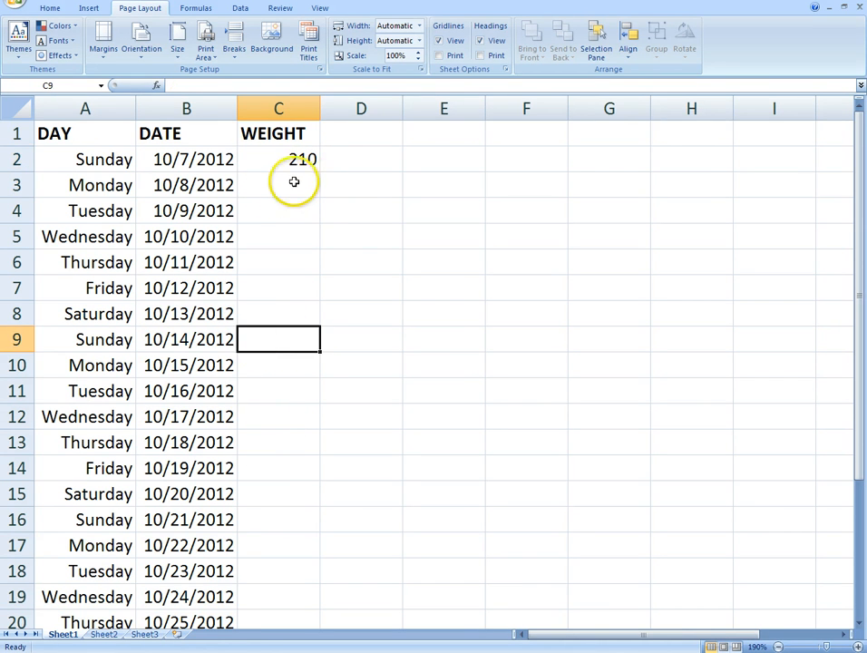
pyautogui.write('2')
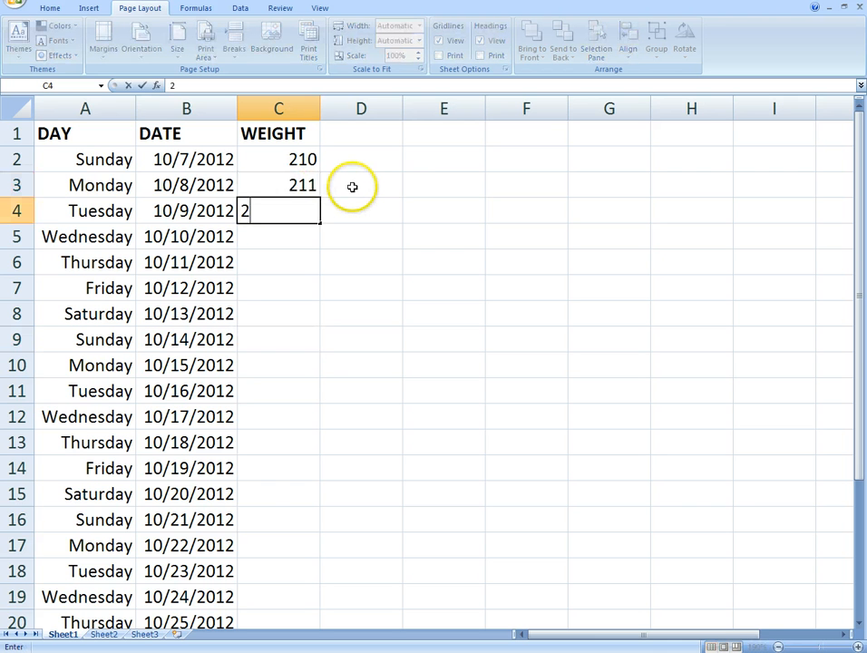
pyautogui.press('enter')
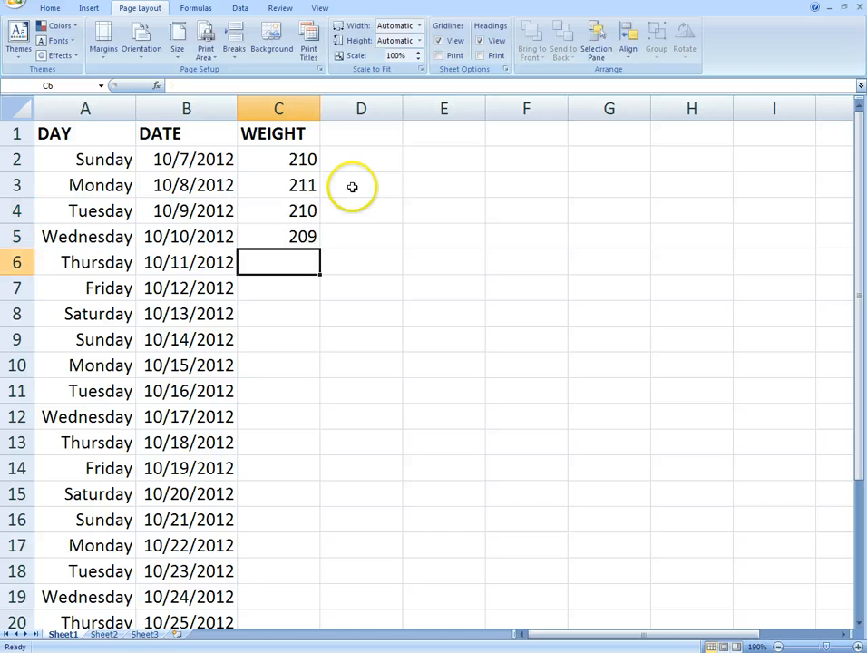
# - Enter the remaining daily weights (209.5, 210, 208, 209, 206, 207, 205) down toward 204.5
pyautogui.write('209.5')
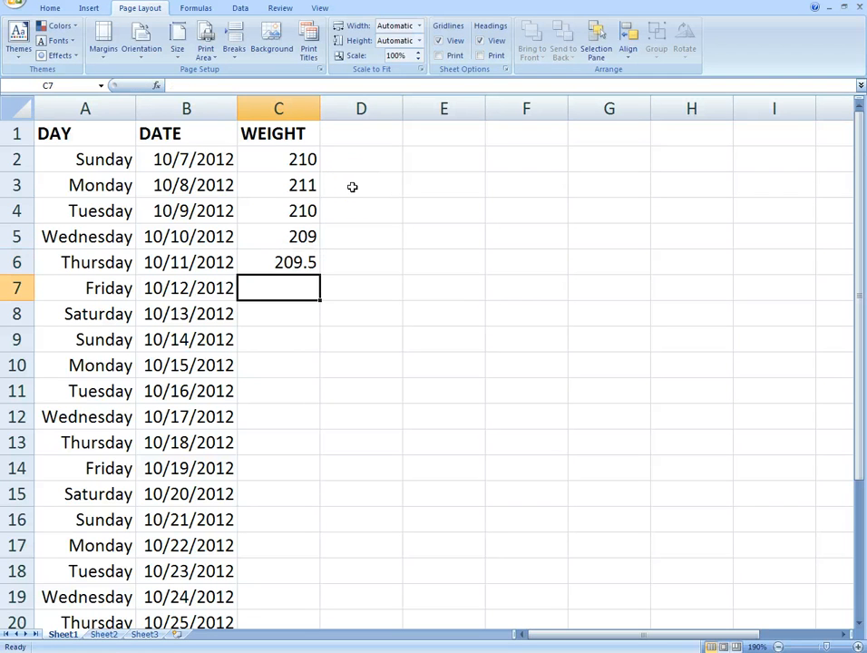
pyautogui.write('209.5')
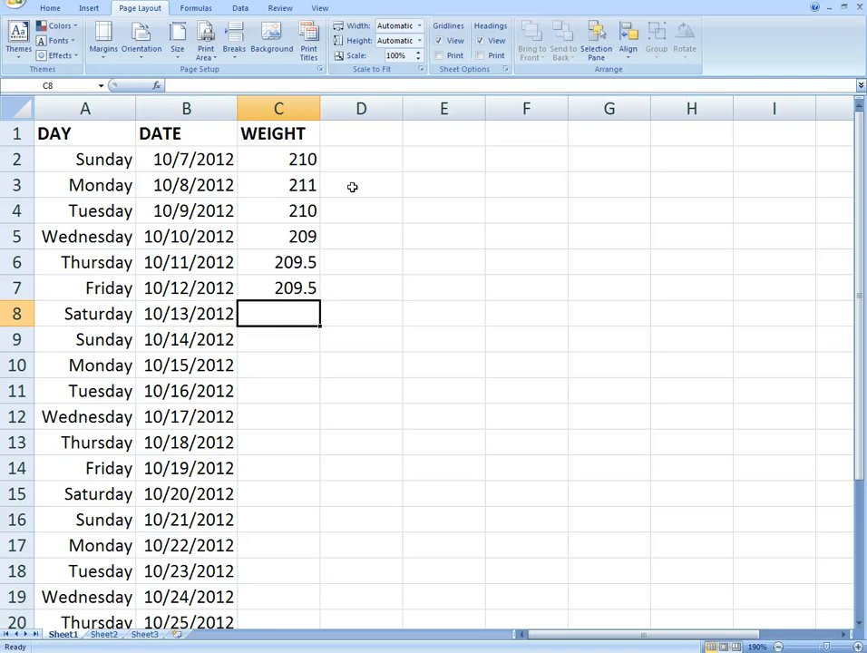
pyautogui.write('210')
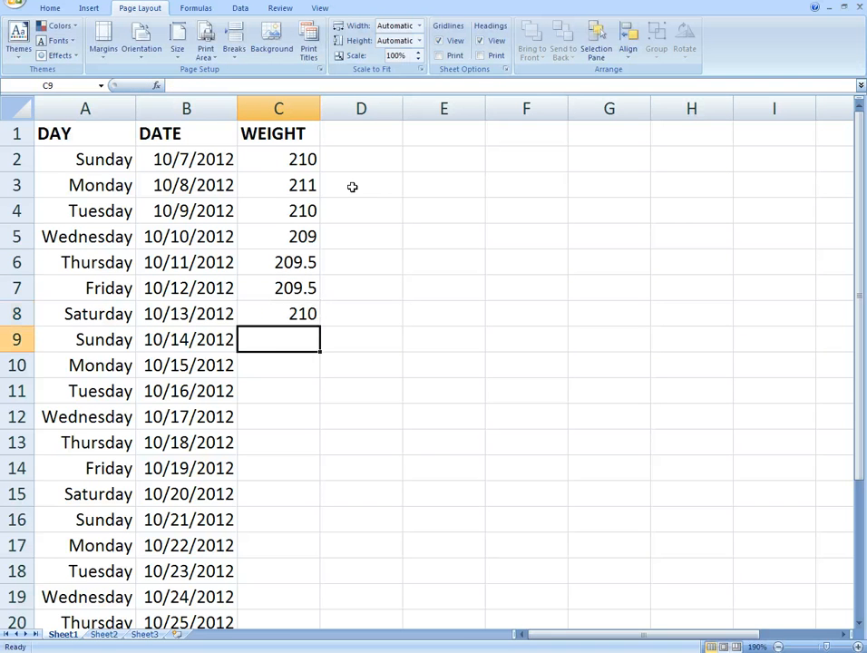
pyautogui.write('208')
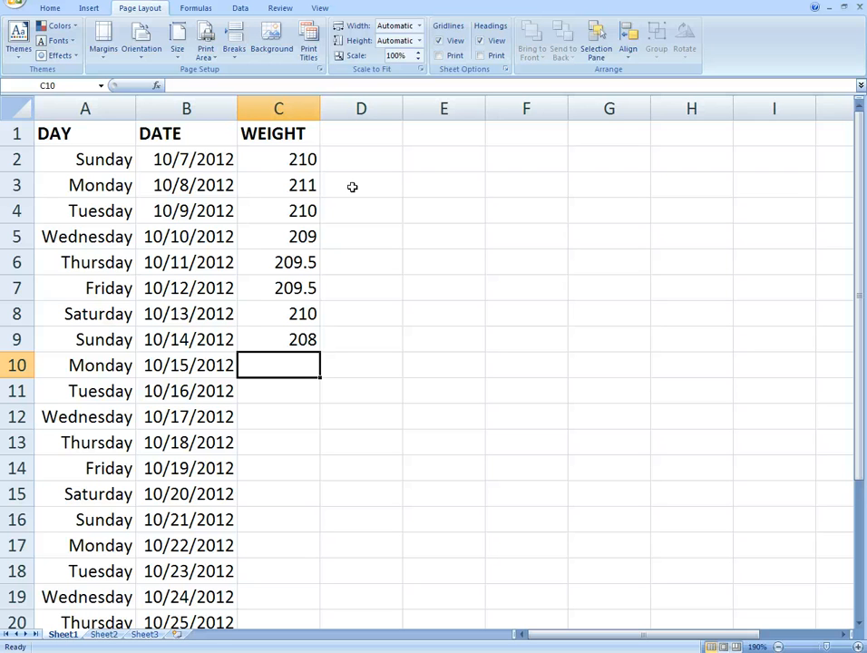
pyautogui.write('209')
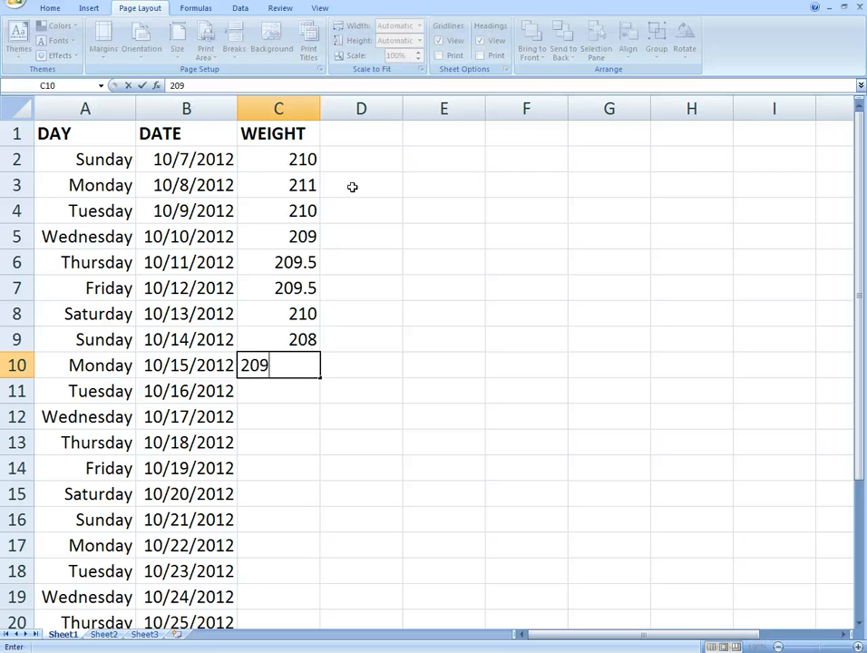
pyautogui.write('207.5')
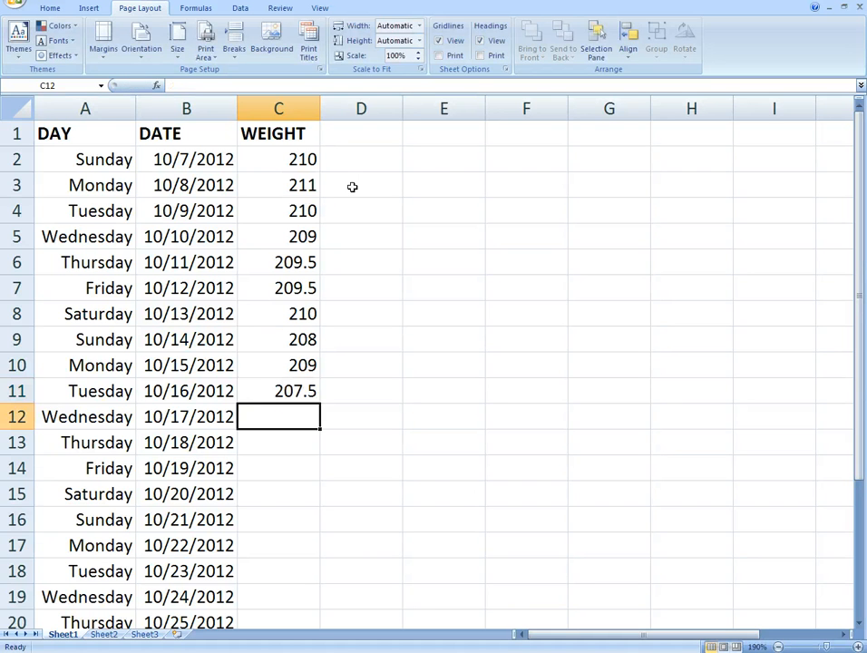
pyautogui.write('20')
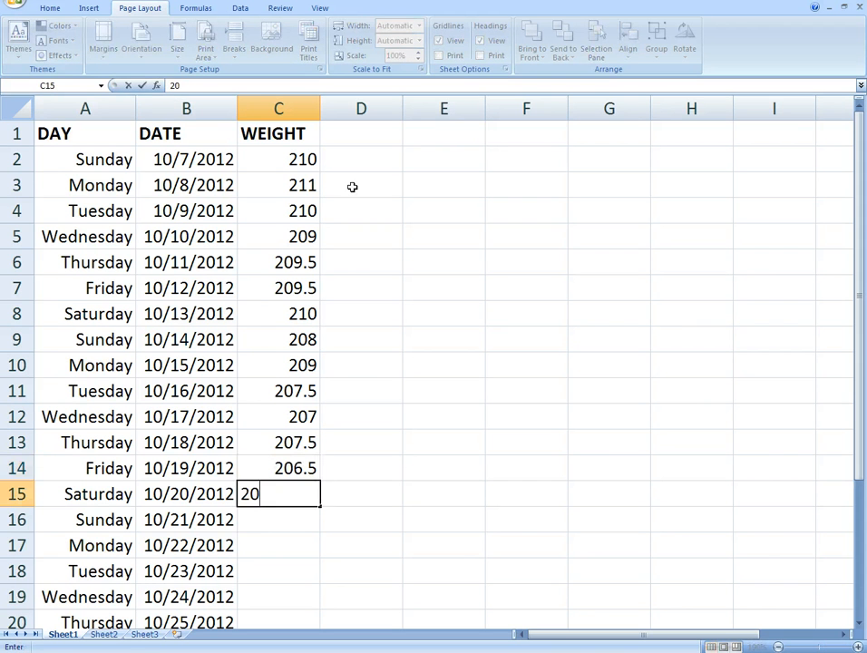
pyautogui.write('206')
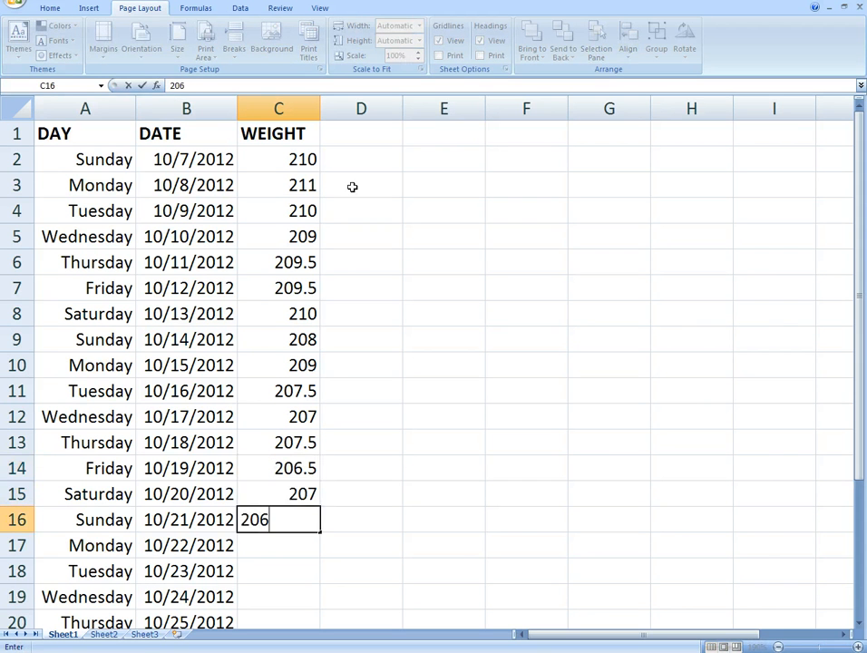
pyautogui.write('209')
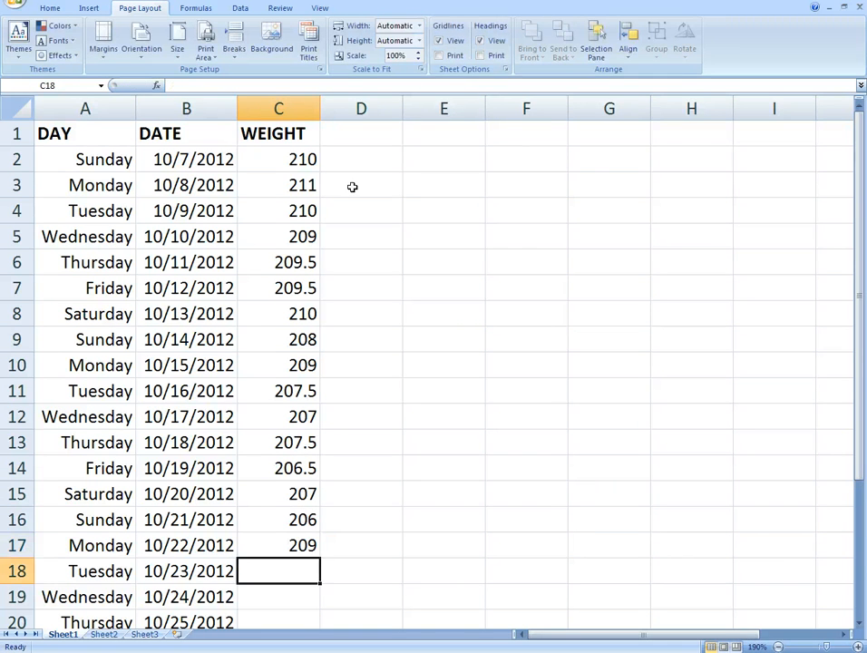
pyautogui.write('208')
pyautogui.click(278, 597)
pyautogui.write('207')
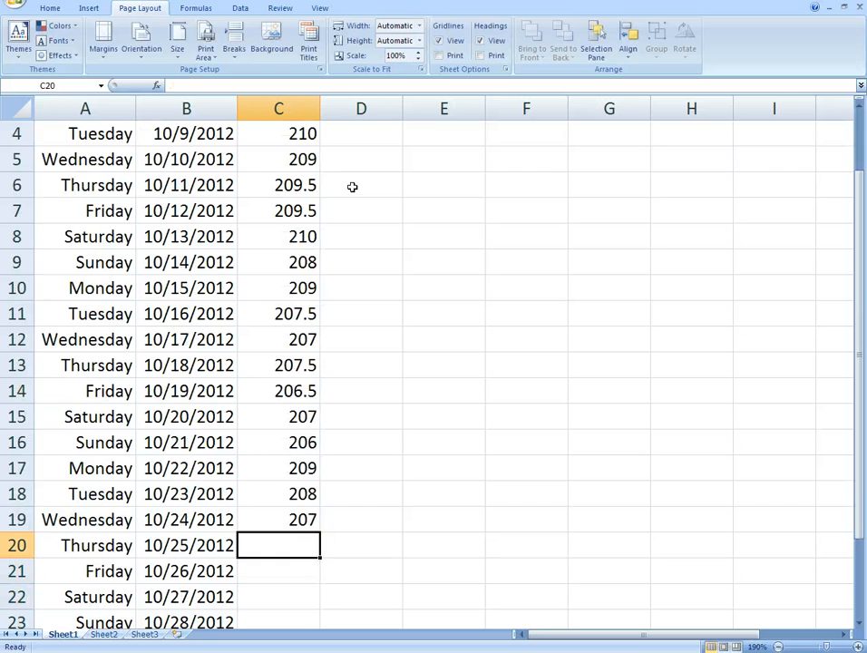
pyautogui.write('209')
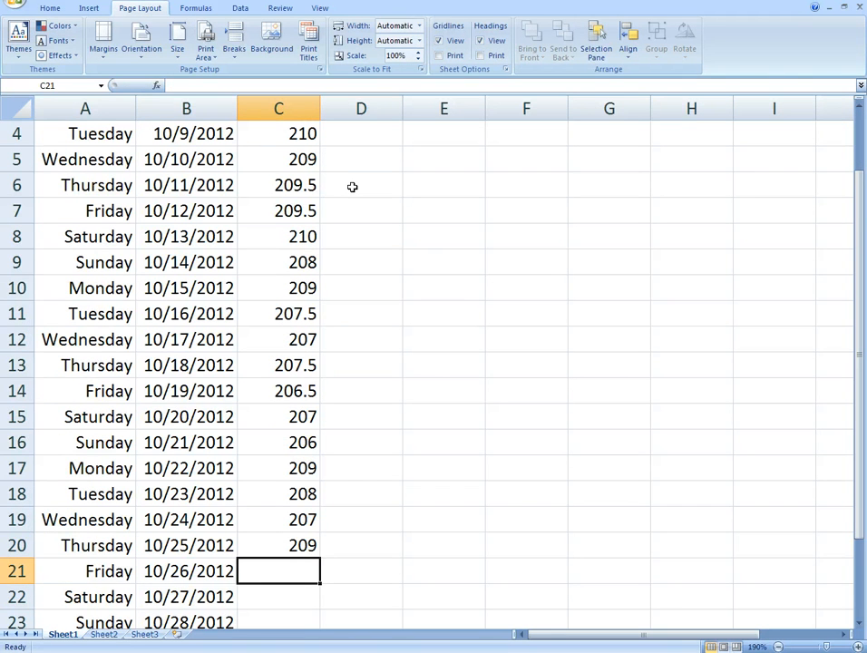
pyautogui.write('207')
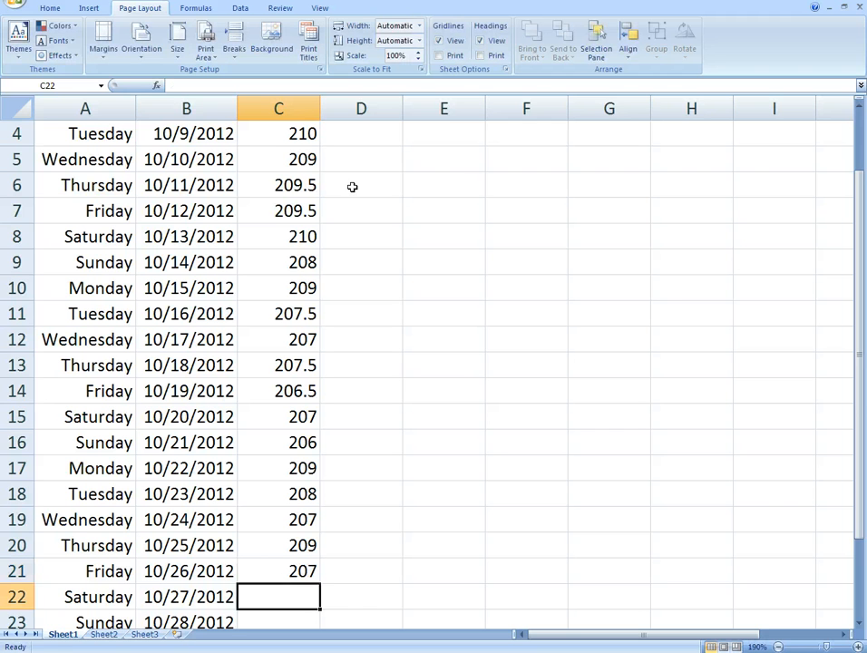
pyautogui.write('206+')
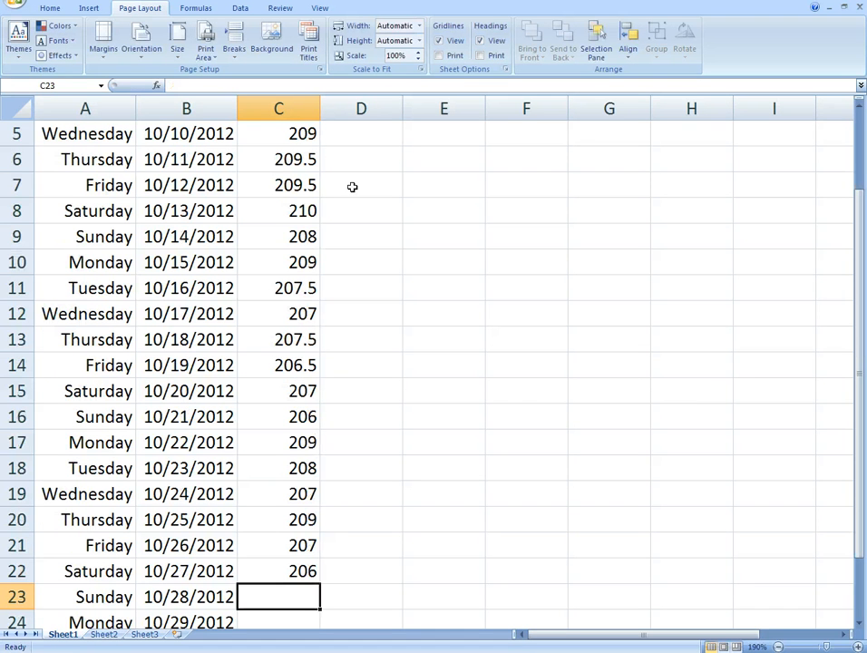
pyautogui.write('205.5')
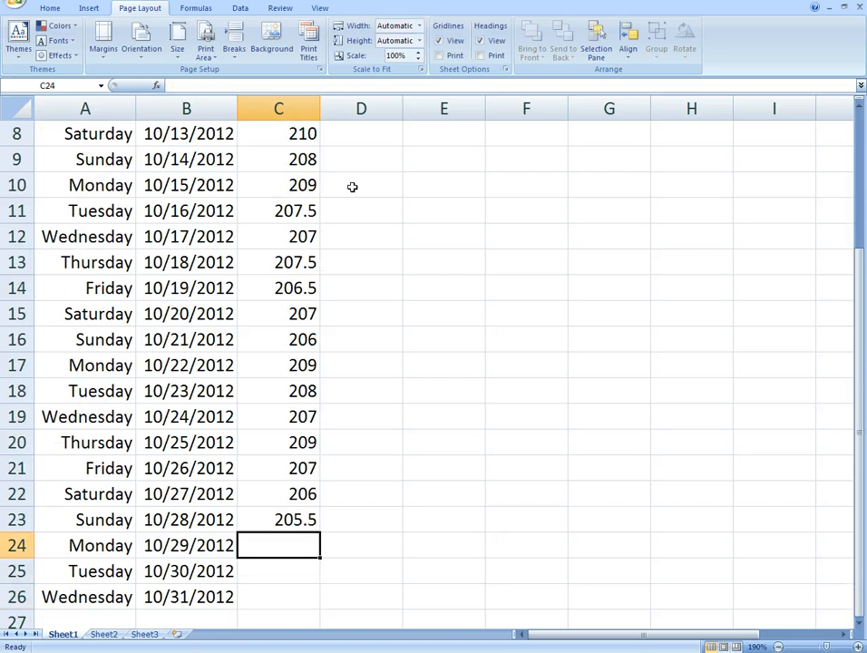
pyautogui.write('206')
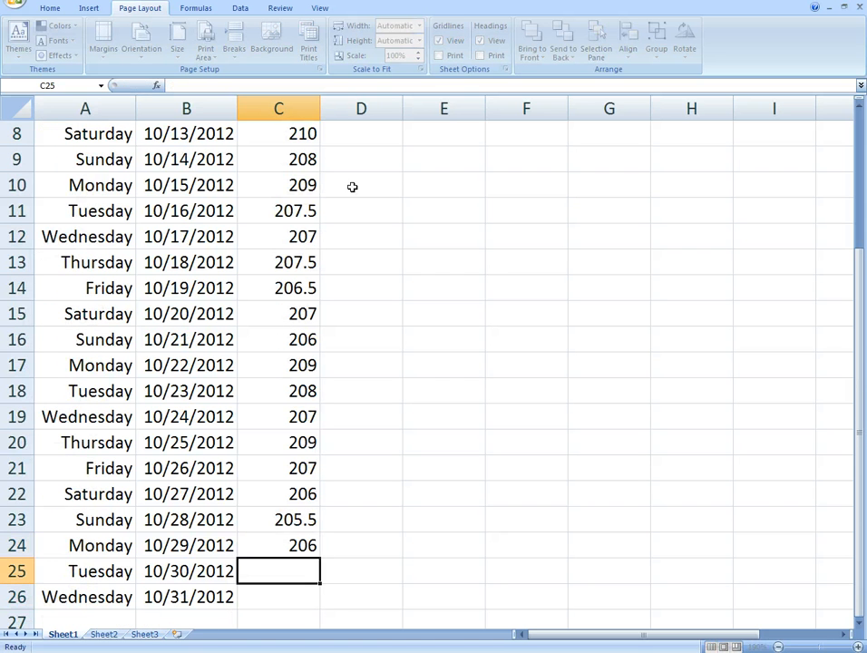
pyautogui.write('204.5')
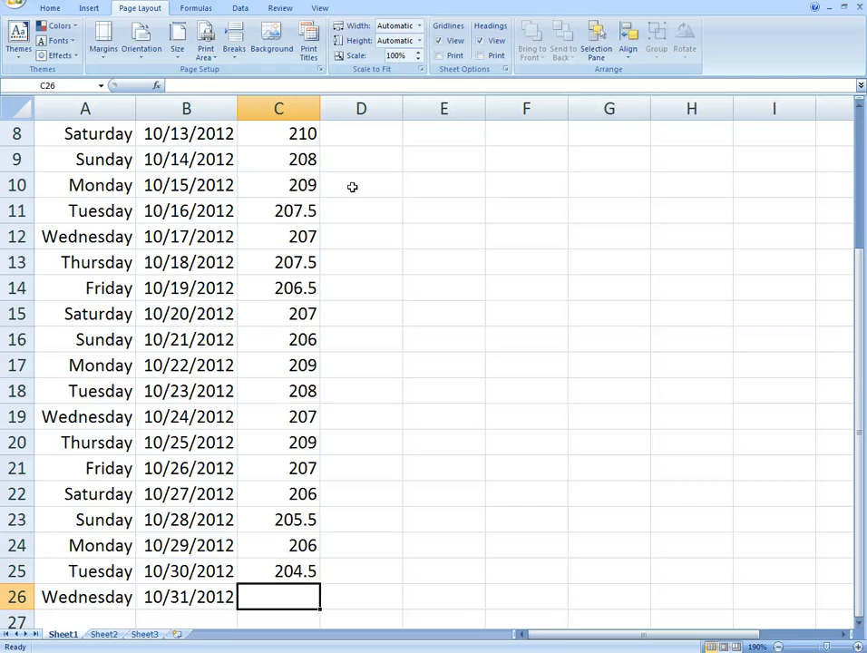
pyautogui.write('205')
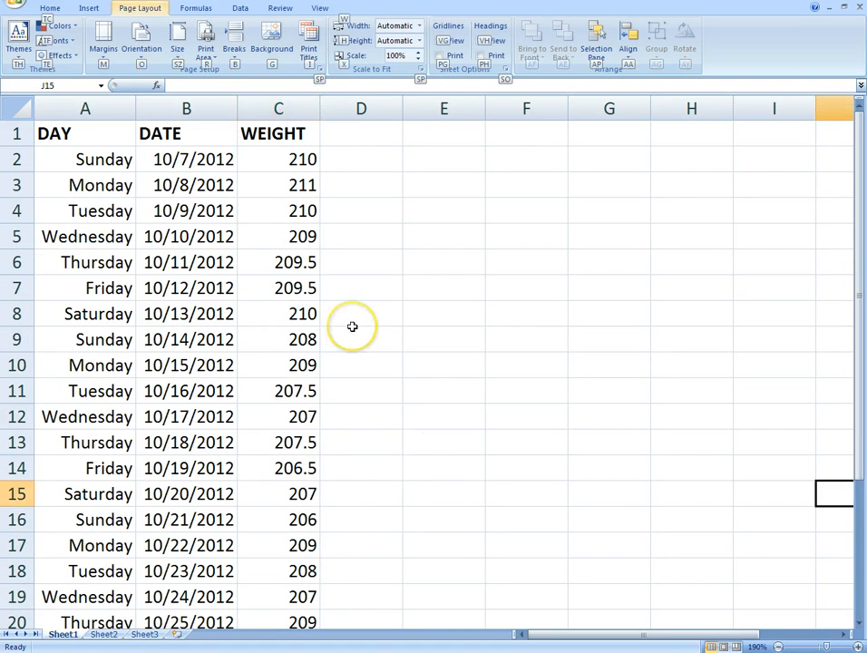
pyautogui.click(361, 339)
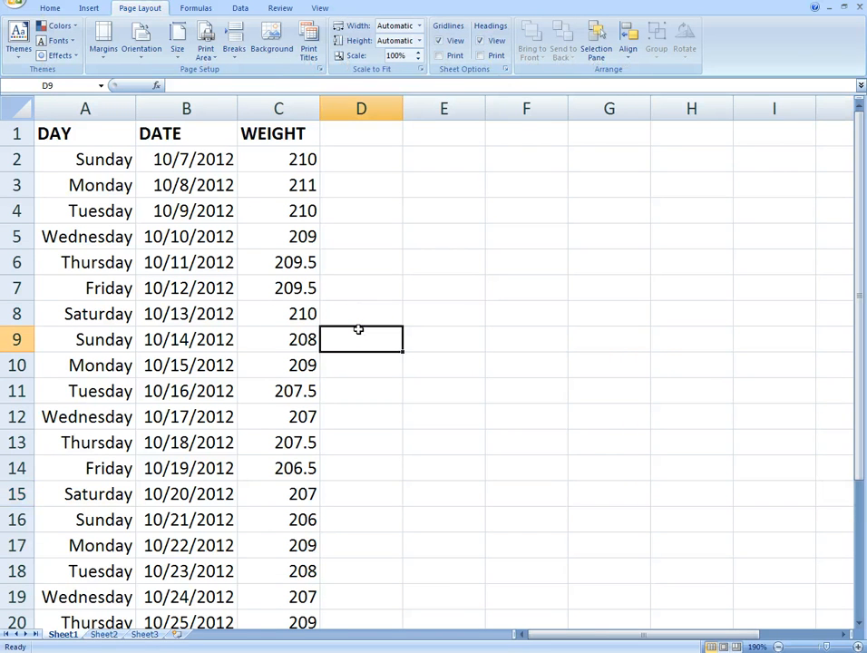
pyautogui.moveTo(374, 383)
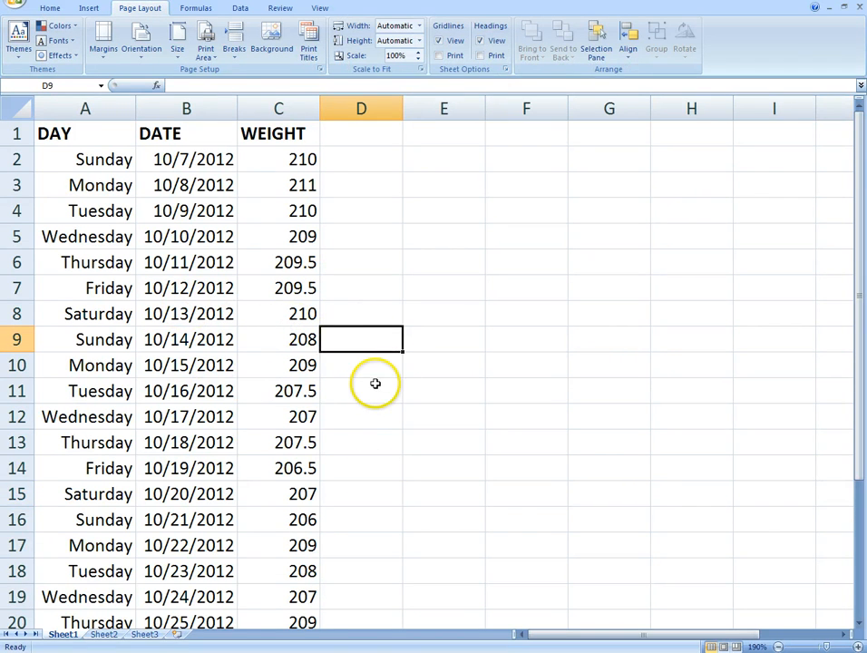
pyautogui.moveTo(354, 381)
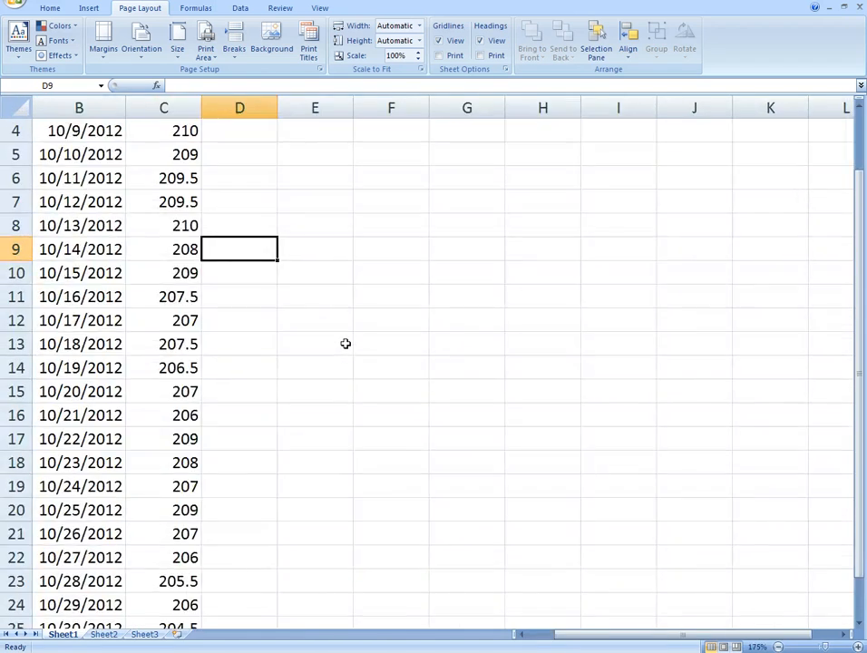
pyautogui.moveTo(396, 485)
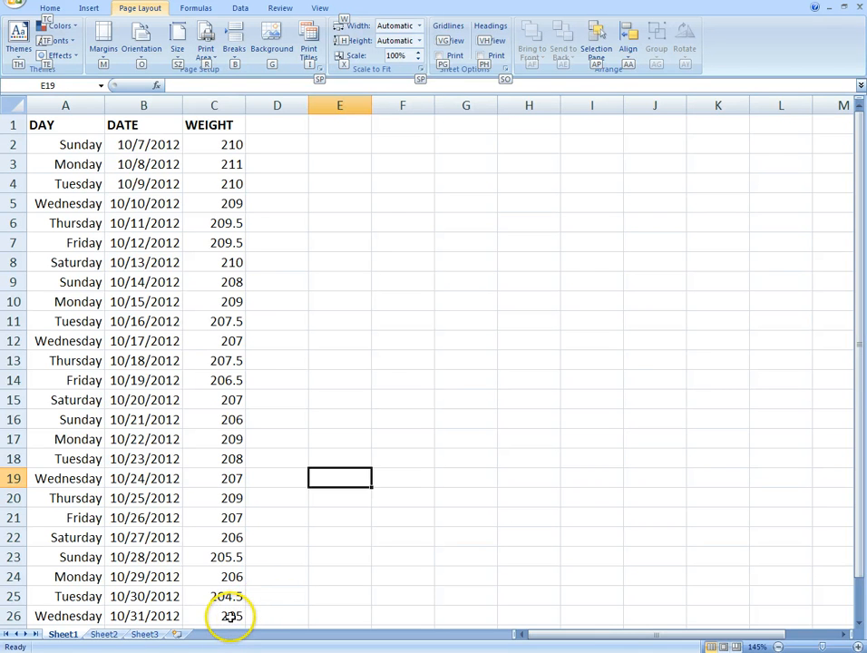
# - Chart dates and weights B2:C26 as a Scatter with Smooth Lines chart
pyautogui.moveTo(144, 144); pyautogui.dragTo(231, 616)
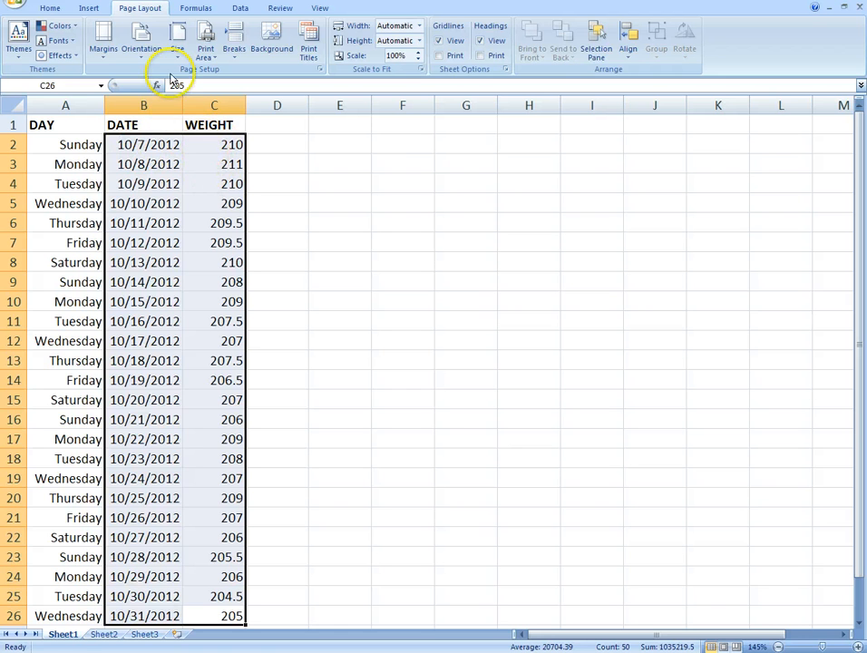
pyautogui.click(88, 7)
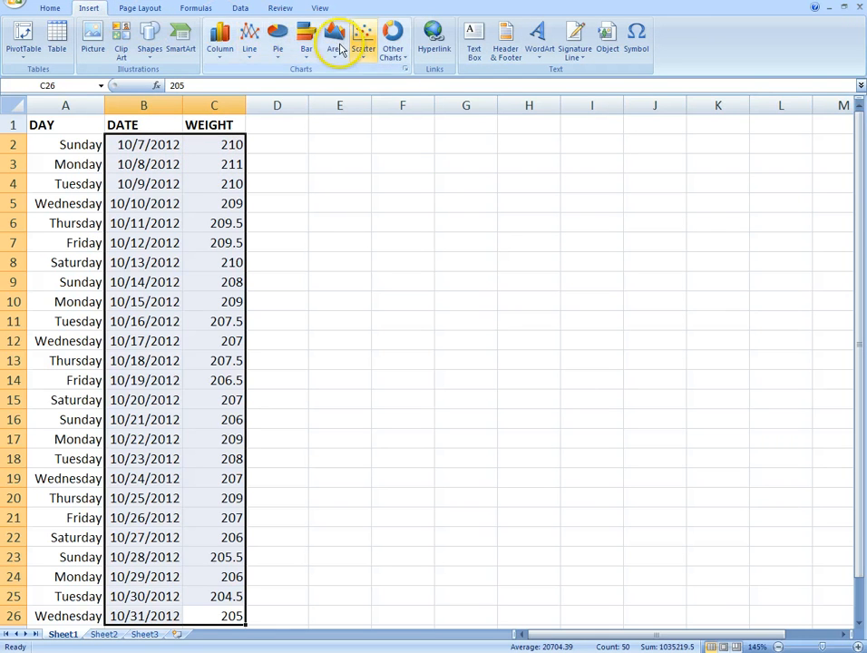
pyautogui.click(363, 41)
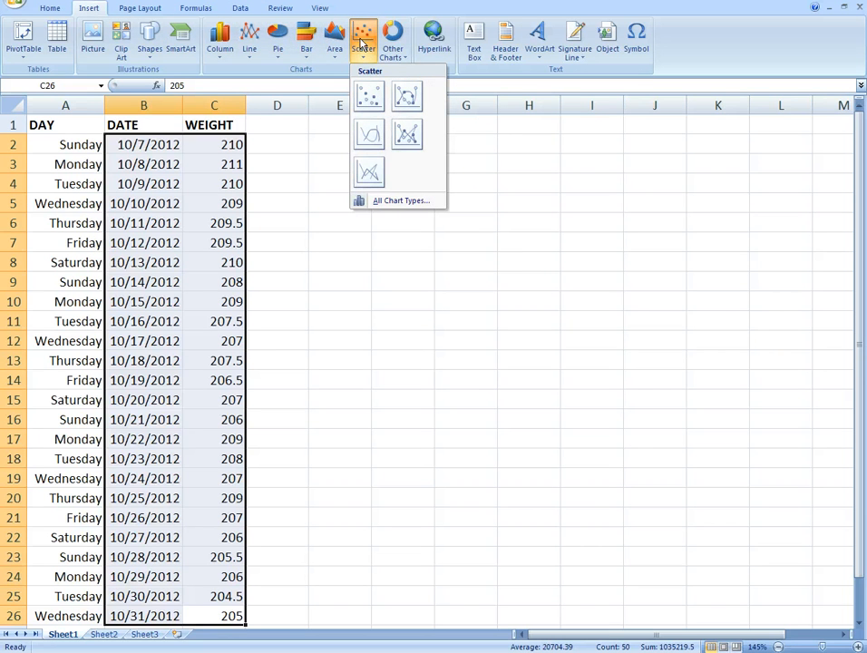
pyautogui.moveTo(368, 135)
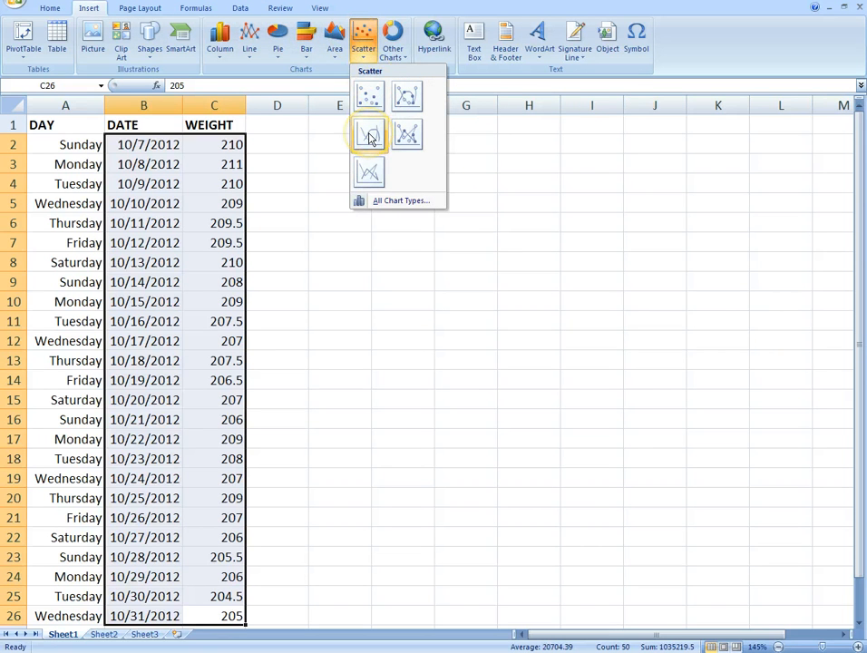
pyautogui.moveTo(368, 134)
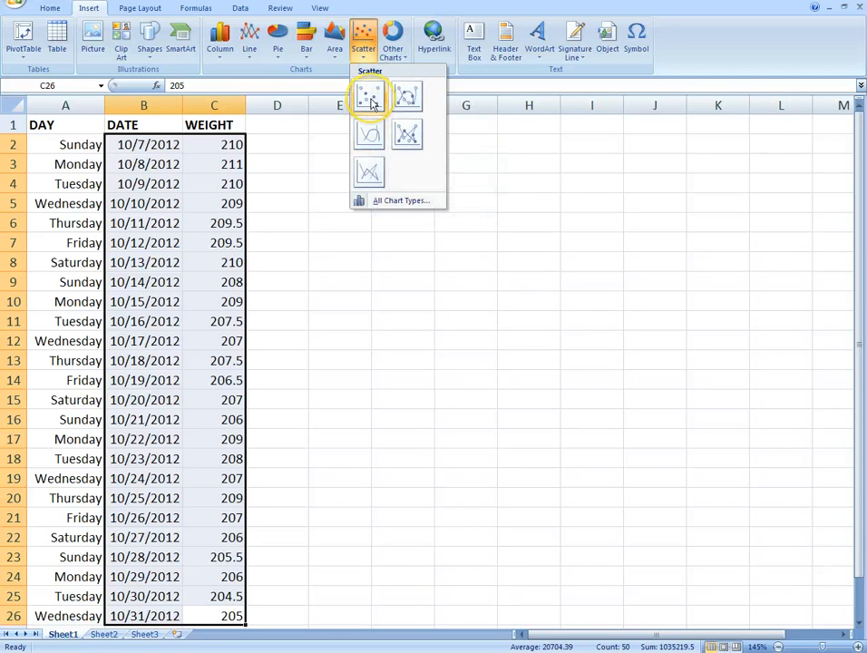
pyautogui.moveTo(369, 136)
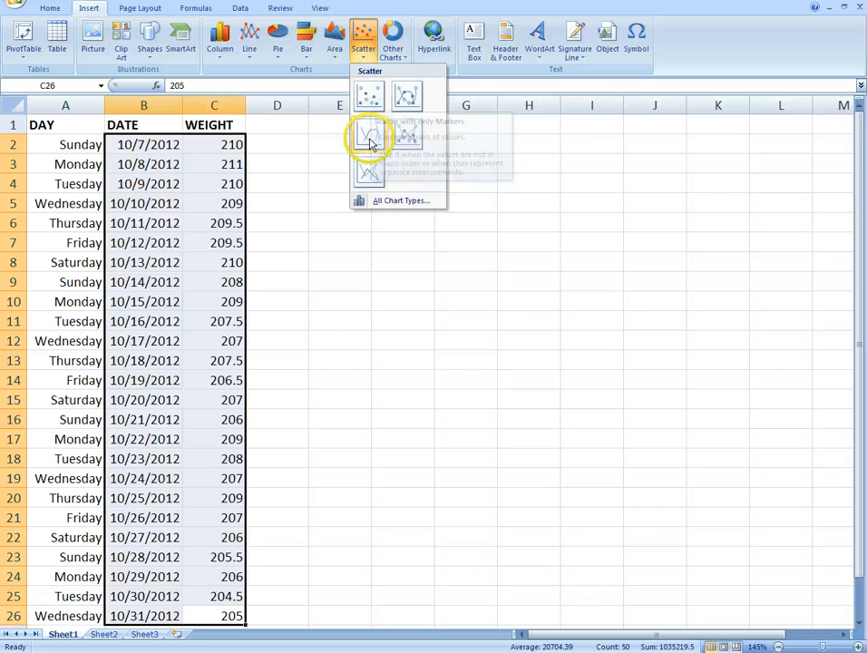
pyautogui.moveTo(368, 133)
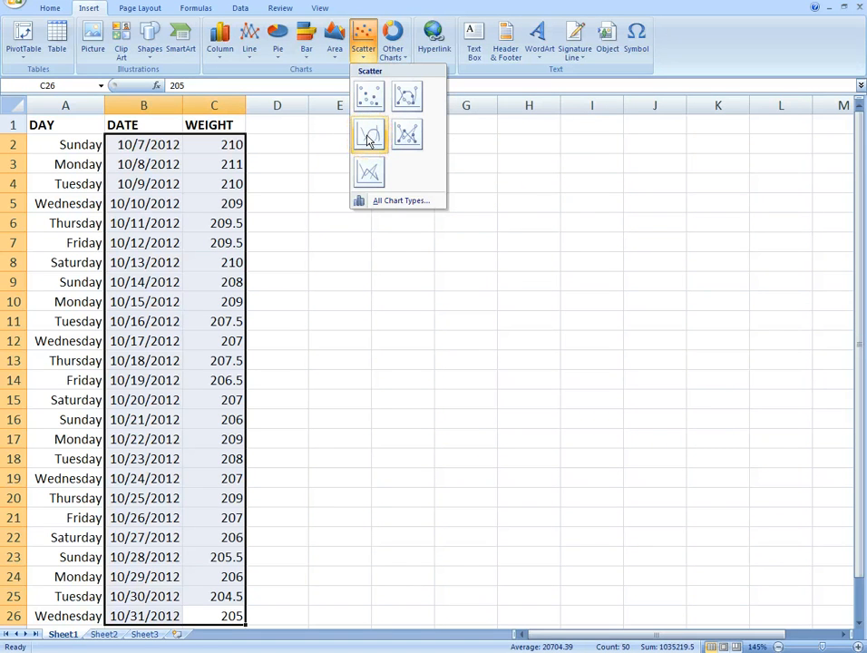
pyautogui.click(368, 134)
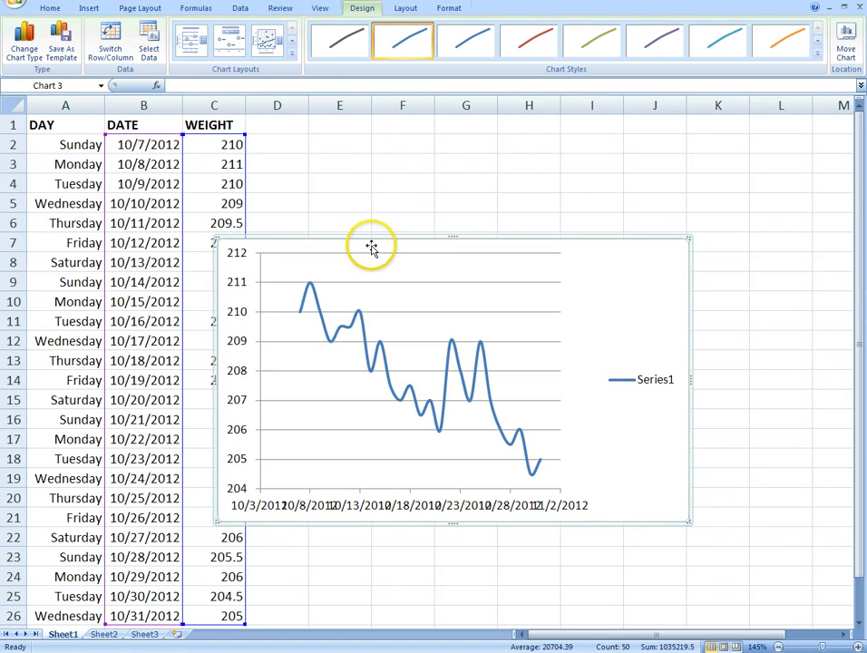
# - Move the chart beside the table and enlarge it down toward row 25
pyautogui.moveTo(370, 245); pyautogui.dragTo(437, 160)
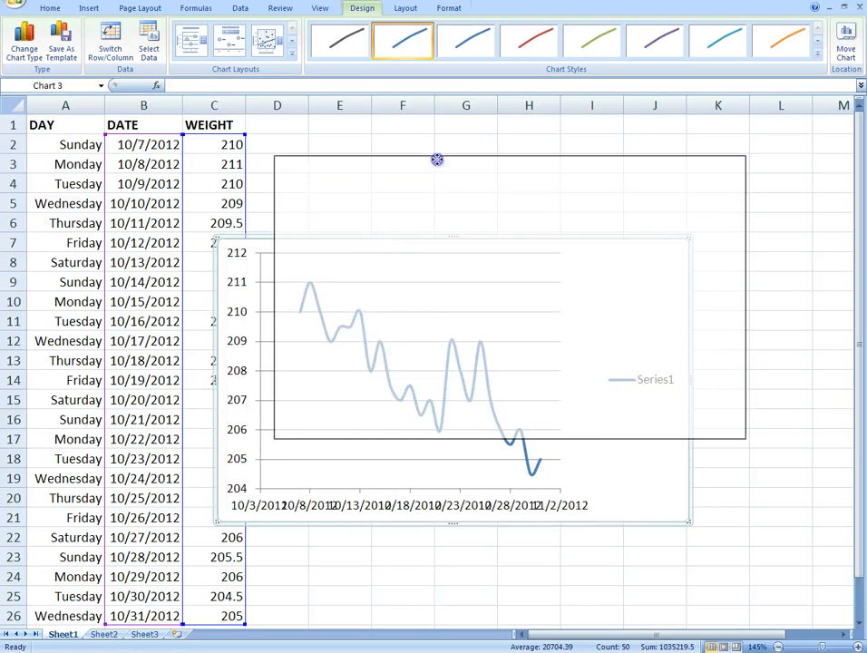
pyautogui.moveTo(689, 520); pyautogui.dragTo(725, 438)
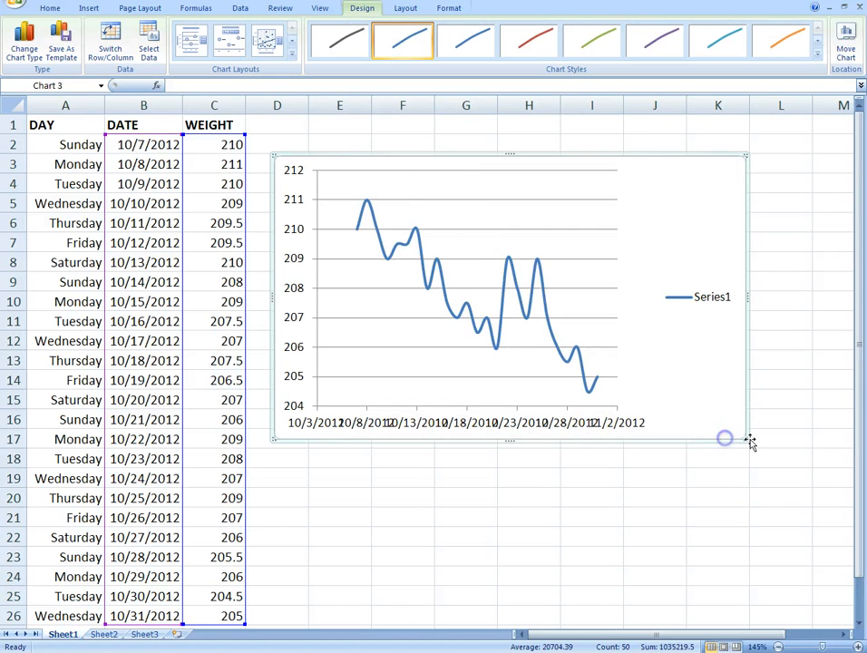
pyautogui.moveTo(725, 439); pyautogui.dragTo(742, 485)
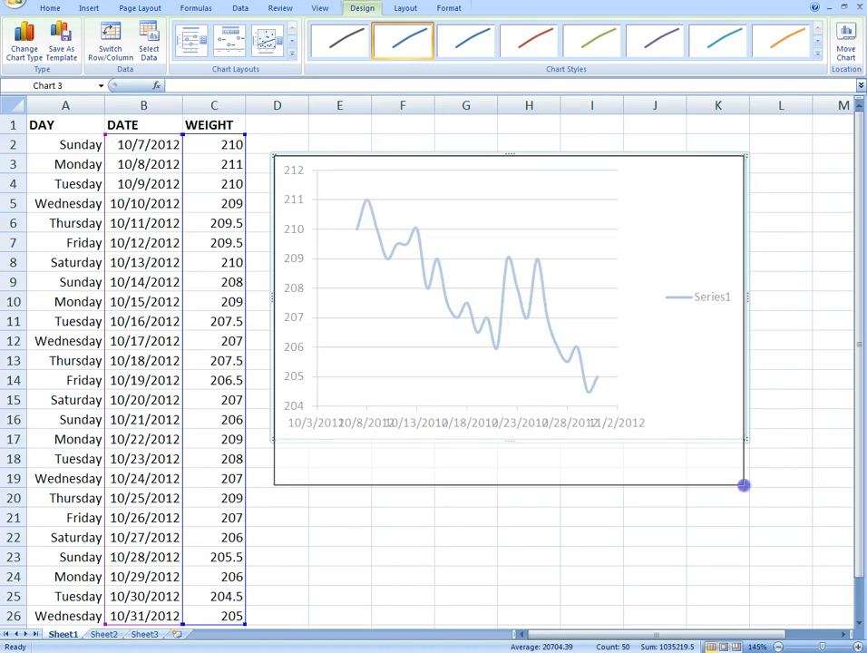
pyautogui.moveTo(743, 486); pyautogui.dragTo(762, 572)
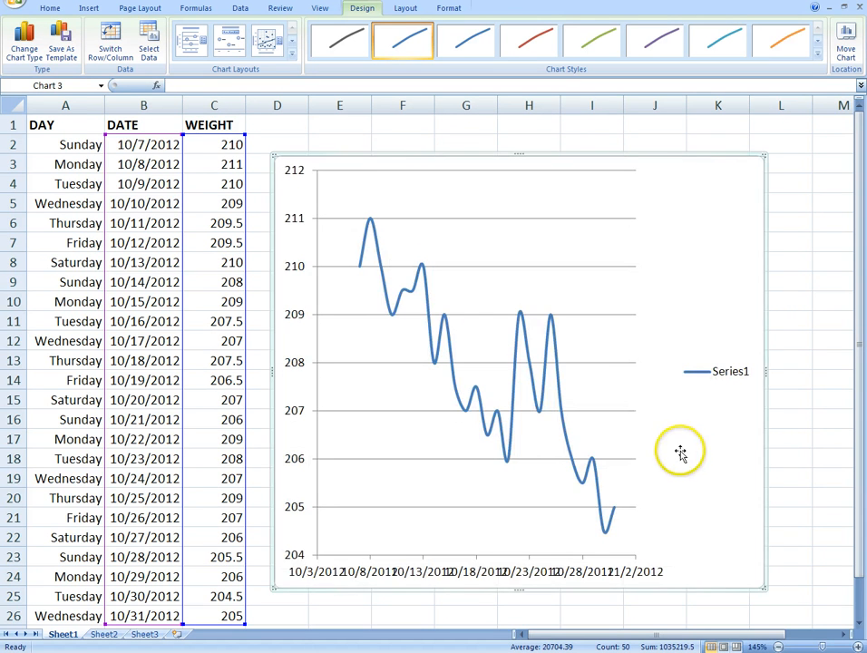
pyautogui.moveTo(624, 367)
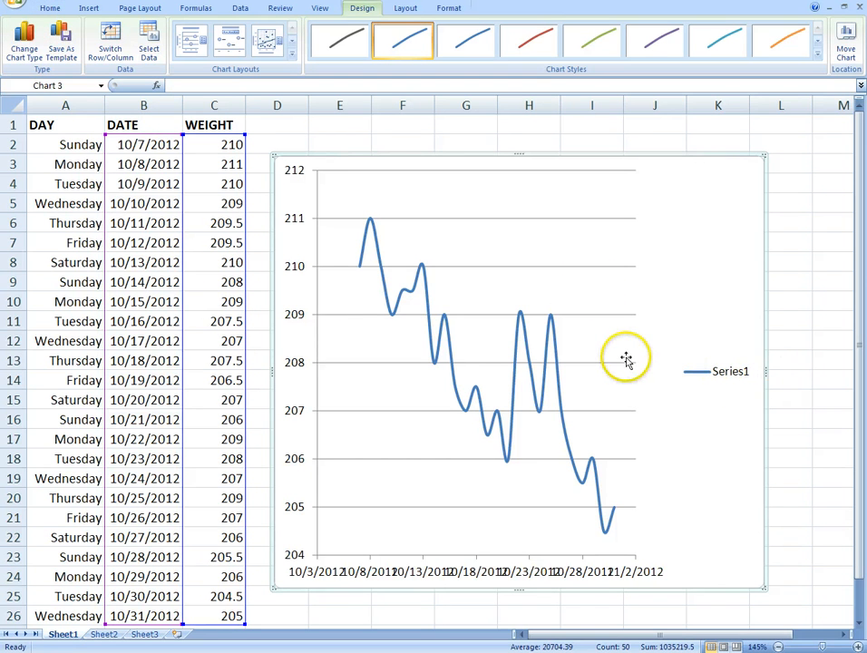
pyautogui.moveTo(690, 360)
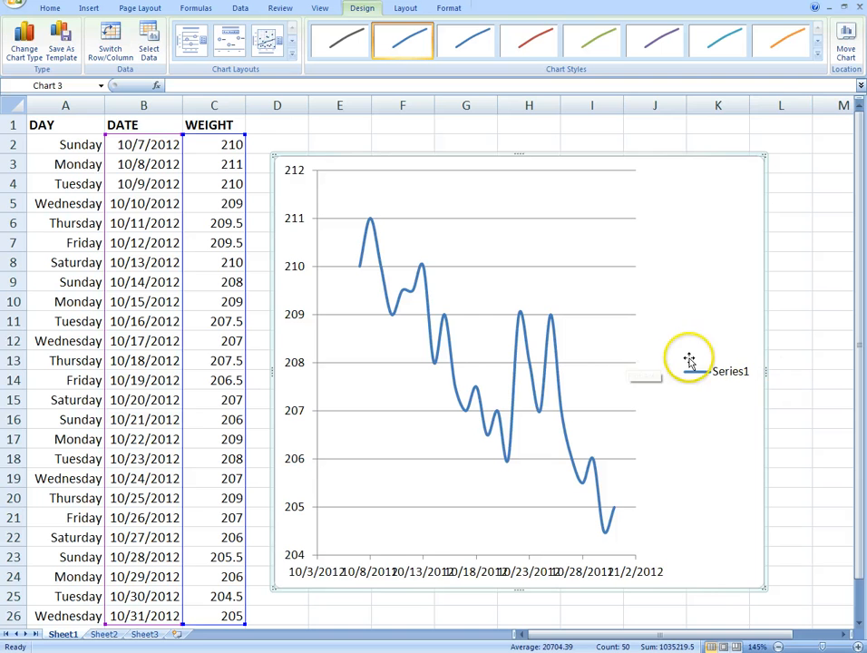
pyautogui.moveTo(619, 361)
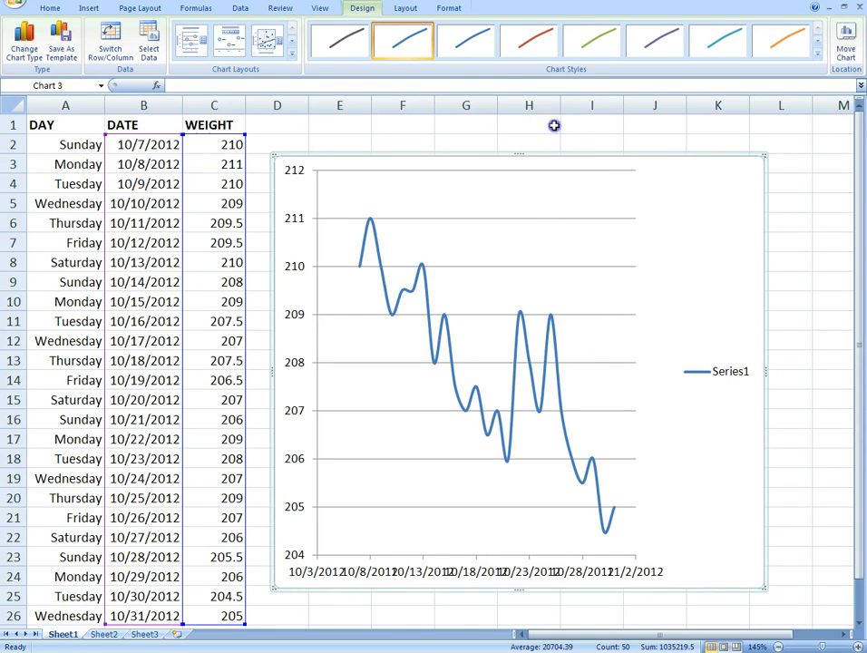
pyautogui.click(528, 123)
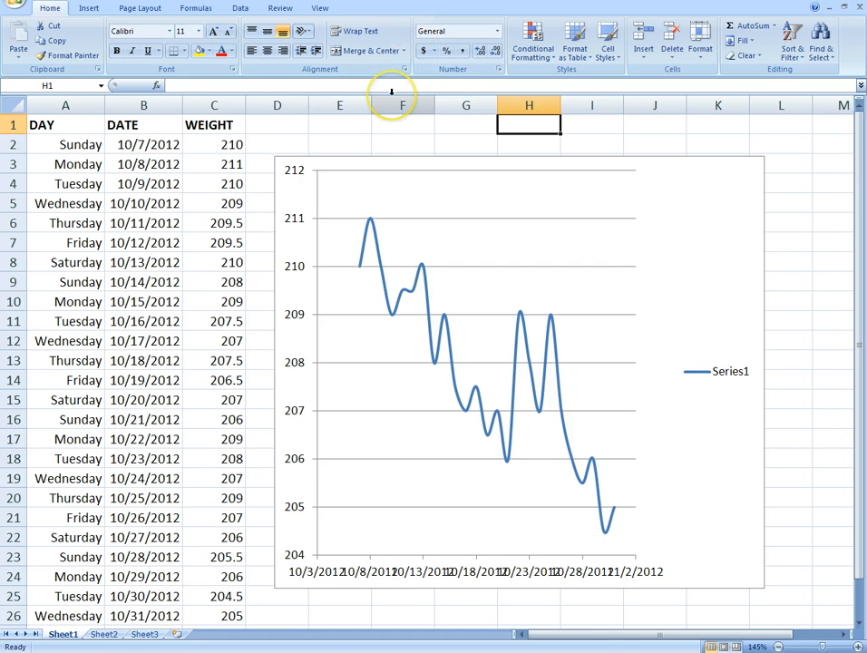
pyautogui.moveTo(353, 159)
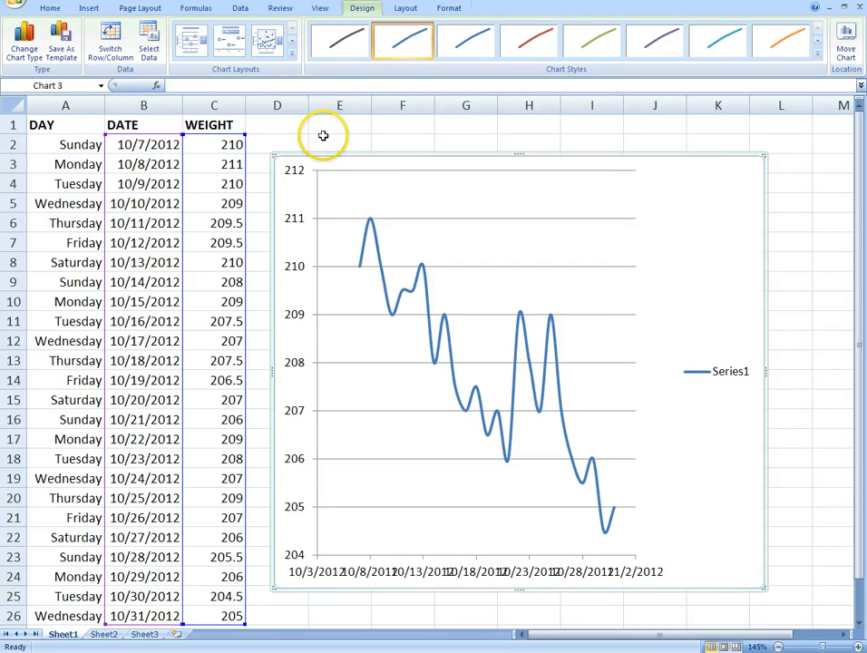
pyautogui.moveTo(327, 128)
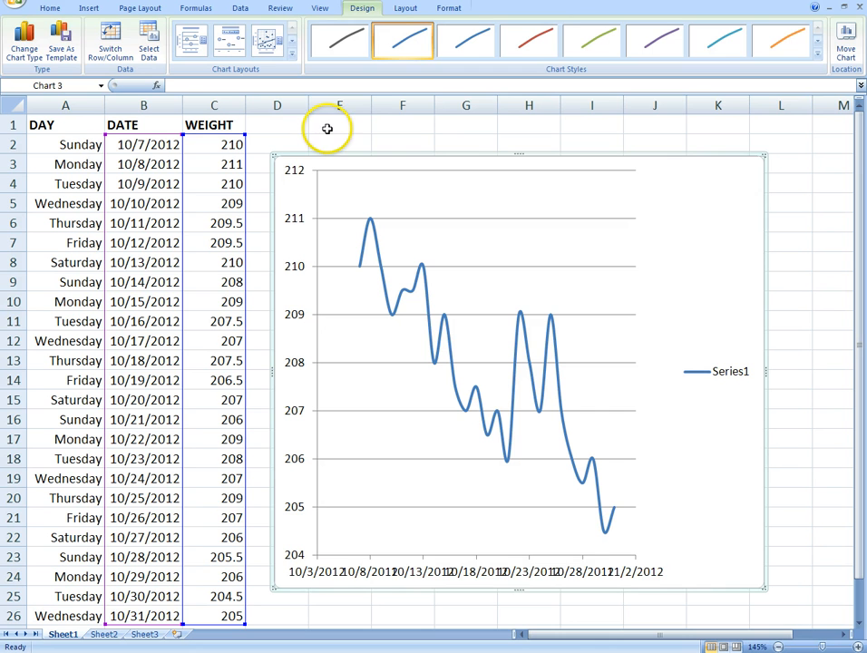
pyautogui.click(340, 125)
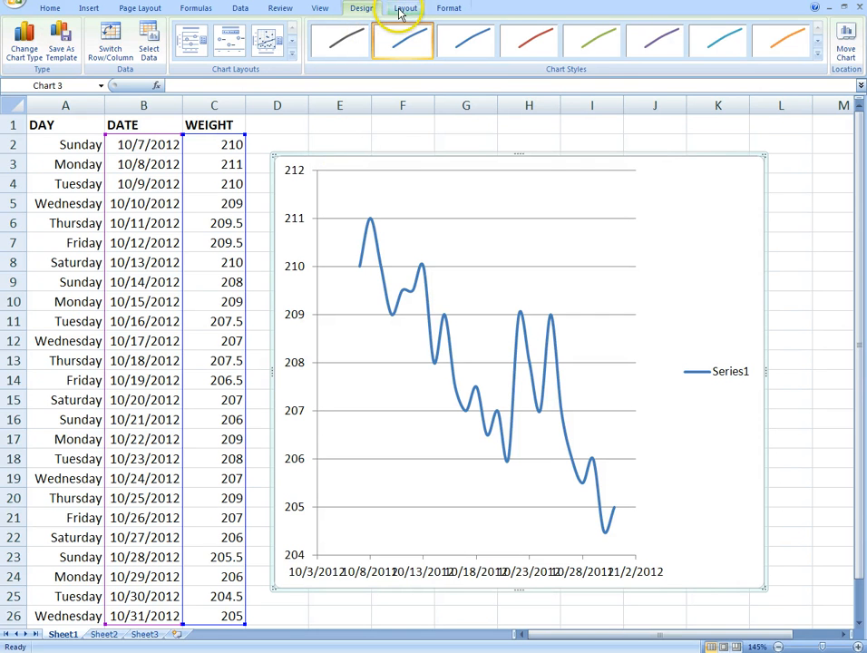
pyautogui.click(448, 7)
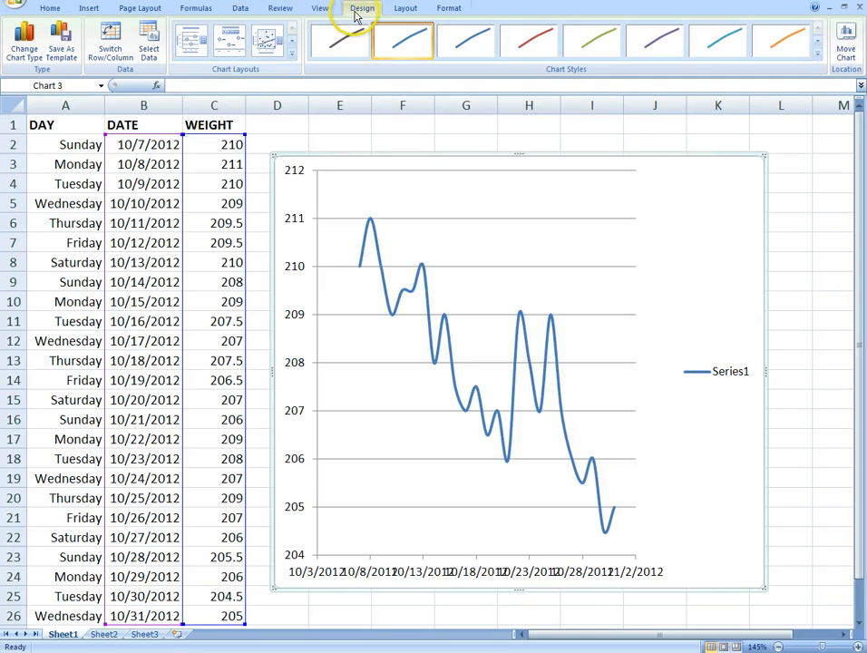
# - From the Layout tab, add a Chart Title, horizontal axis title and rotated vertical axis title
pyautogui.click(404, 9)
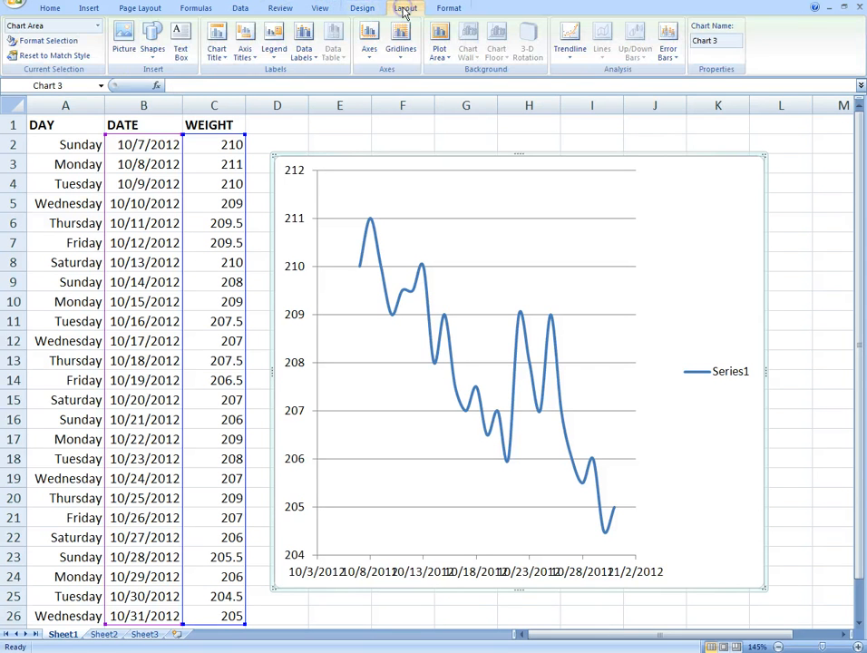
pyautogui.click(362, 8)
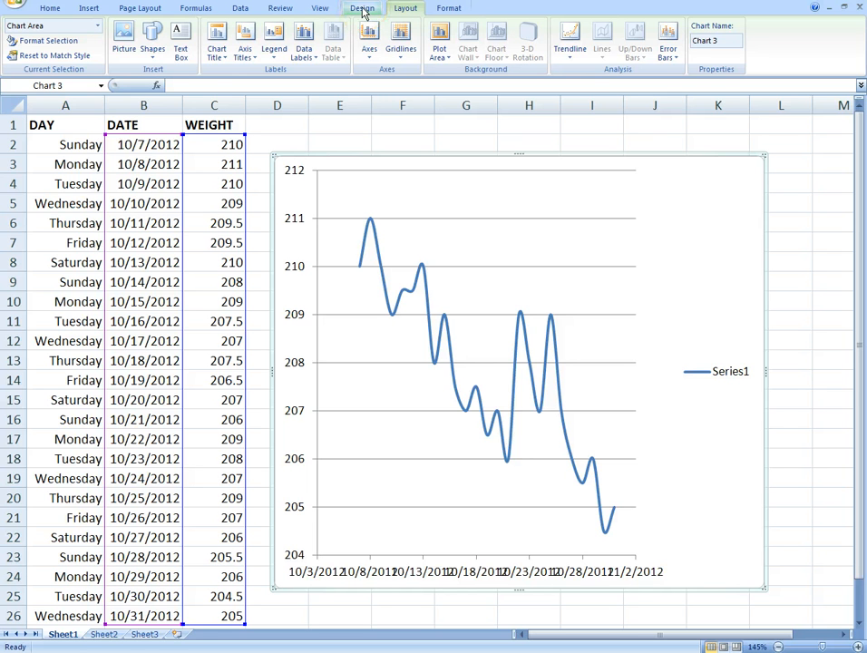
pyautogui.click(362, 8)
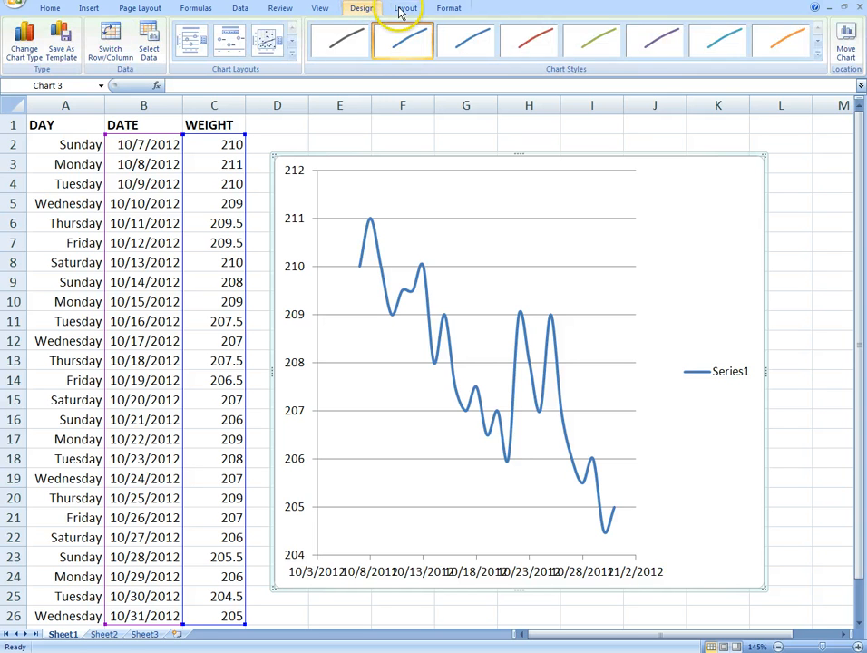
pyautogui.click(405, 7)
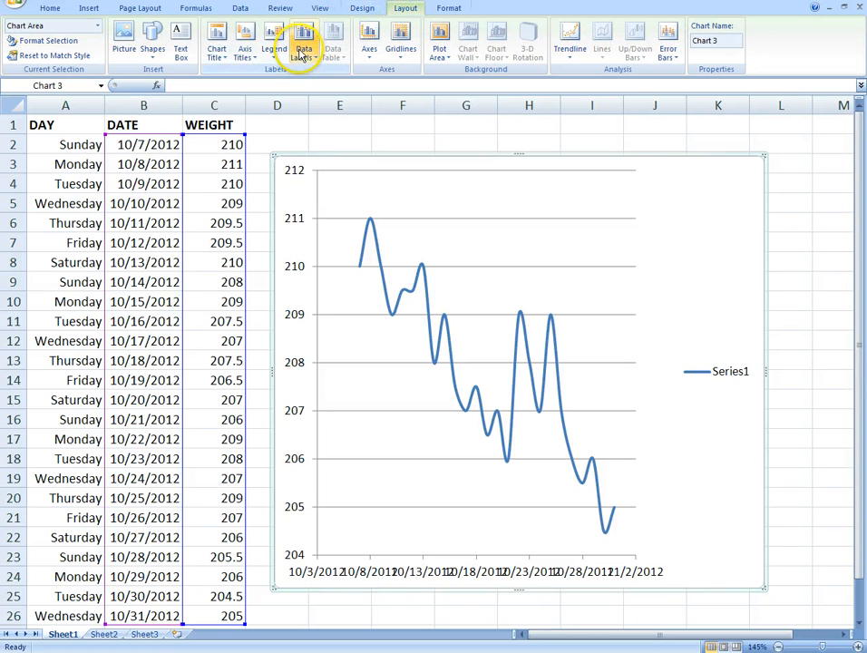
pyautogui.click(216, 45)
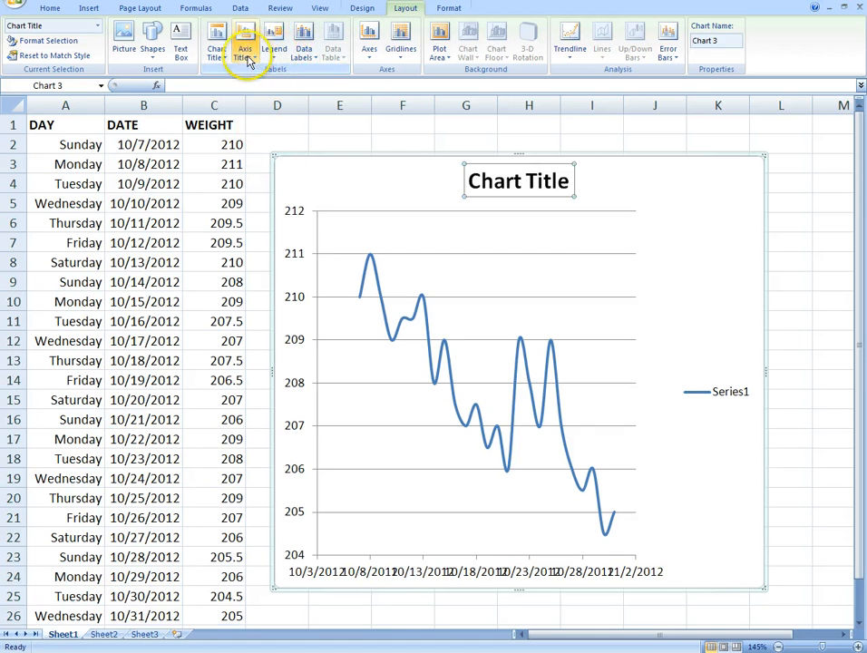
pyautogui.click(245, 41)
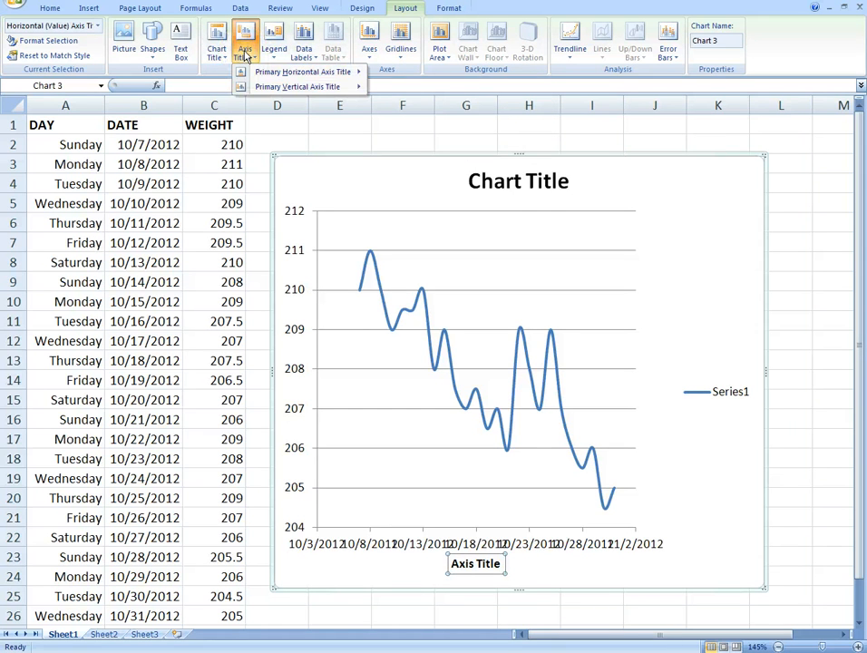
pyautogui.click(297, 86)
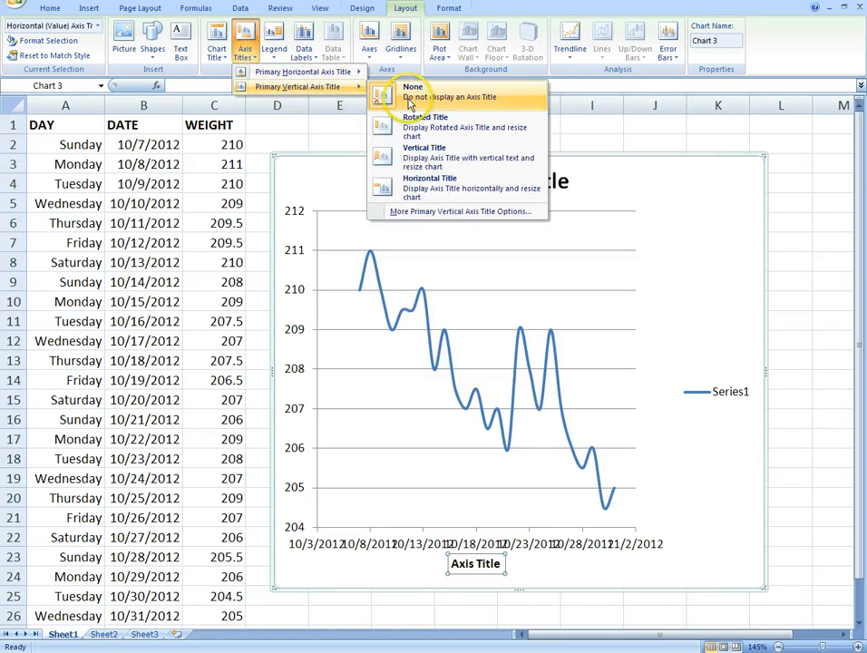
pyautogui.moveTo(417, 127)
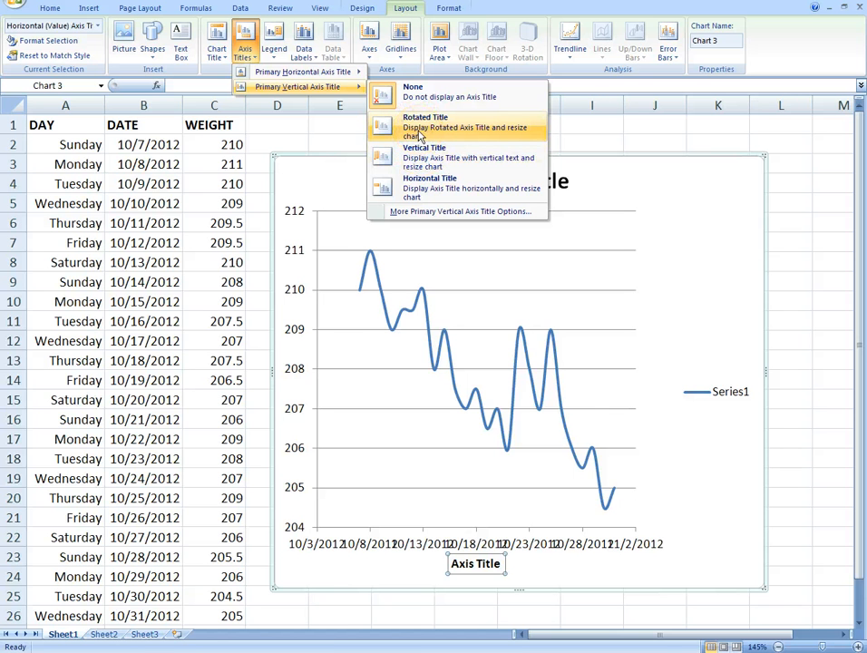
pyautogui.click(424, 127)
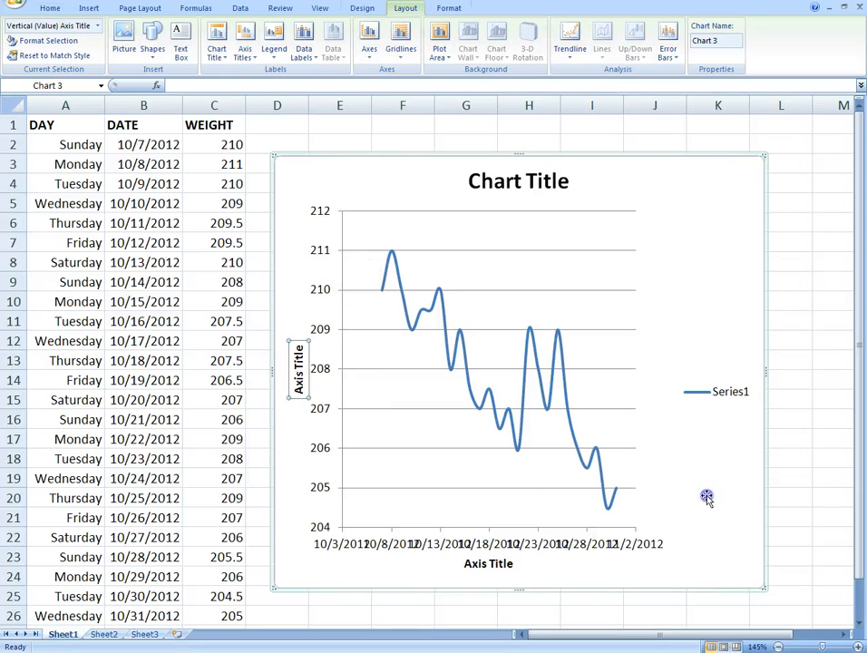
# - Title the chart '2012 Body Weight vs. Time' and finish the 'Body Weight (lb)' axis title
pyautogui.click(488, 563)
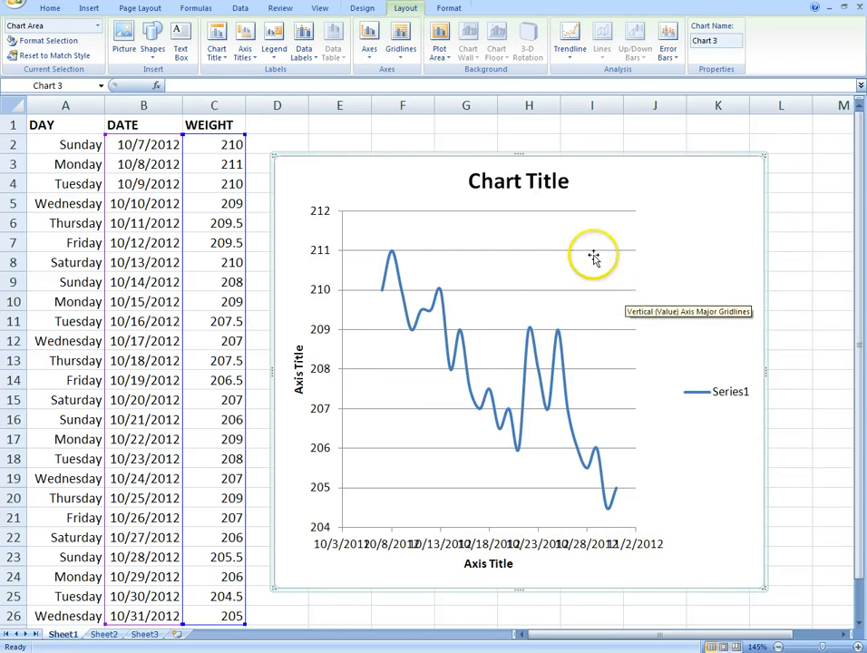
pyautogui.moveTo(519, 549)
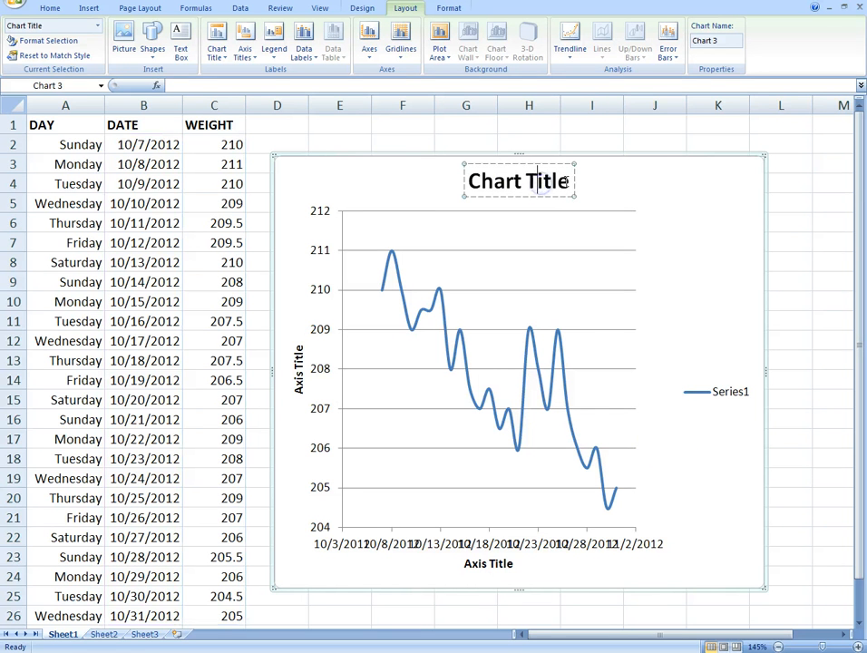
pyautogui.write('2012 Body')
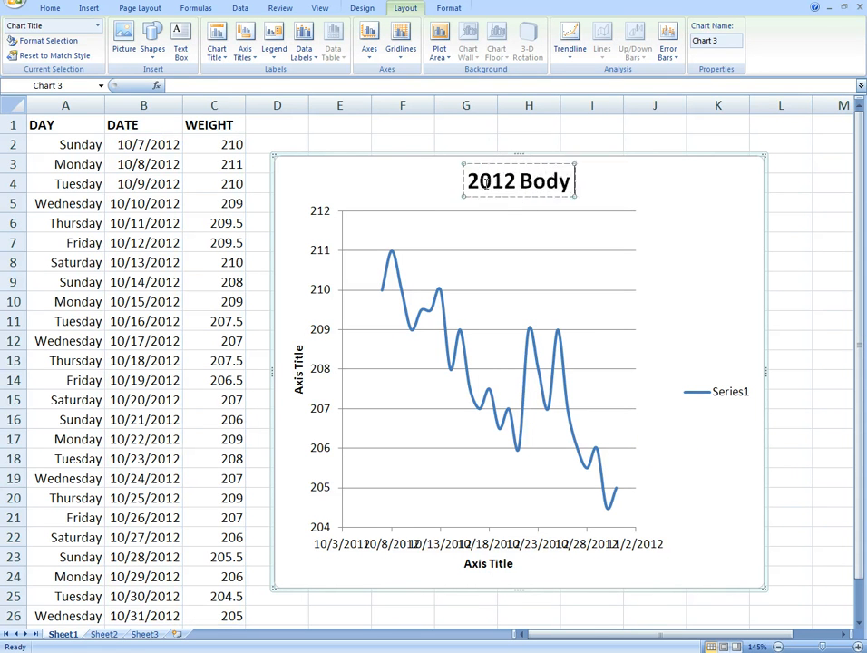
pyautogui.write('Weight v')
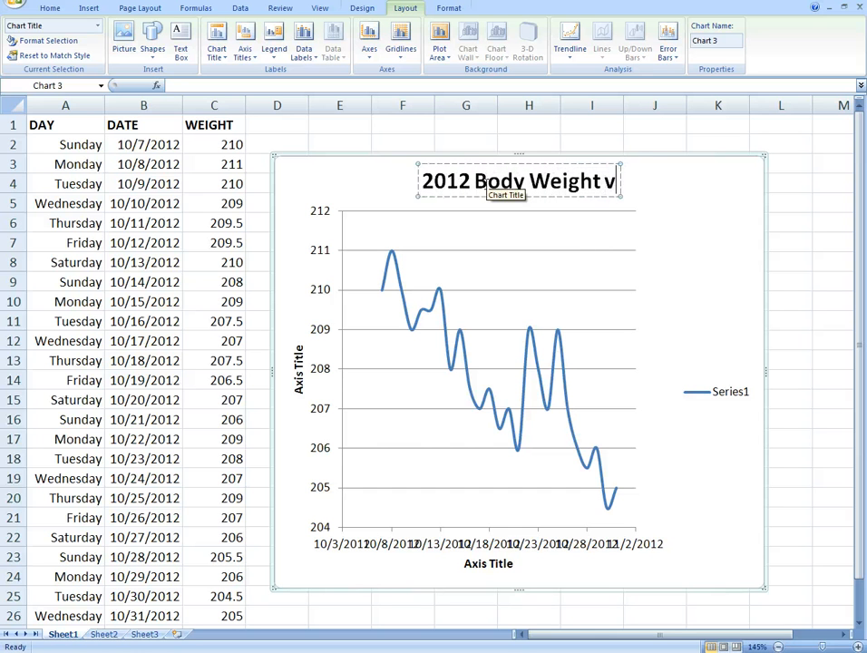
pyautogui.write('s. Time')
pyautogui.click(300, 368)
pyautogui.write('Body Weight (lb)')
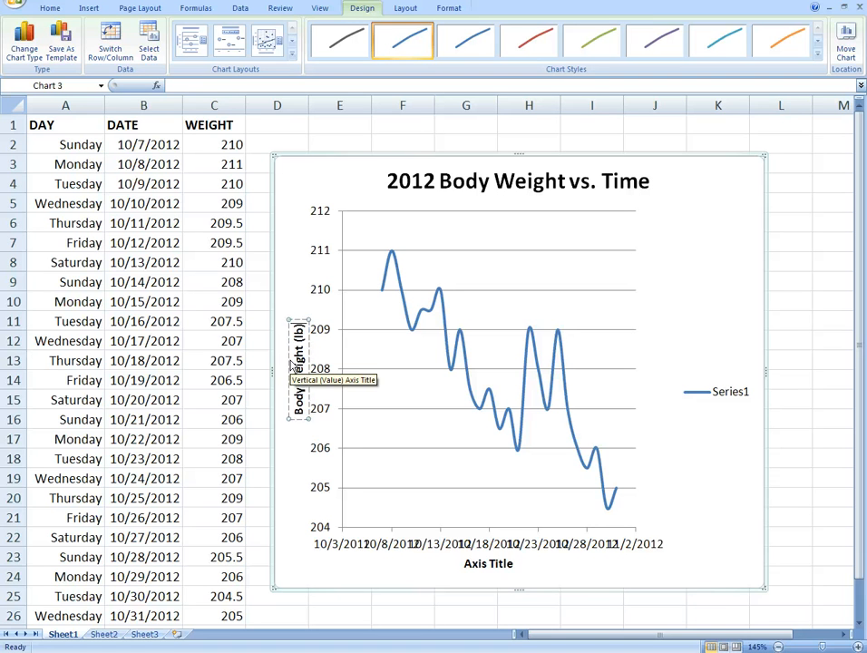
pyautogui.click(298, 358)
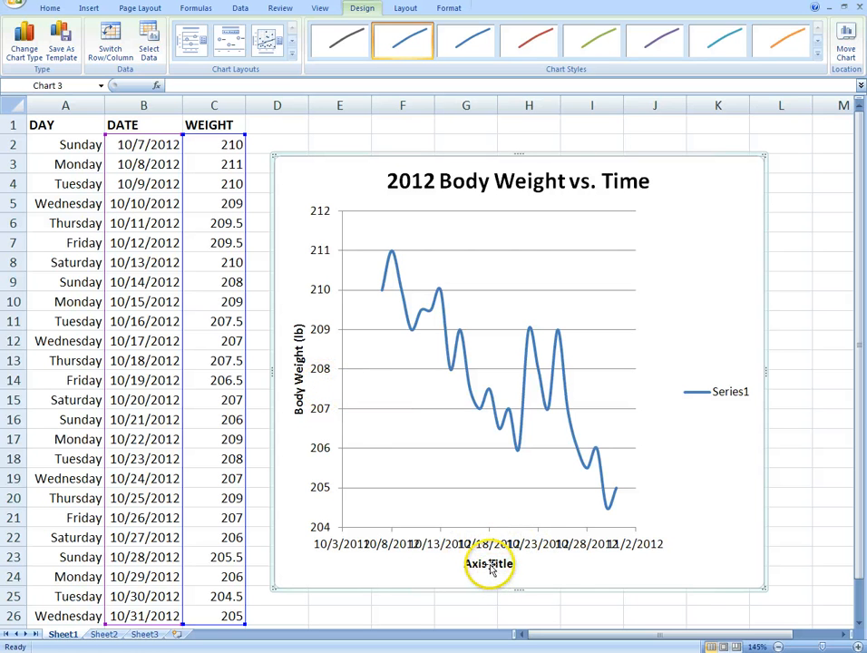
pyautogui.moveTo(488, 564)
pyautogui.write('Time (Days)')
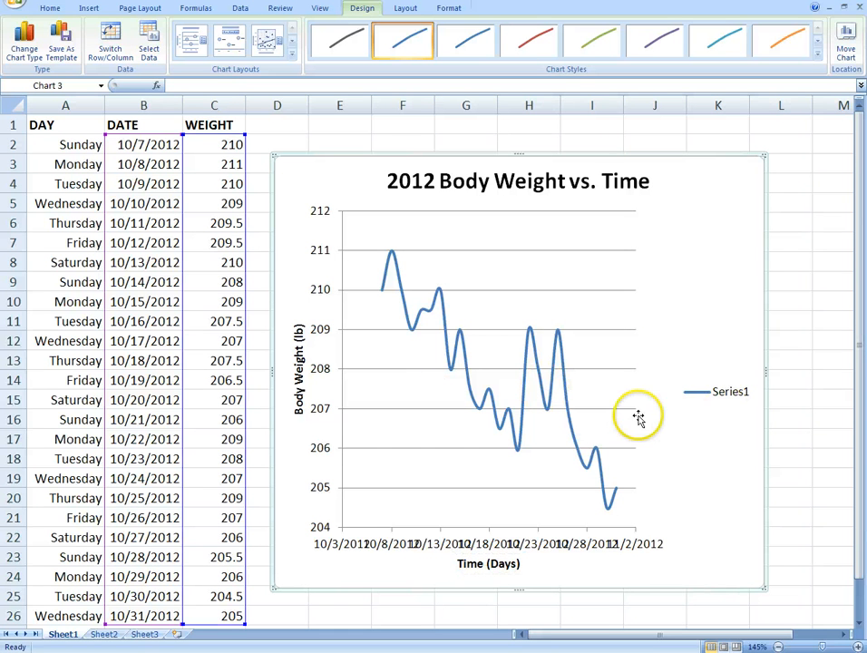
pyautogui.moveTo(526, 295)
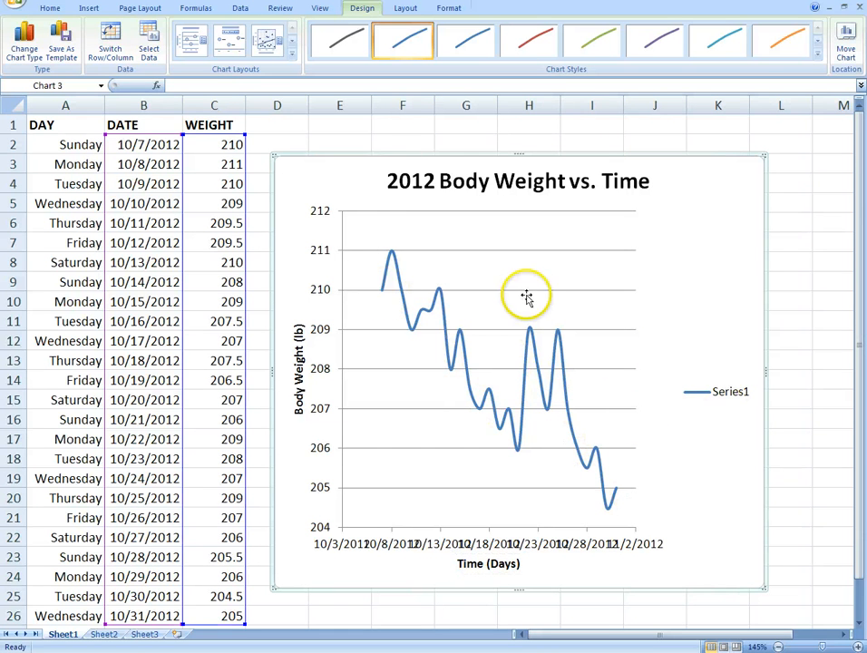
pyautogui.moveTo(592, 337)
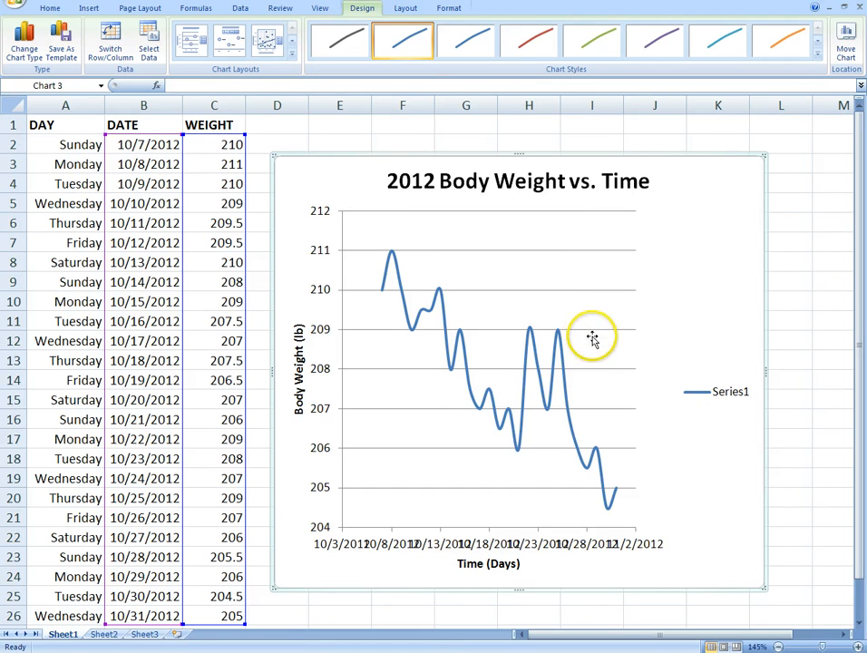
pyautogui.moveTo(610, 347)
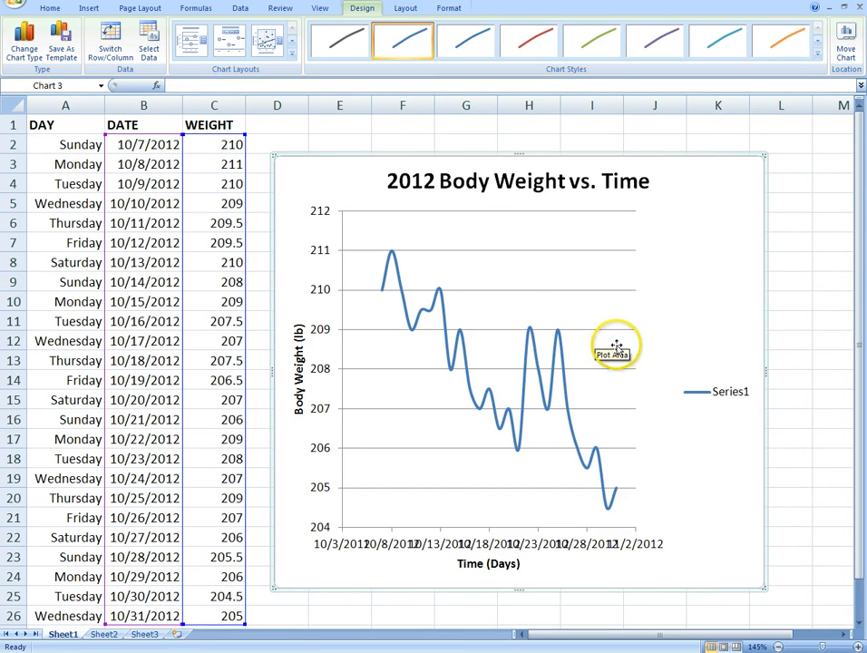
# - Drag the Series1 legend into the top-right corner of the plot area
pyautogui.click(616, 349)
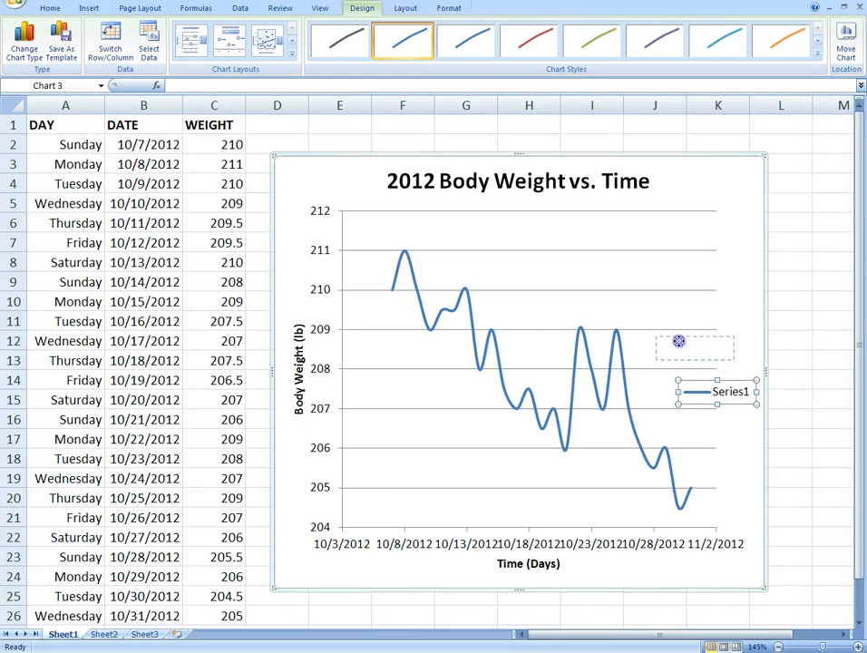
pyautogui.moveTo(695, 343); pyautogui.dragTo(708, 419)
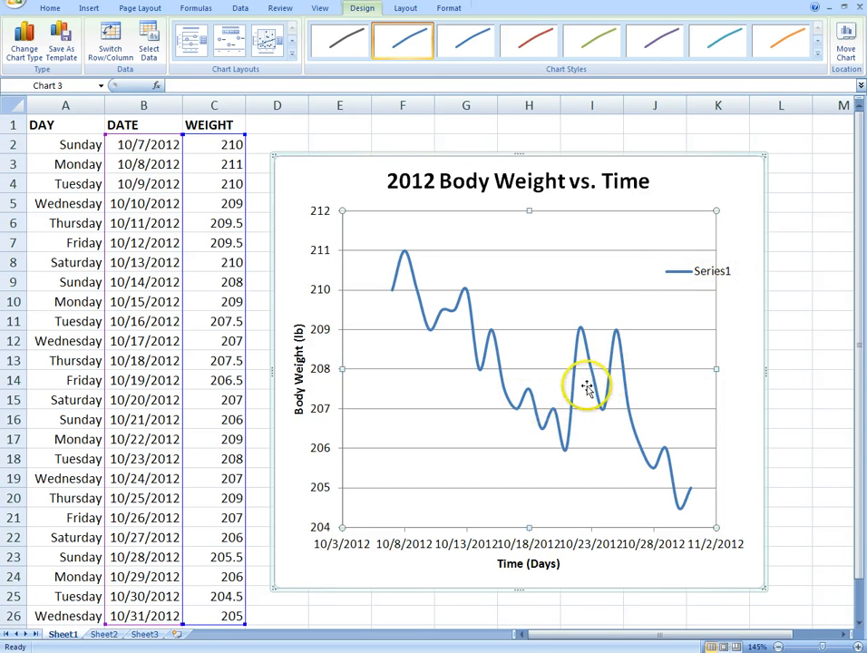
# - In Select Data, edit Series1 and name it 'Body Weight'
pyautogui.rightClick(587, 386)
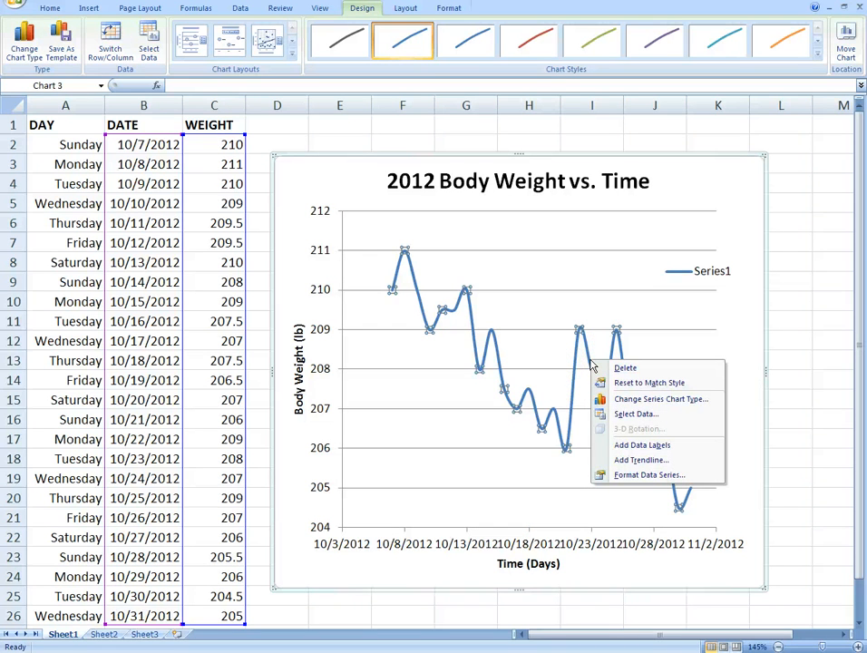
pyautogui.moveTo(634, 413)
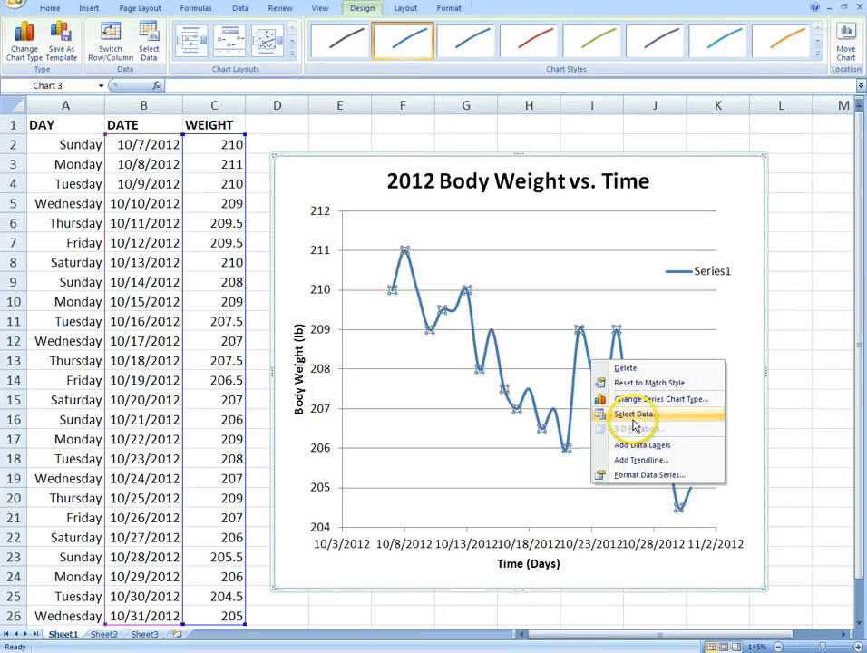
pyautogui.click(633, 414)
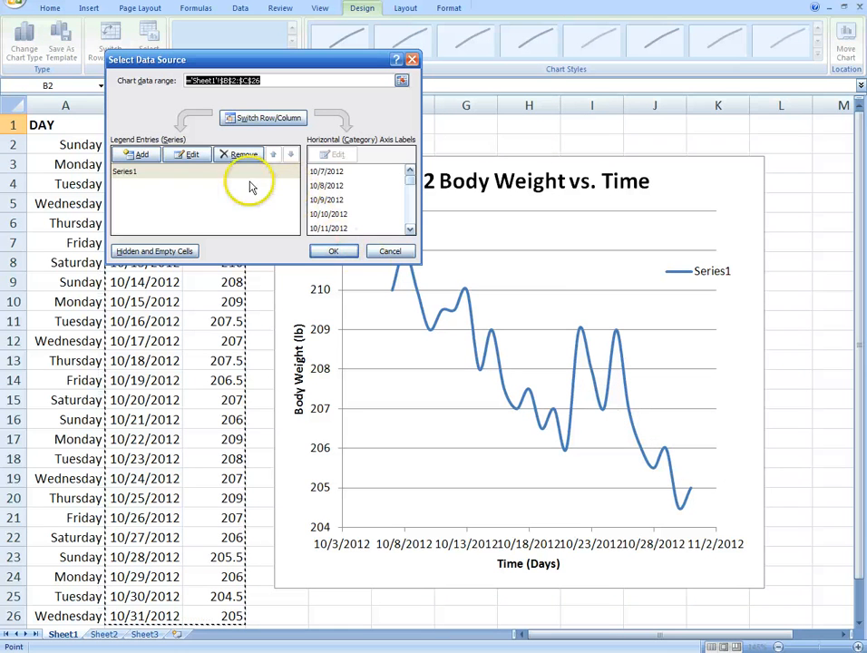
pyautogui.click(124, 171)
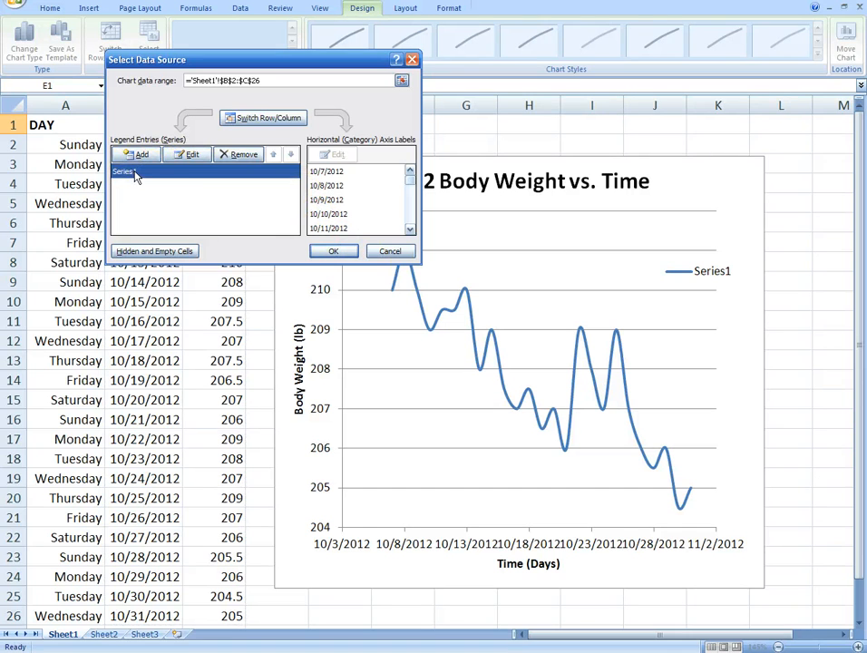
pyautogui.click(189, 153)
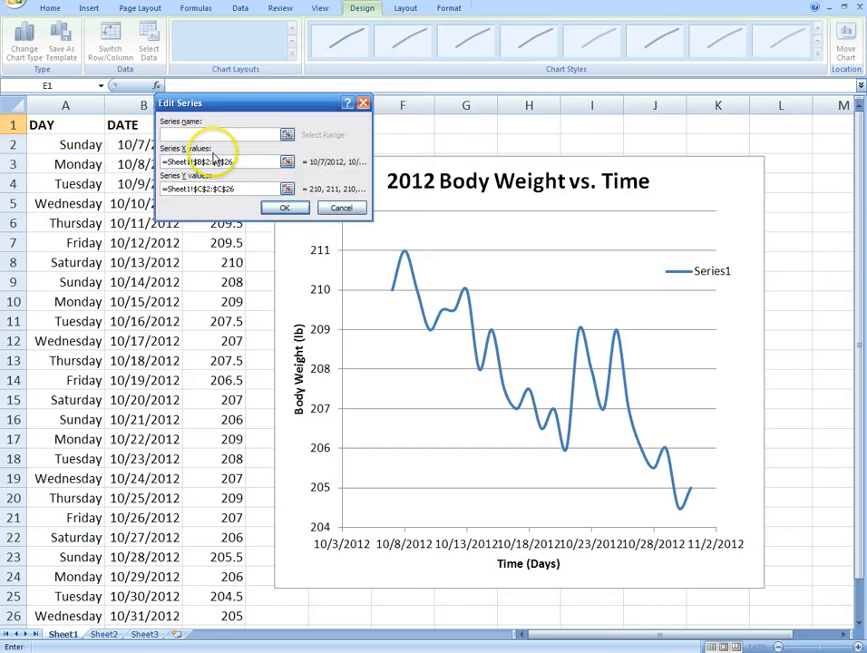
pyautogui.click(226, 134)
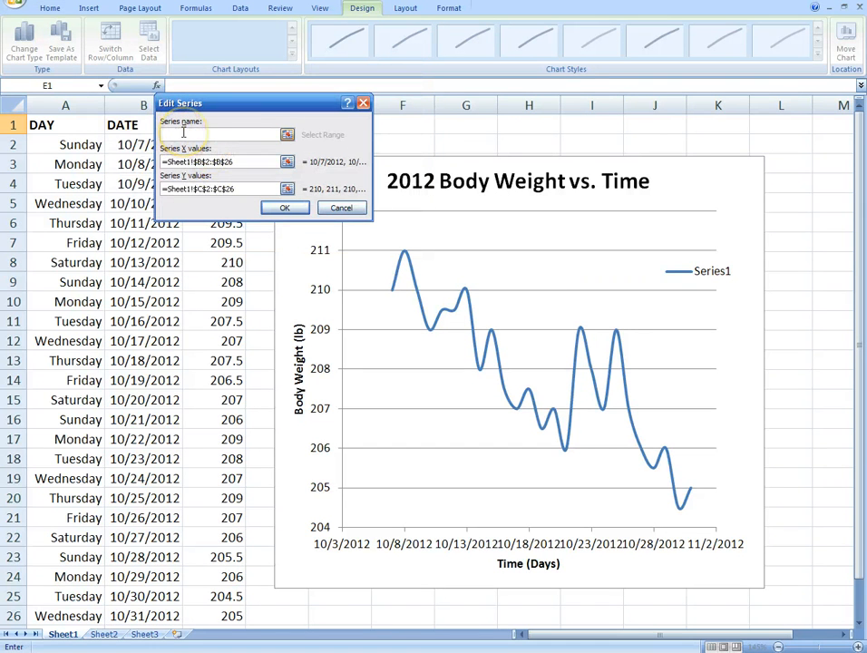
pyautogui.write('Body Weight')
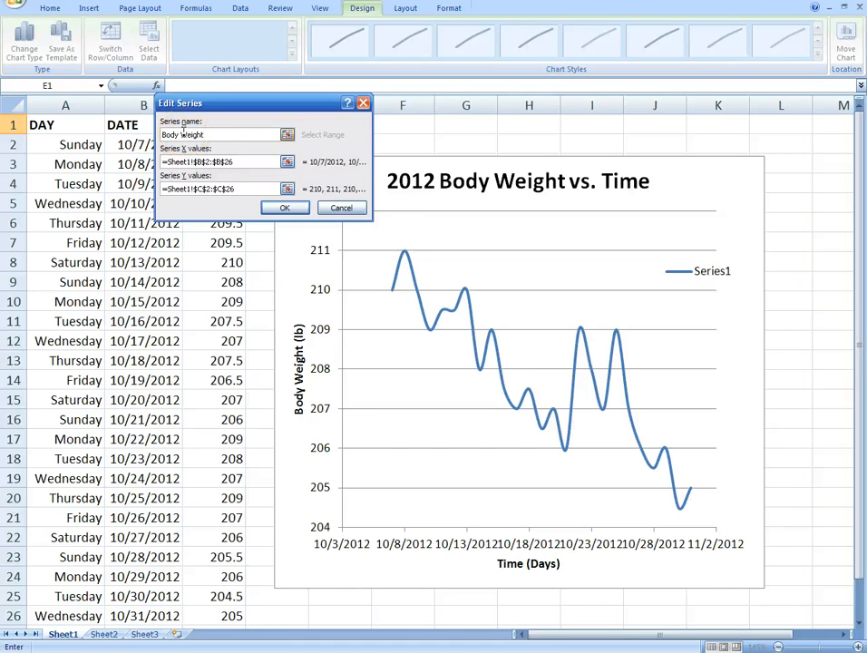
pyautogui.click(218, 134)
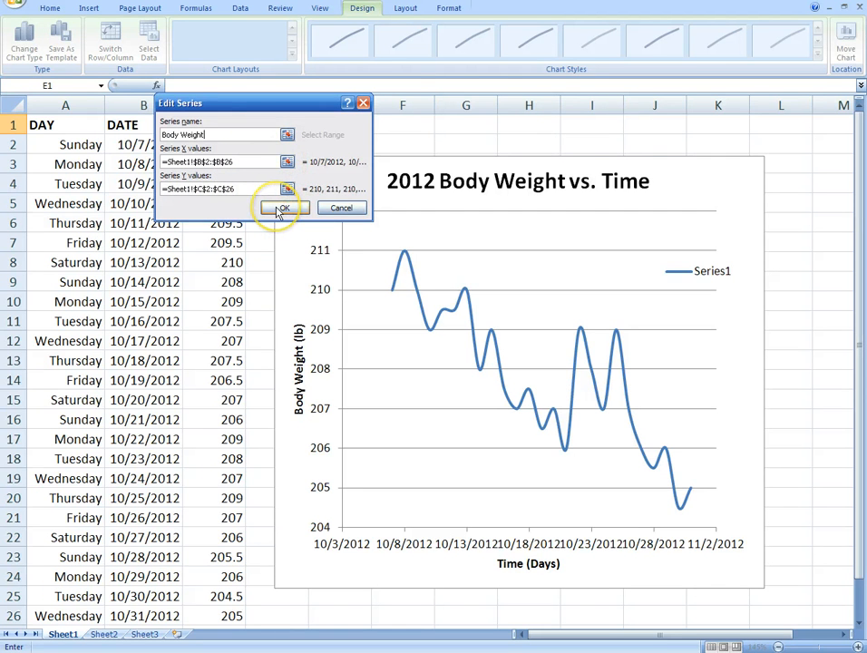
pyautogui.click(282, 208)
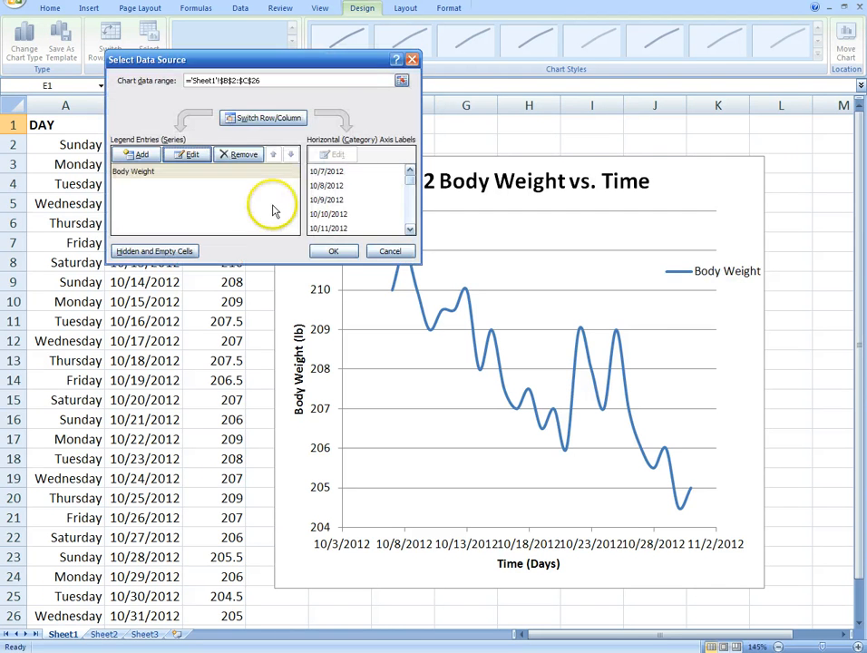
# - Close Select Data, then open Format Axis for the weight axis and set fixed bounds
pyautogui.click(332, 250)
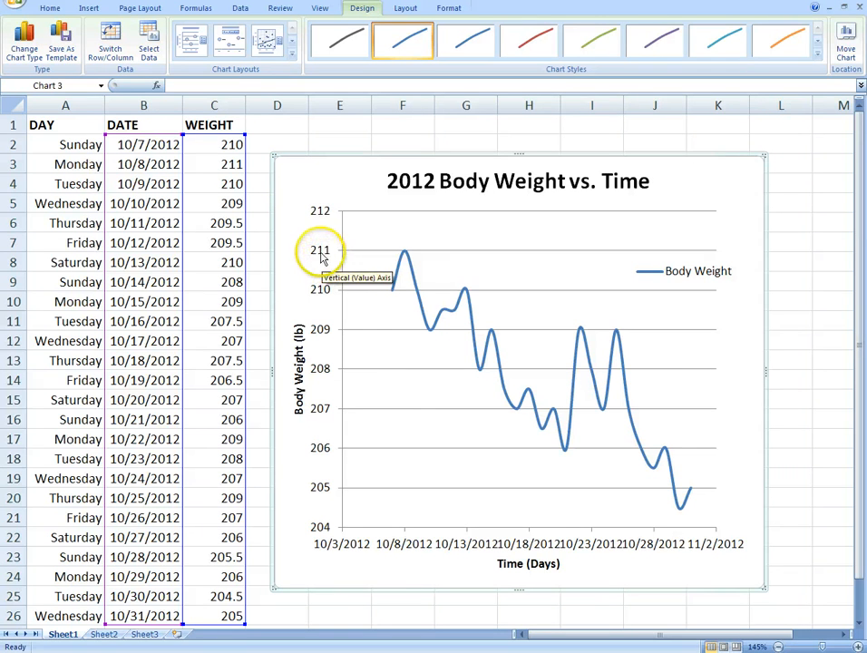
pyautogui.moveTo(332, 333)
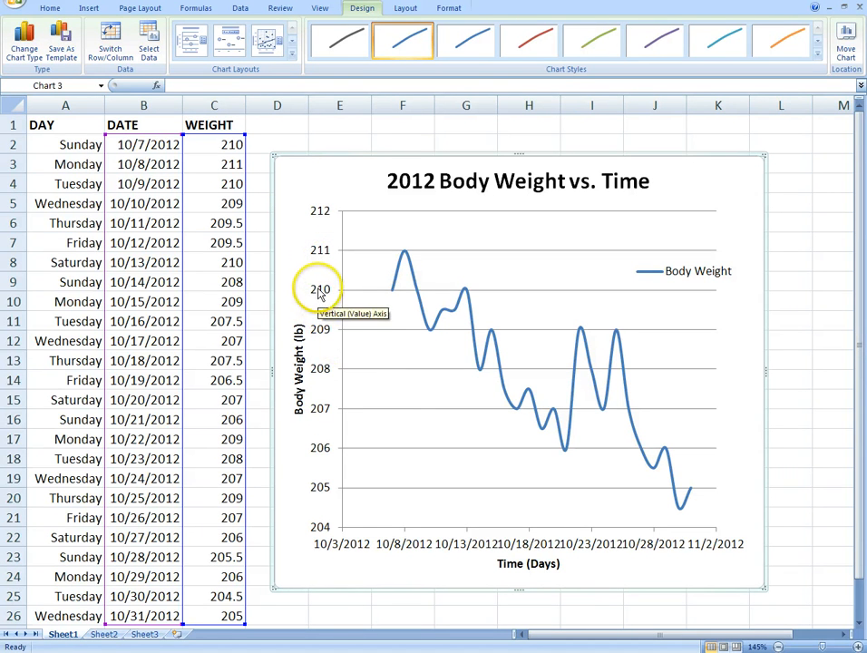
pyautogui.rightClick(319, 288)
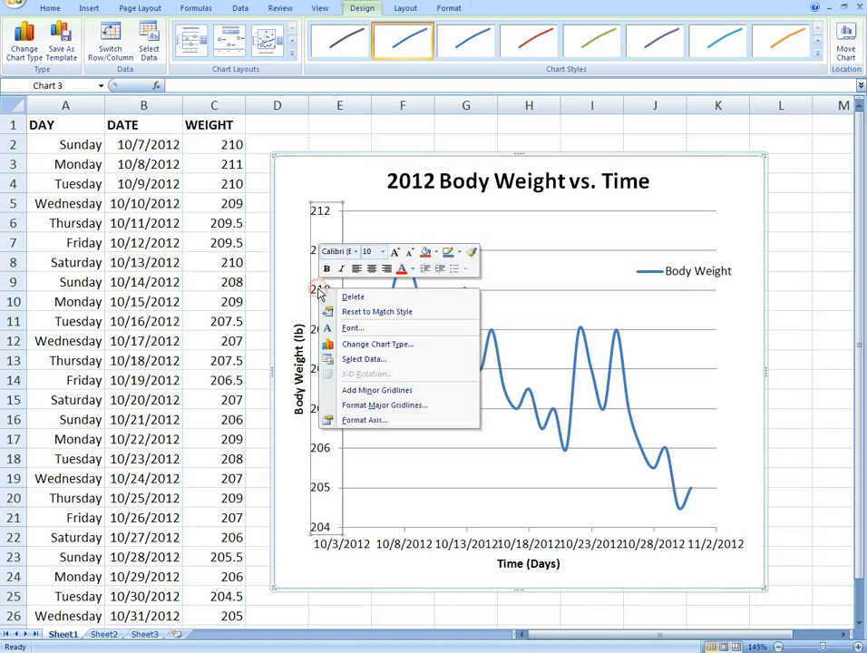
pyautogui.moveTo(363, 420)
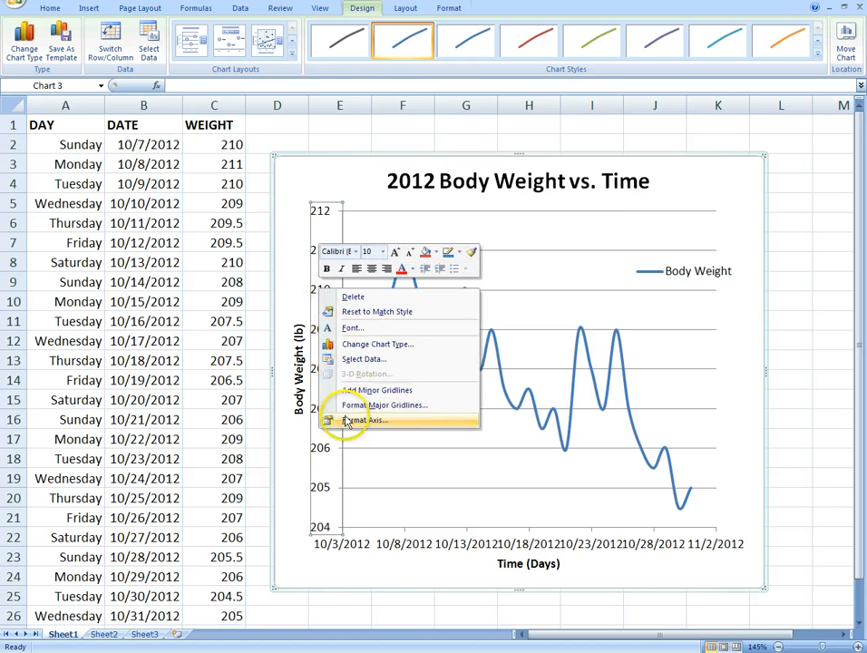
pyautogui.click(364, 419)
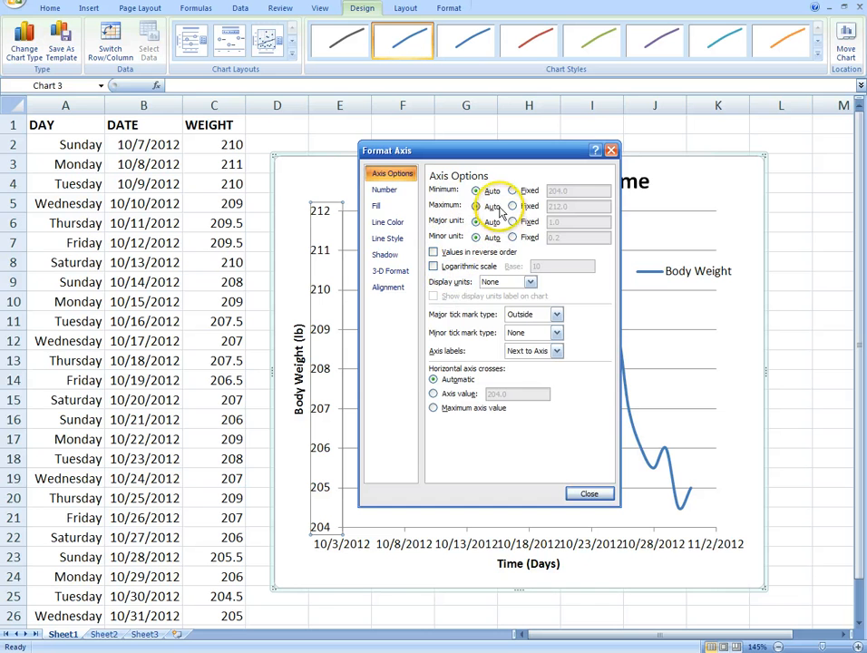
pyautogui.click(513, 191)
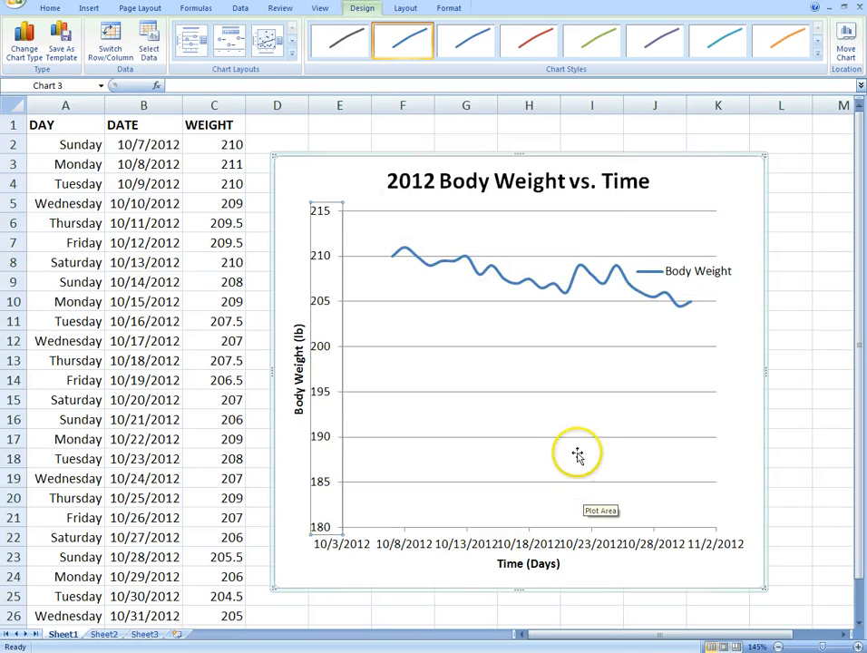
pyautogui.click(697, 270)
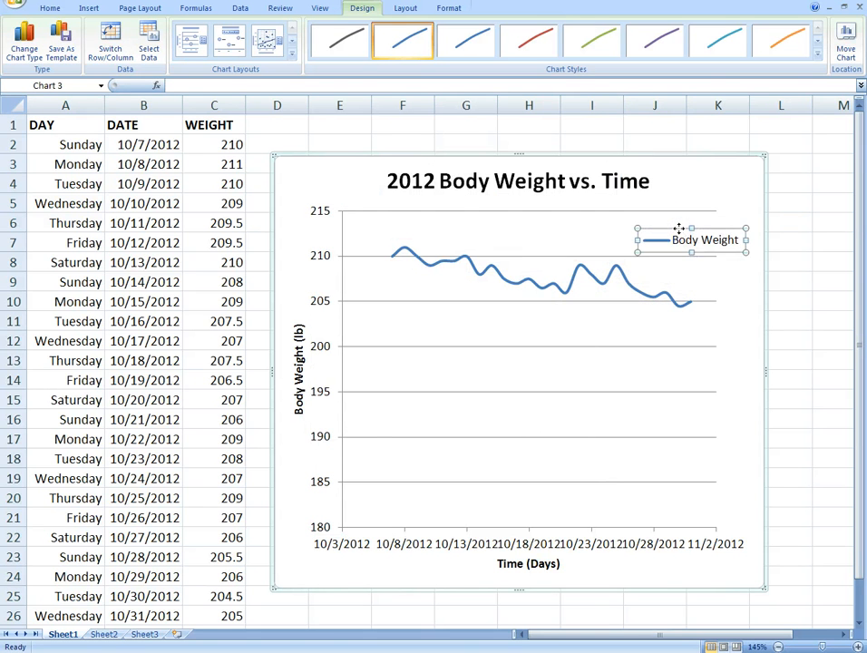
pyautogui.moveTo(689, 240); pyautogui.dragTo(701, 448)
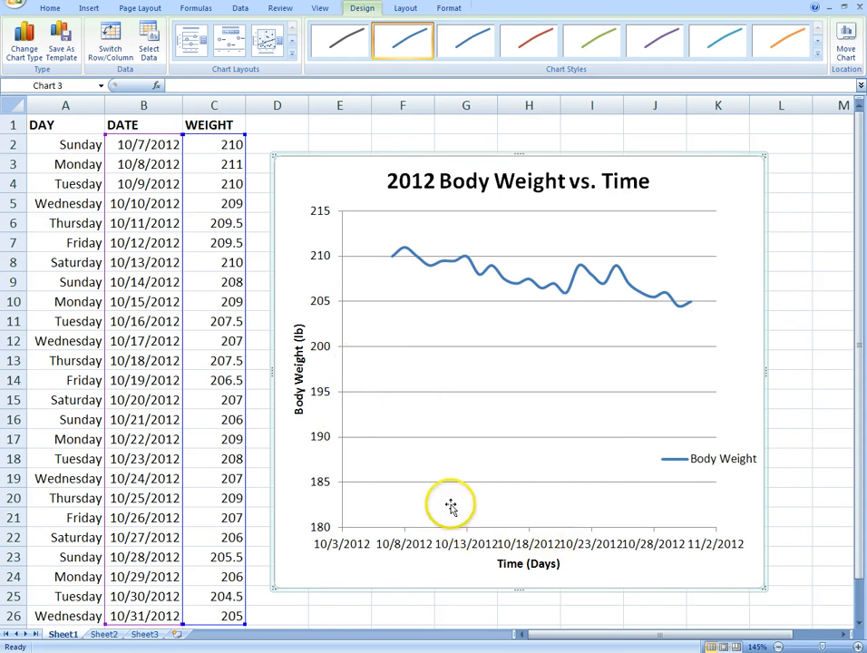
pyautogui.moveTo(757, 529)
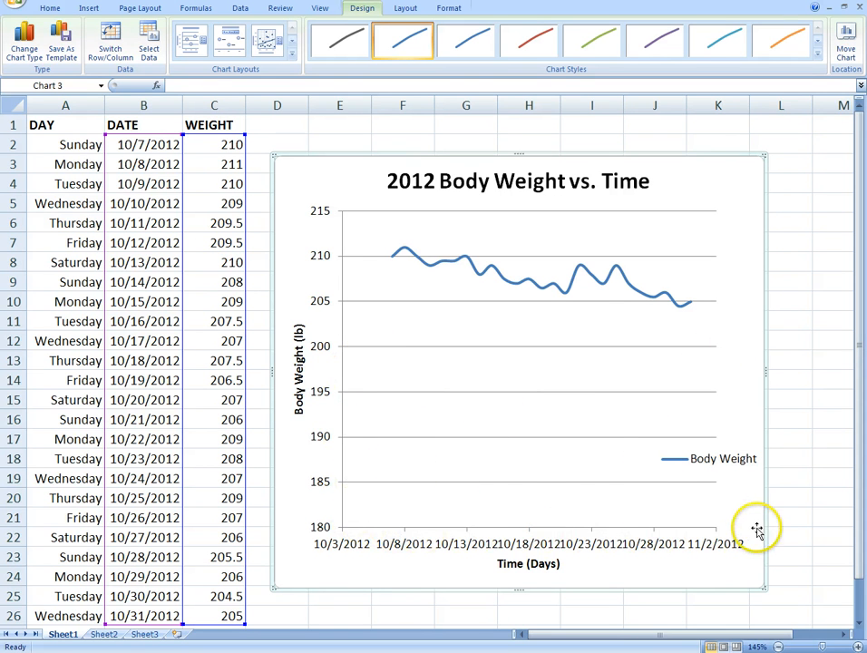
pyautogui.moveTo(413, 253)
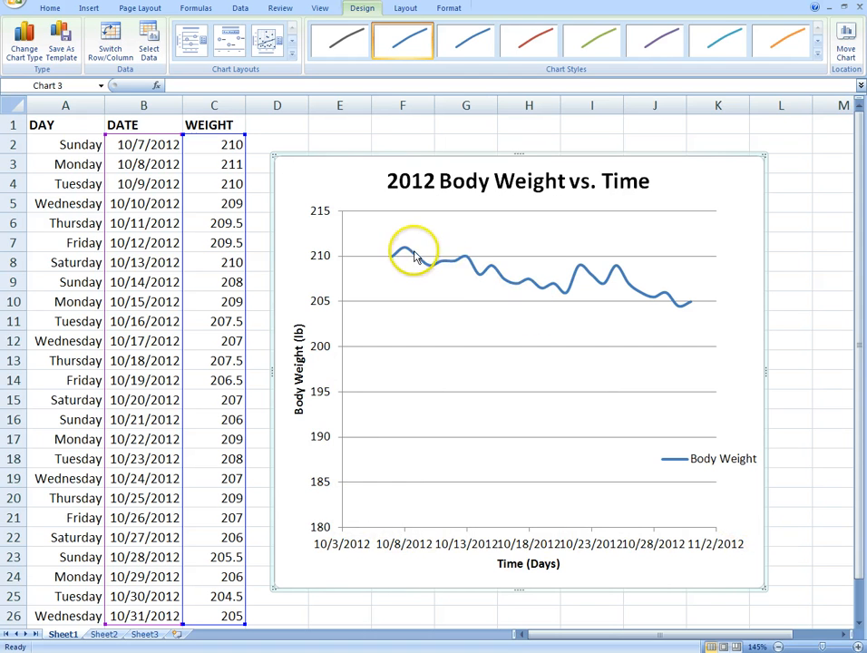
pyautogui.moveTo(683, 299)
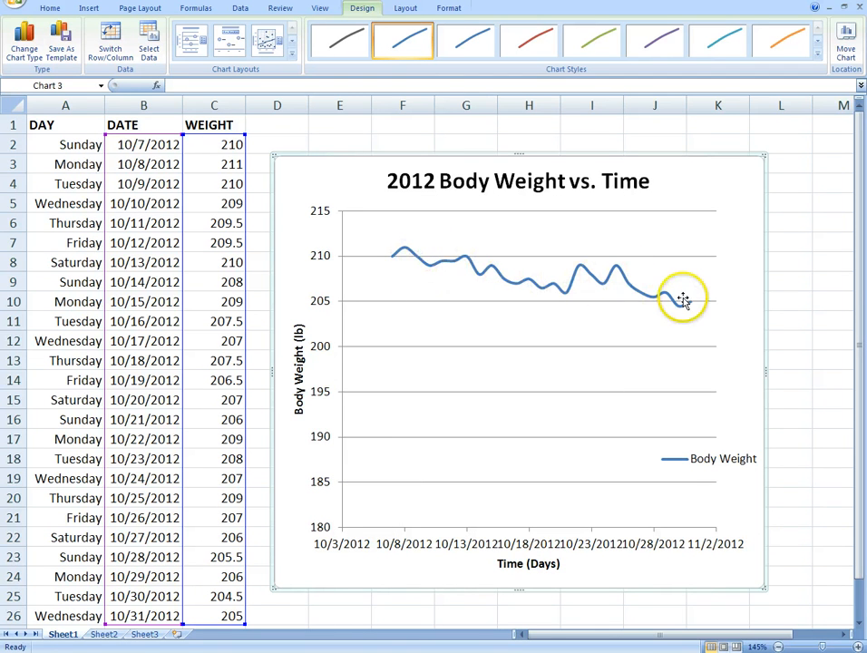
pyautogui.moveTo(574, 293)
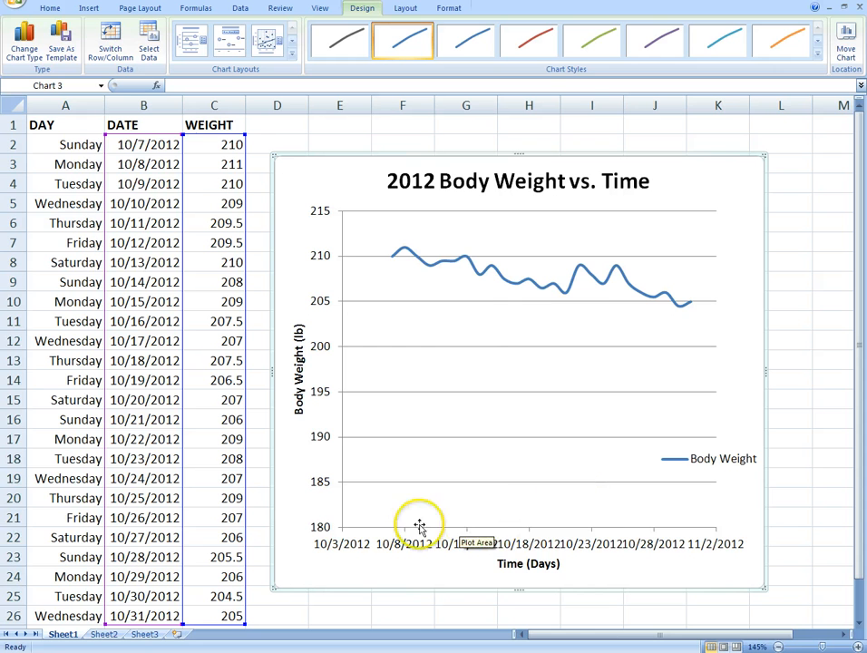
pyautogui.moveTo(592, 544)
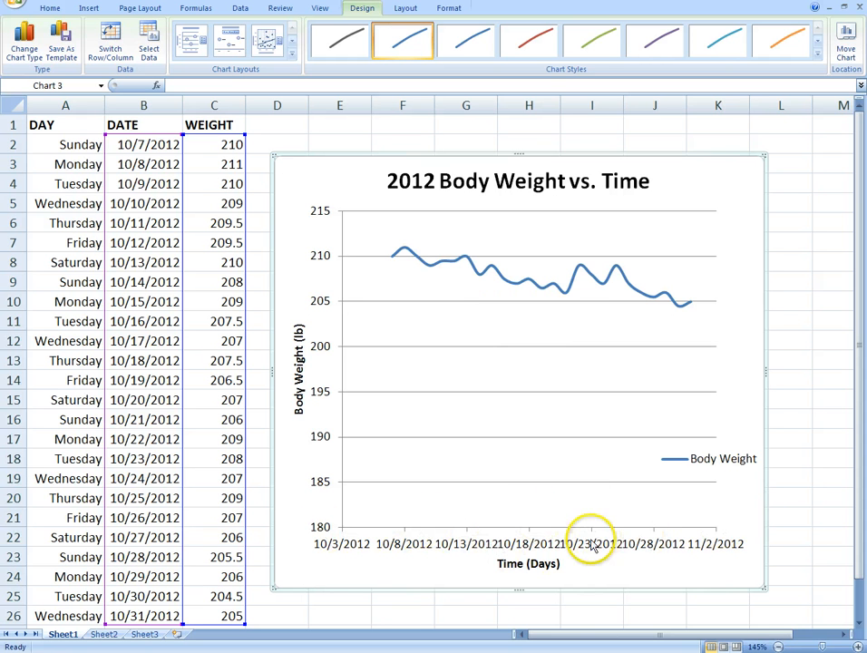
pyautogui.click(723, 458)
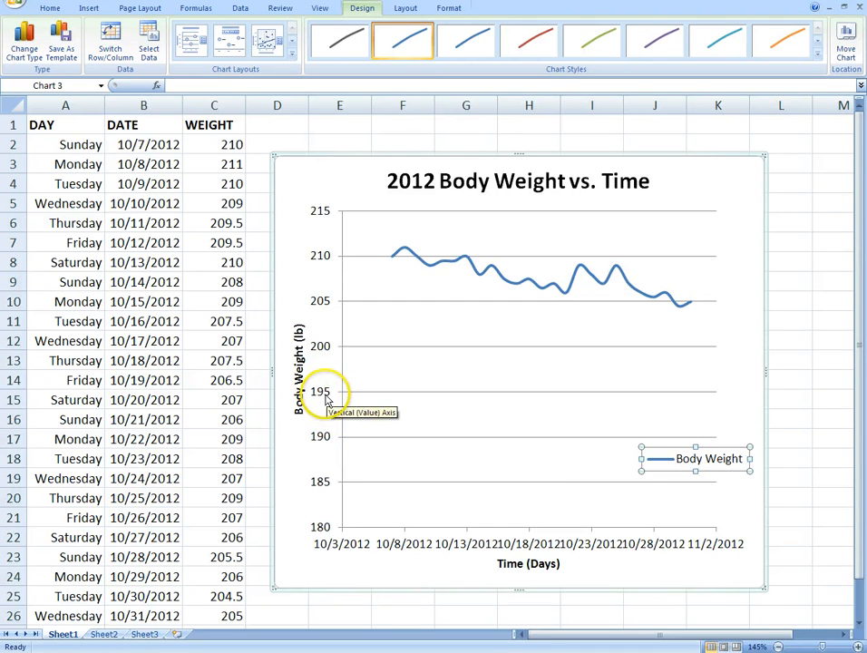
# - Set the weight axis minimum to a fixed 190 in Format Axis
pyautogui.rightClick(322, 390)
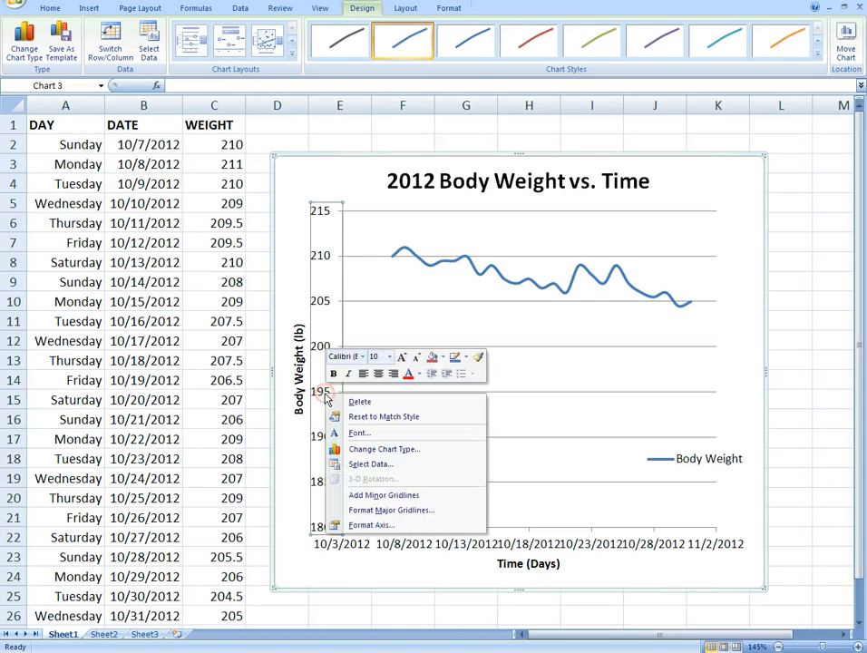
pyautogui.click(371, 525)
pyautogui.write('190')
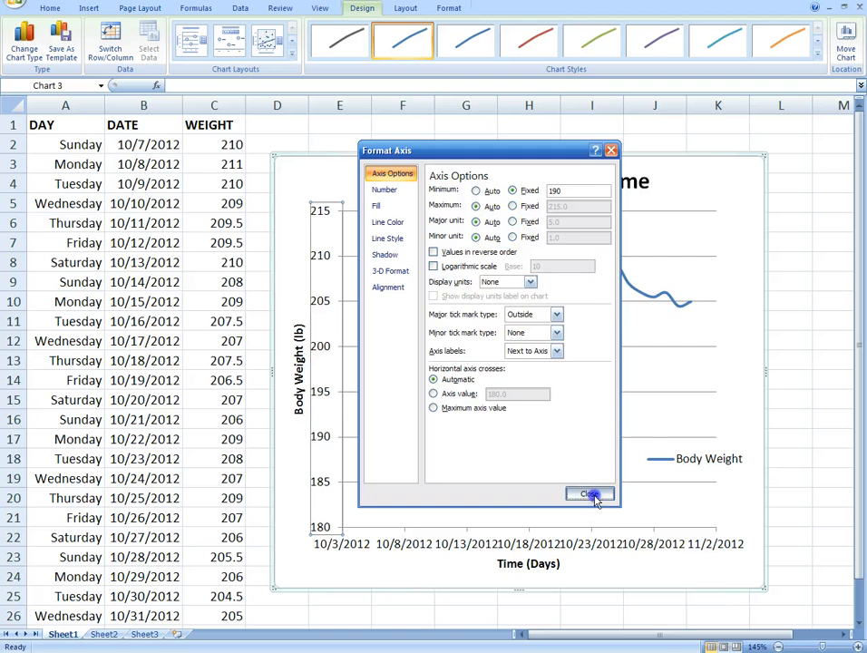
pyautogui.click(590, 493)
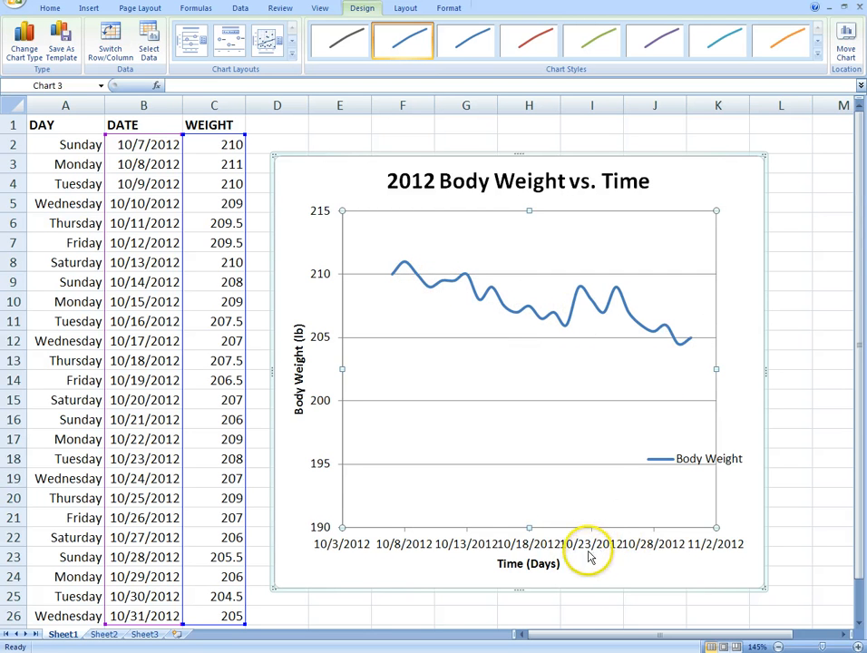
pyautogui.moveTo(639, 549)
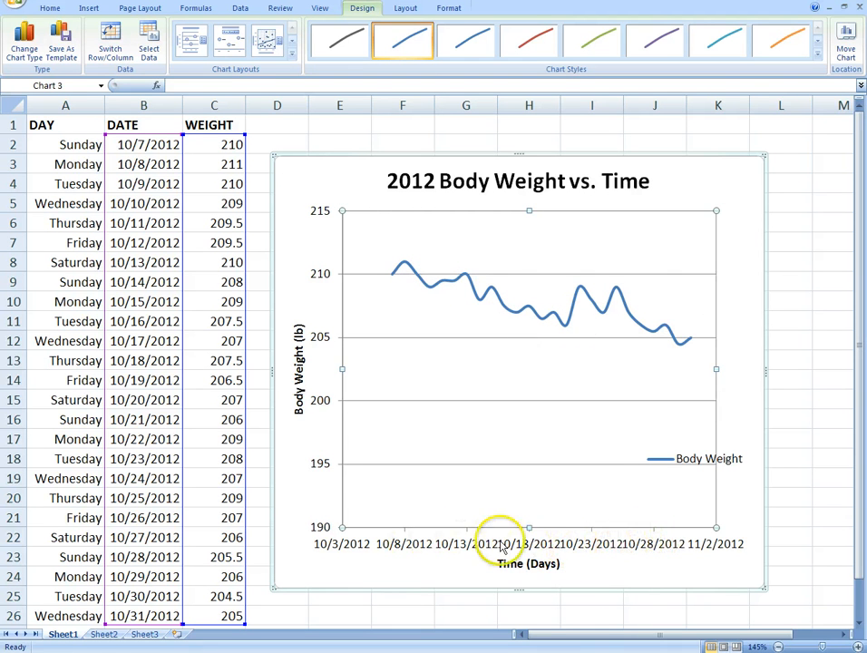
# - Open Format Axis for the date axis and show its Number settings
pyautogui.rightClick(503, 544)
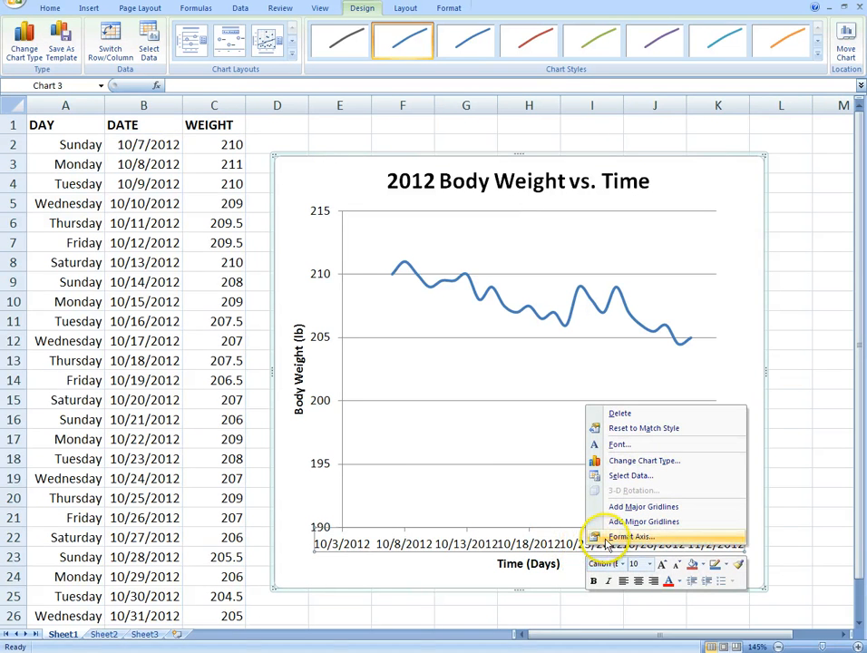
pyautogui.click(632, 537)
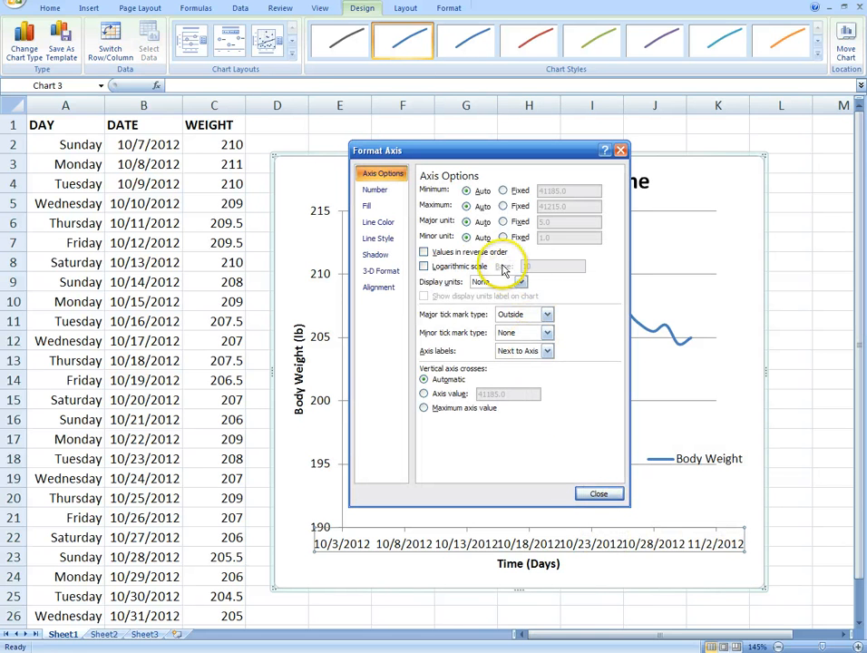
pyautogui.click(374, 190)
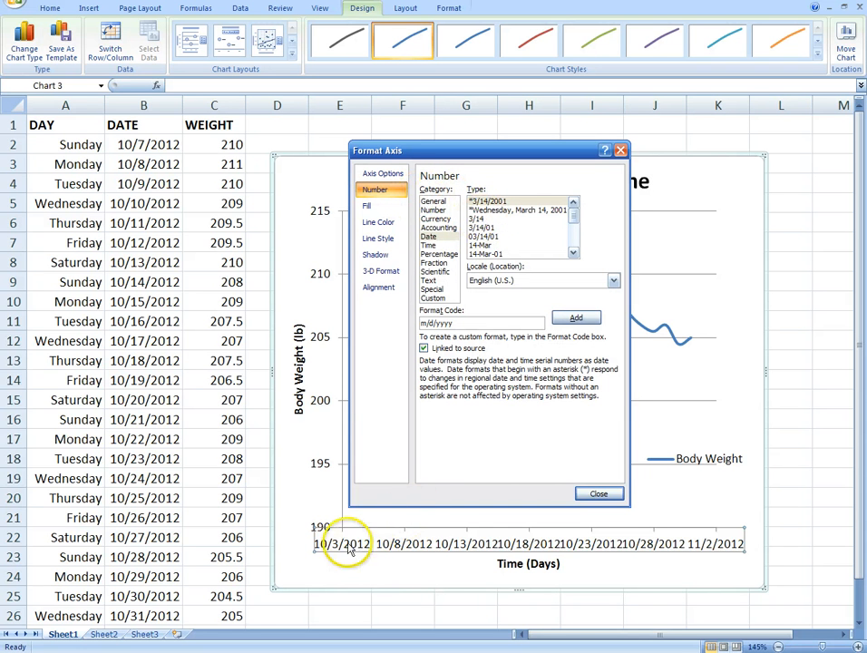
pyautogui.moveTo(769, 544)
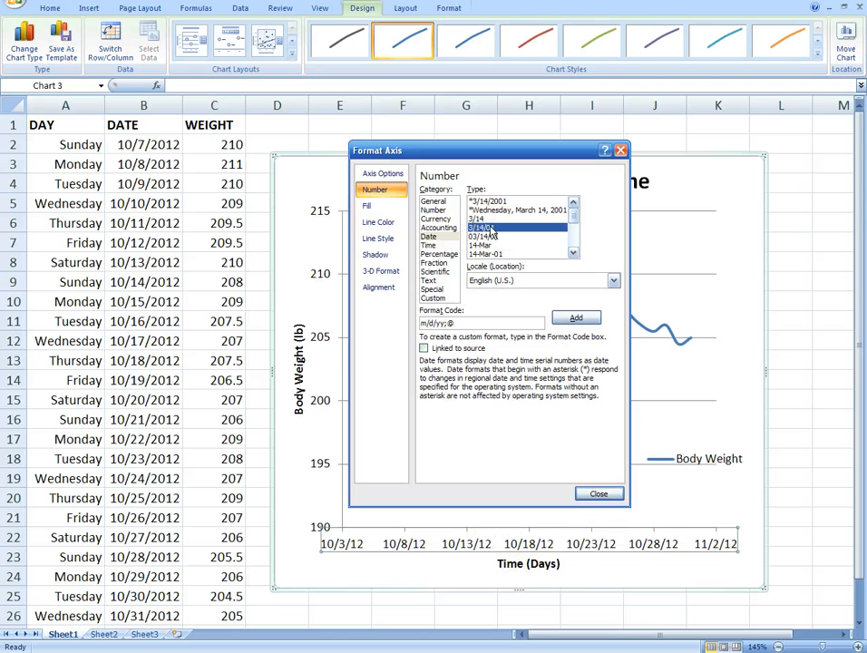
pyautogui.moveTo(393, 544)
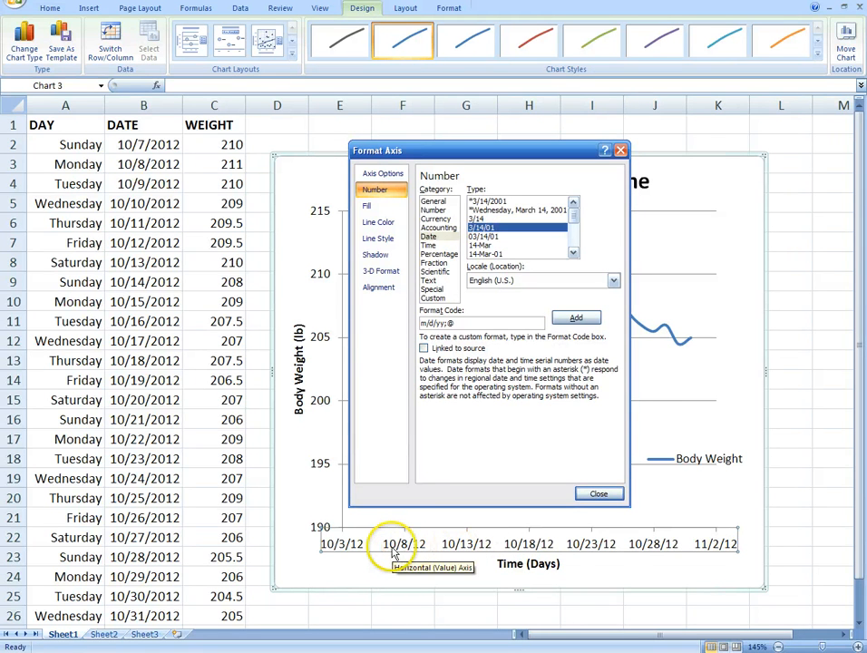
pyautogui.moveTo(407, 462)
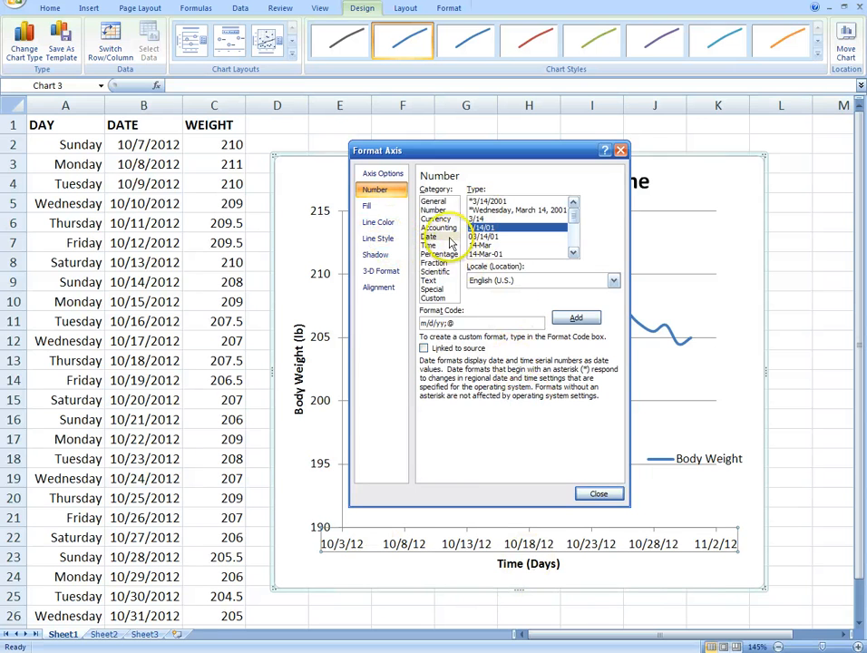
# - Browse the date axis Shadow and Line Color settings, ending on Alignment
pyautogui.click(374, 255)
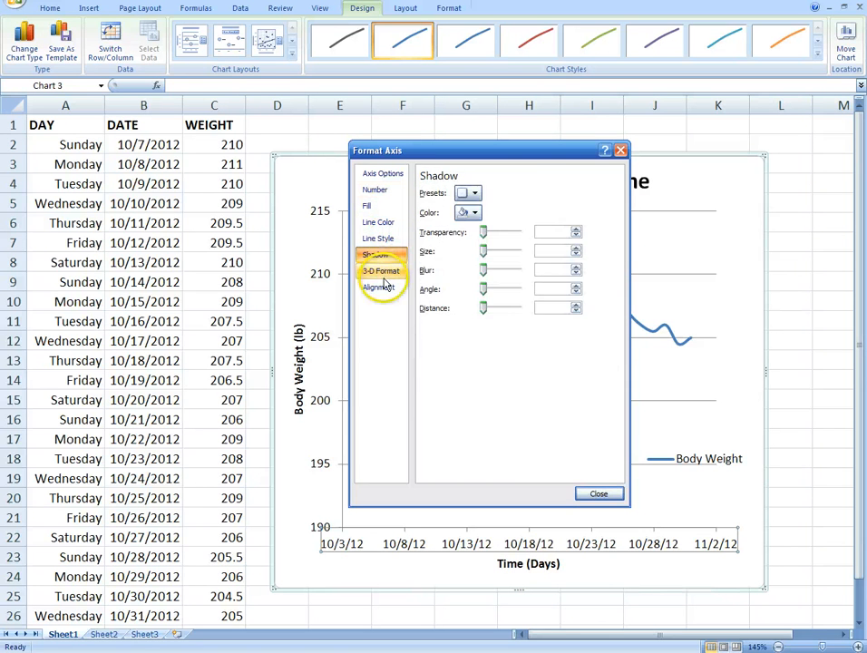
pyautogui.click(378, 287)
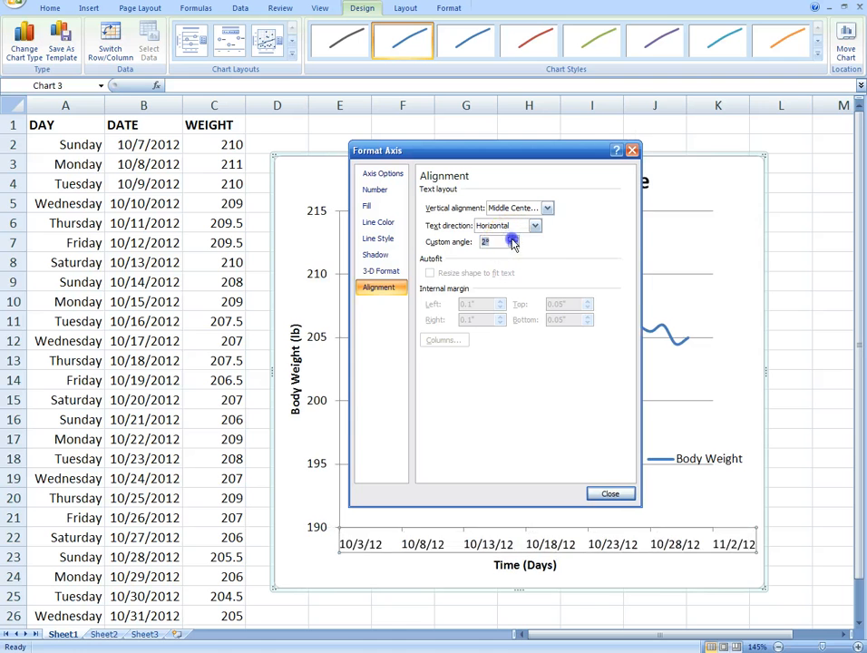
pyautogui.click(513, 245)
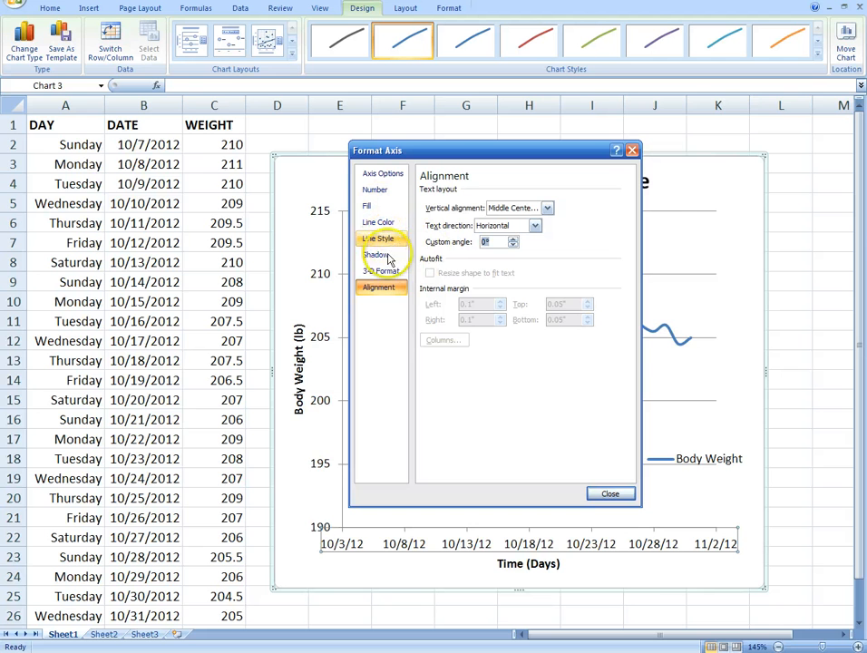
pyautogui.click(376, 254)
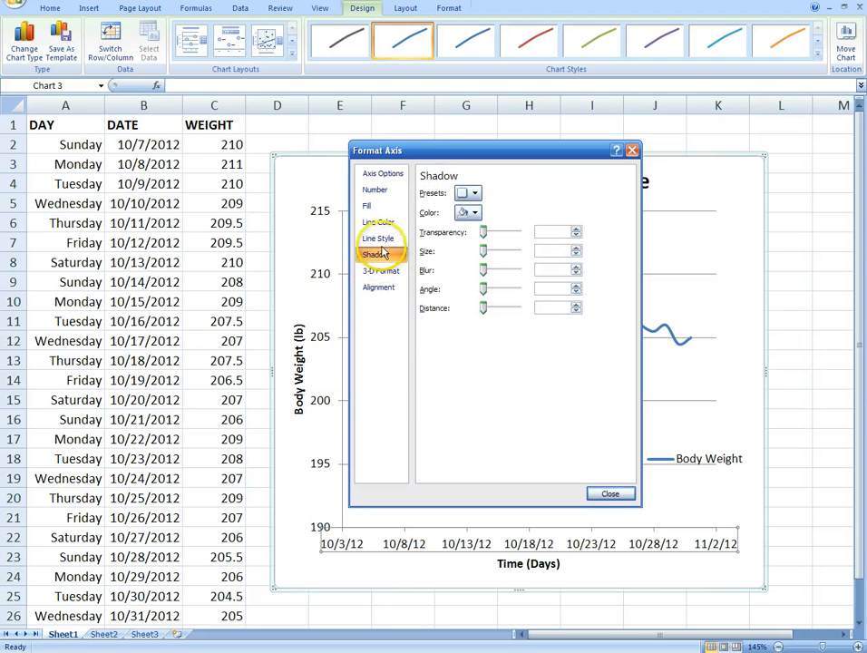
pyautogui.click(378, 223)
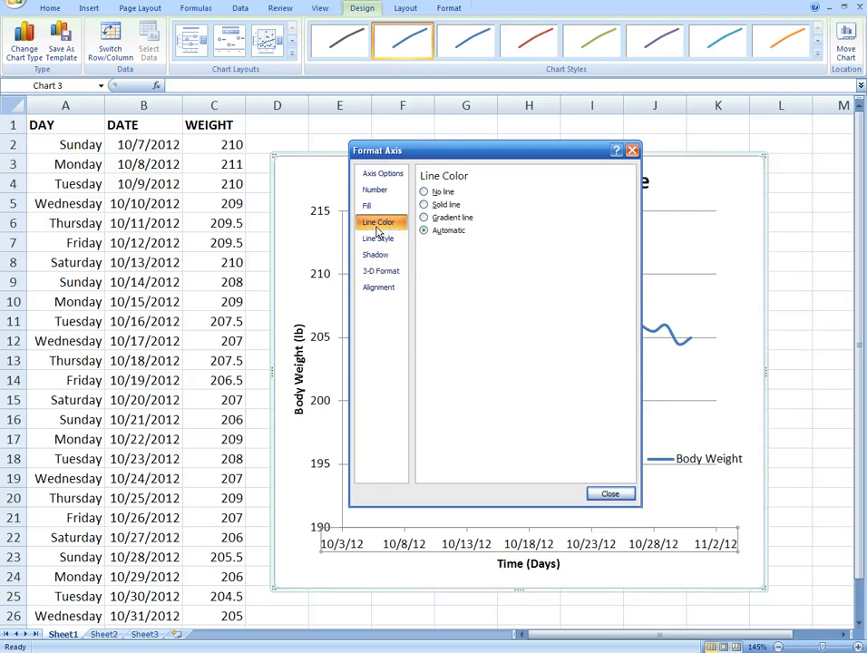
pyautogui.click(378, 292)
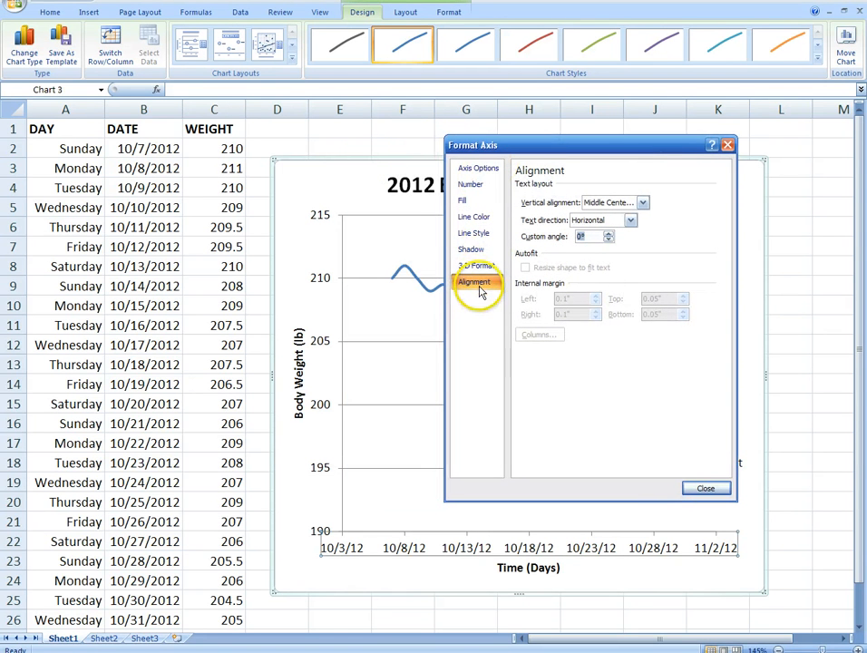
pyautogui.moveTo(616, 552)
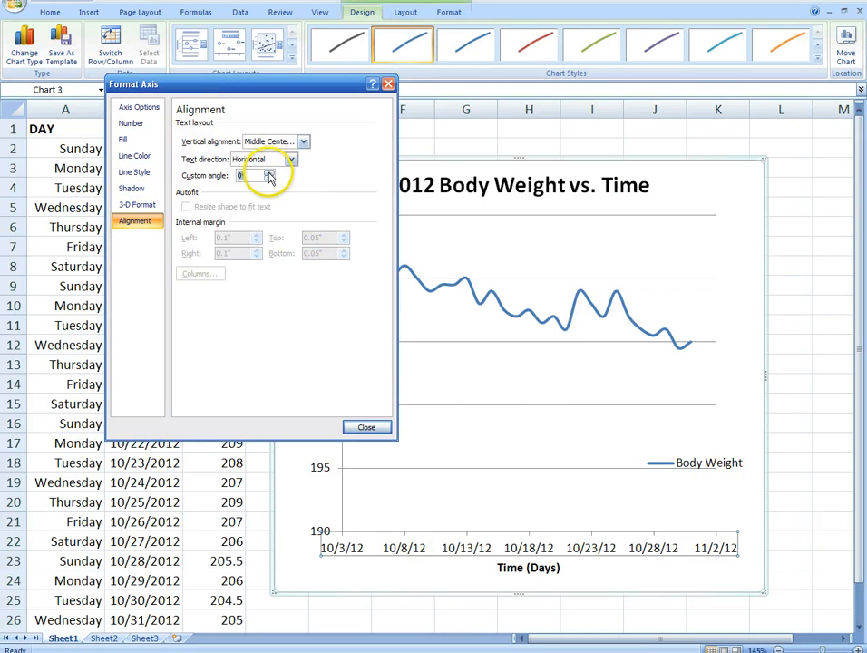
# - Raise the date labels' custom angle to 28° in the axis alignment settings
pyautogui.click(257, 176)
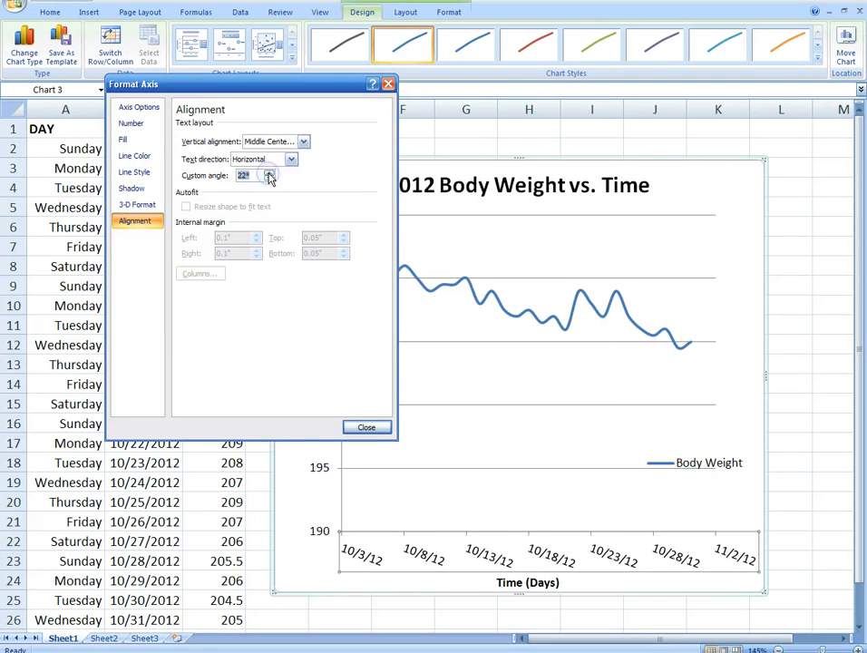
pyautogui.click(269, 172)
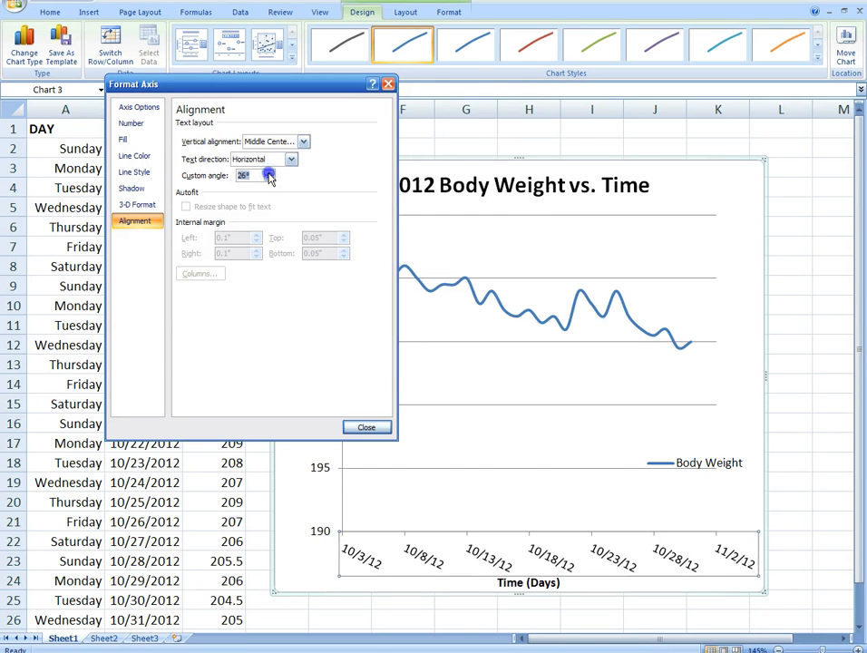
pyautogui.click(268, 172)
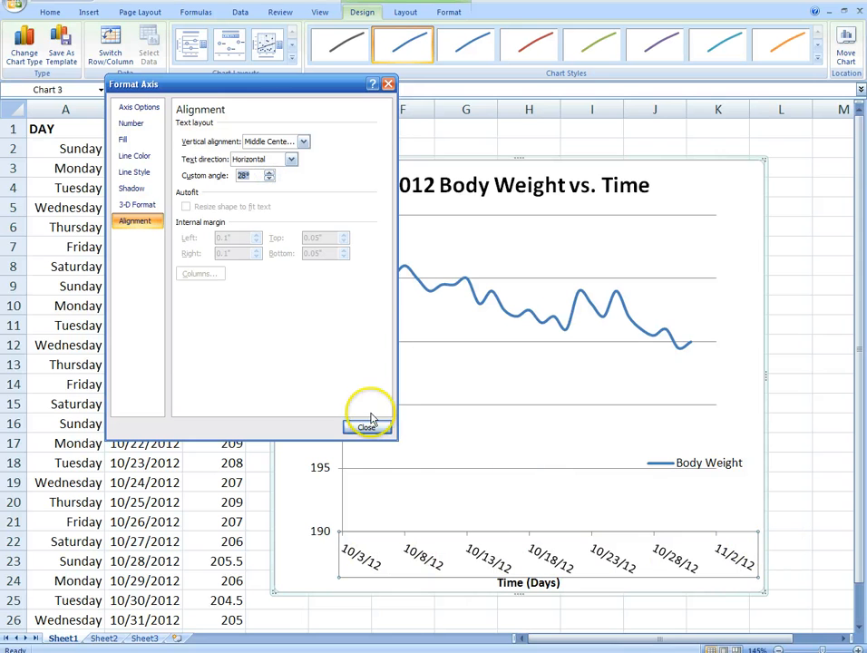
pyautogui.moveTo(173, 186)
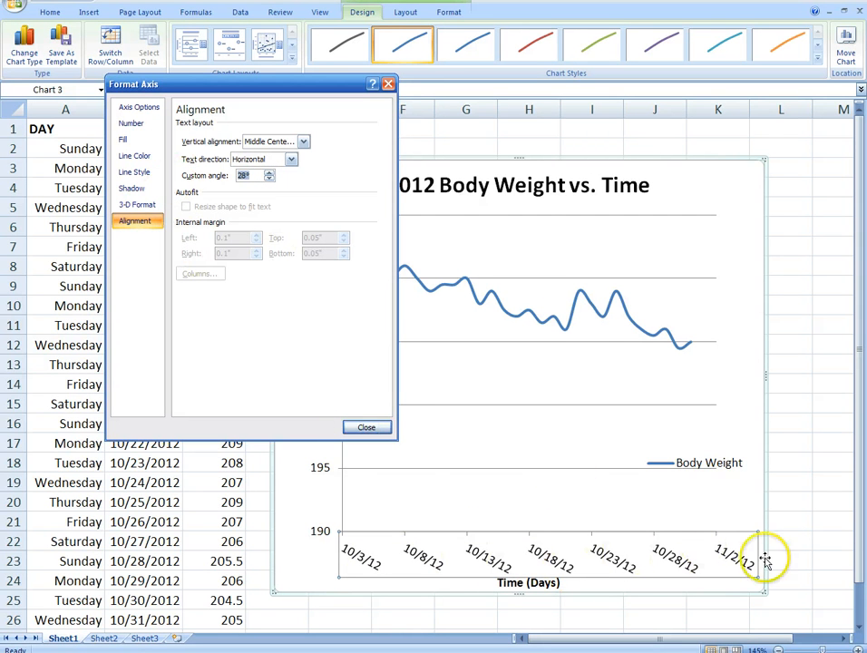
pyautogui.moveTo(187, 138)
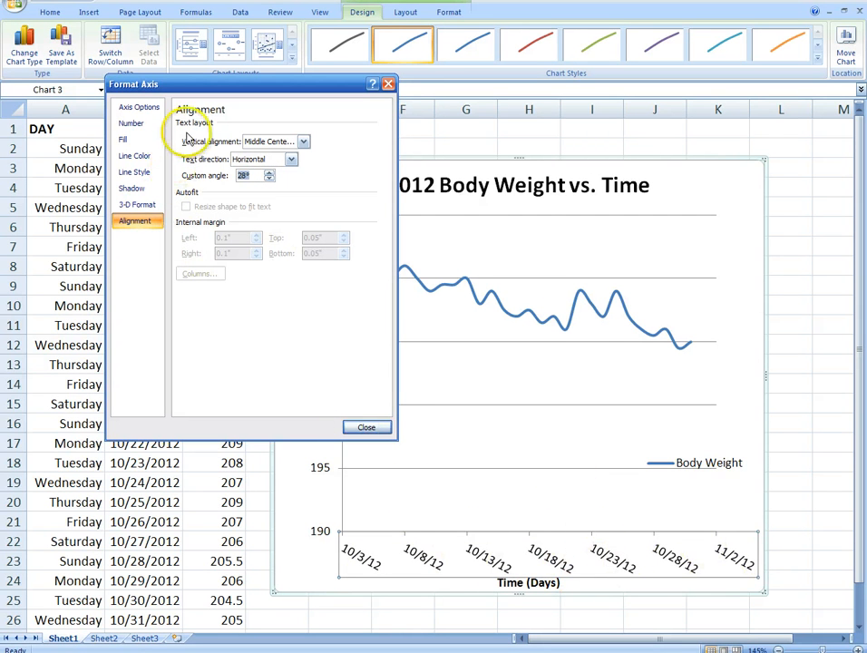
pyautogui.moveTo(580, 541)
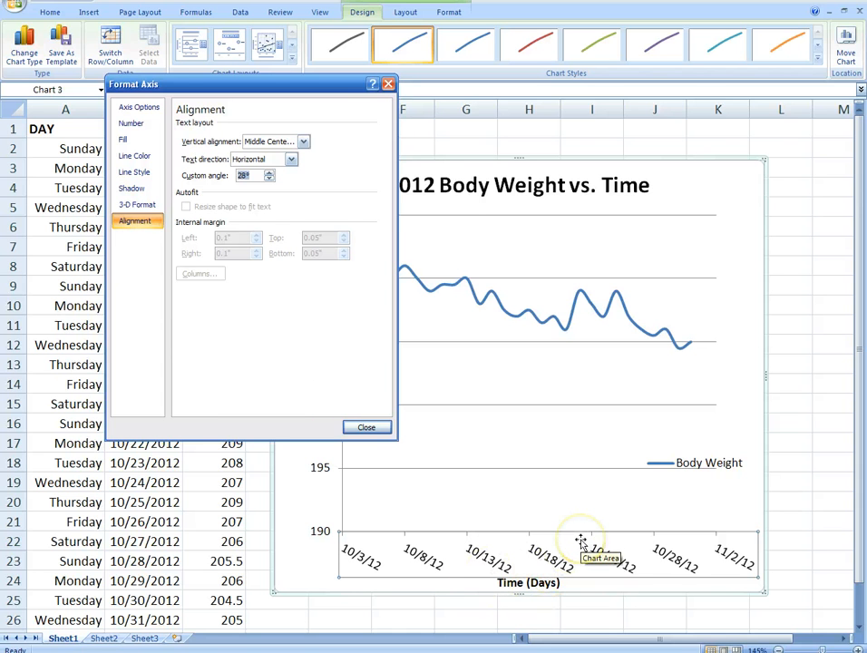
pyautogui.moveTo(382, 313)
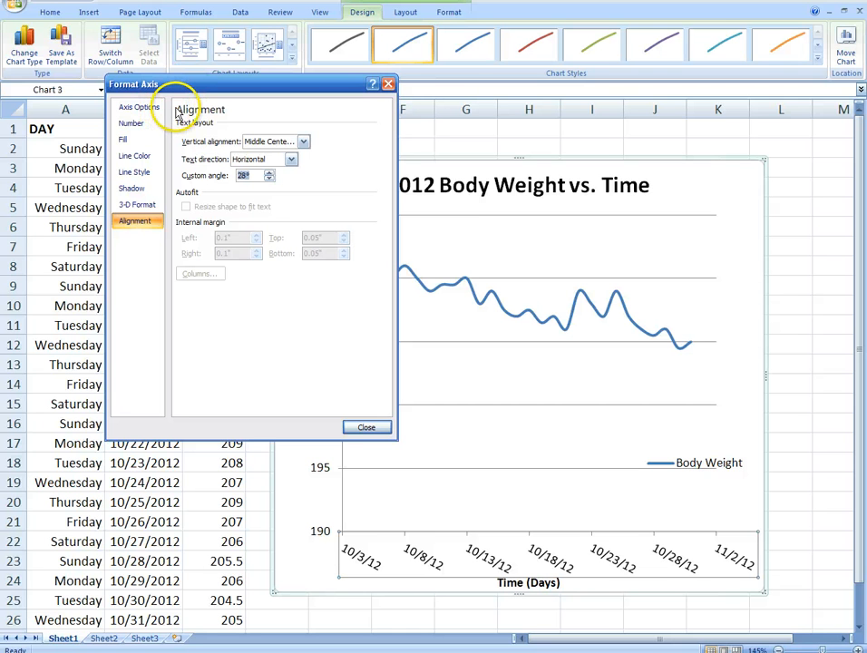
# - Fix the date axis maximum at 41315 (about 2/10/13) and close Format Axis
pyautogui.click(138, 107)
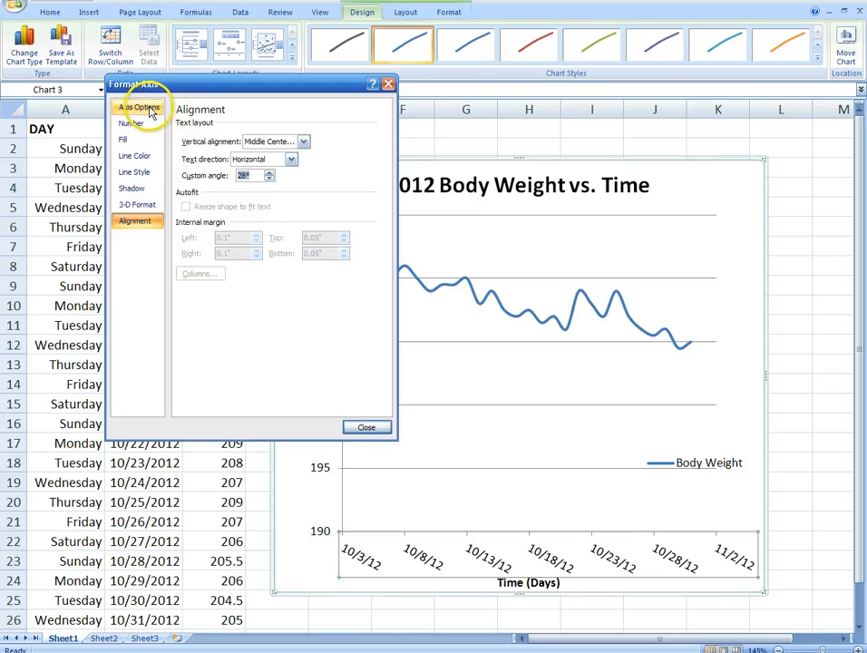
pyautogui.click(136, 108)
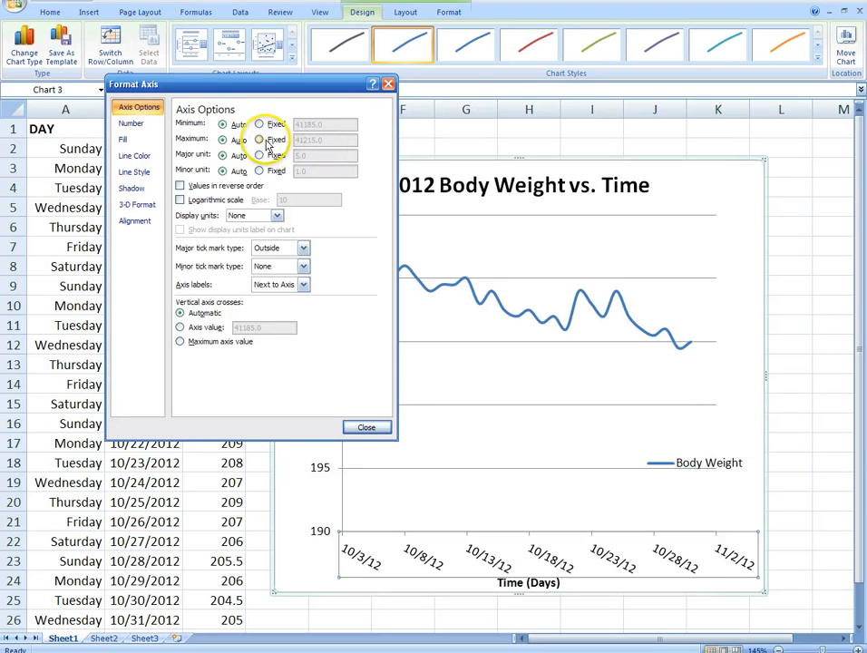
pyautogui.click(260, 139)
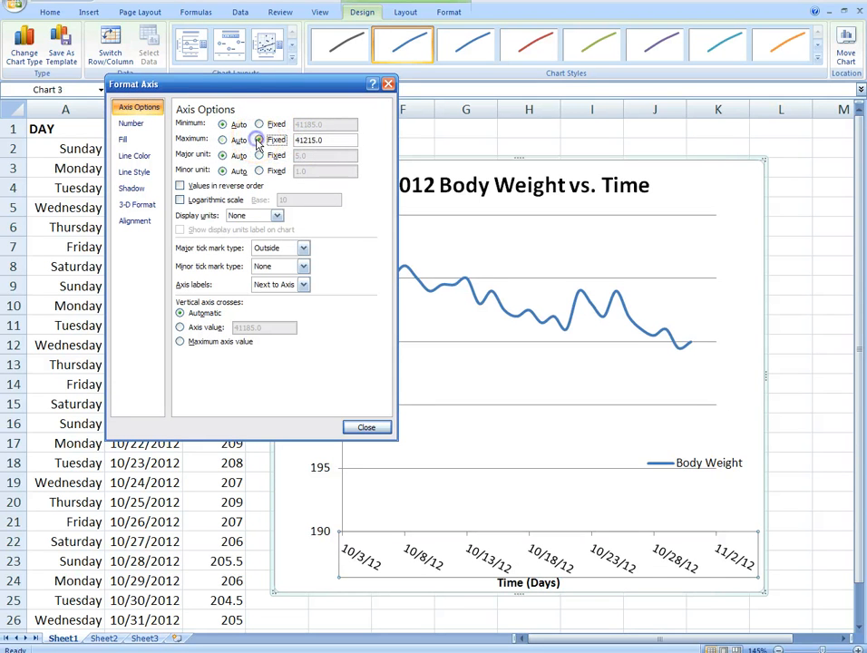
pyautogui.click(261, 140)
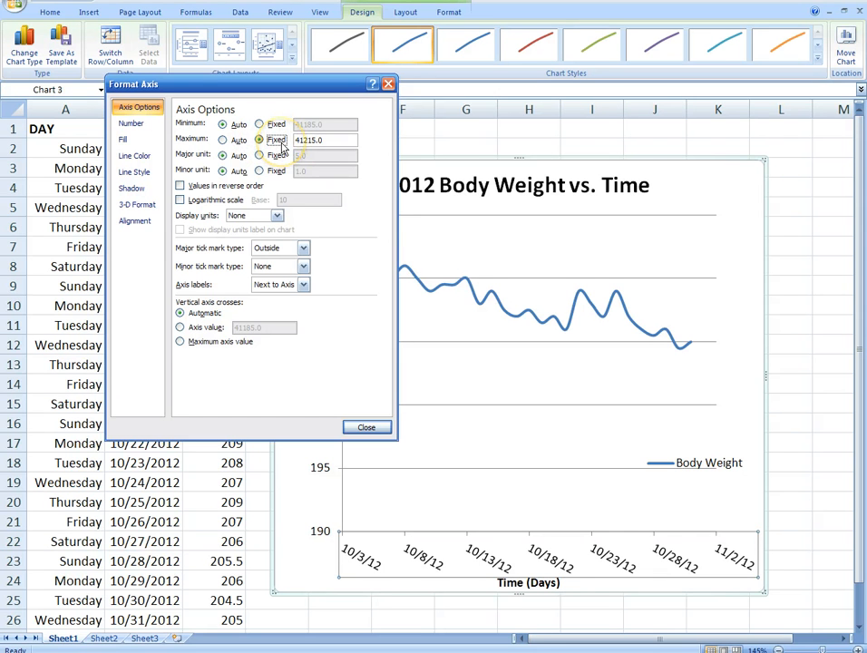
pyautogui.click(260, 139)
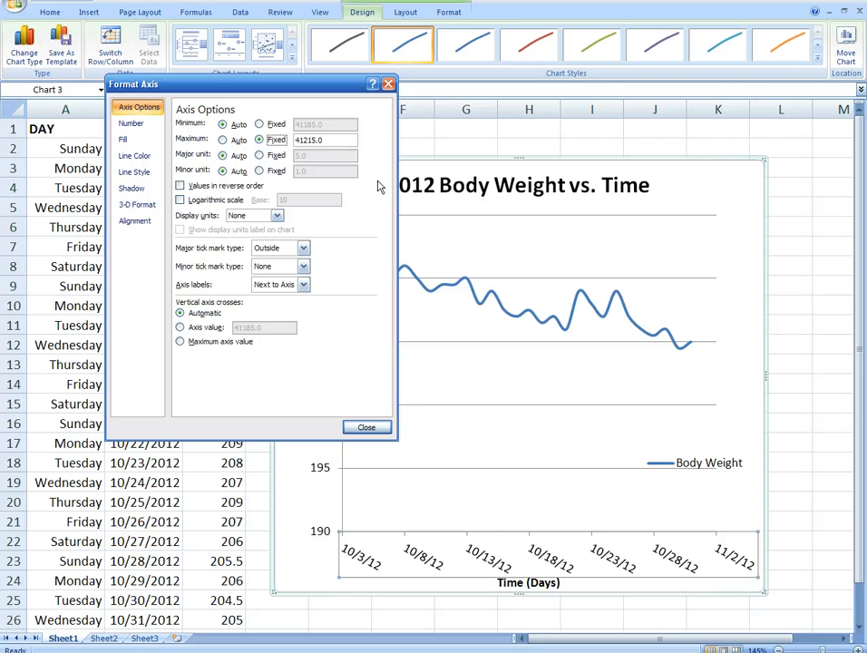
pyautogui.moveTo(390, 177)
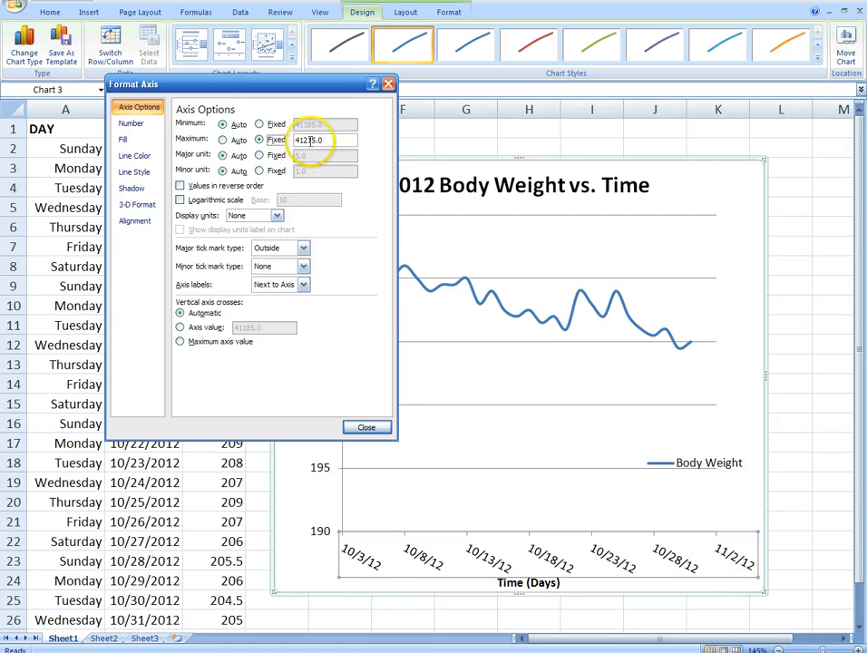
pyautogui.write('413')
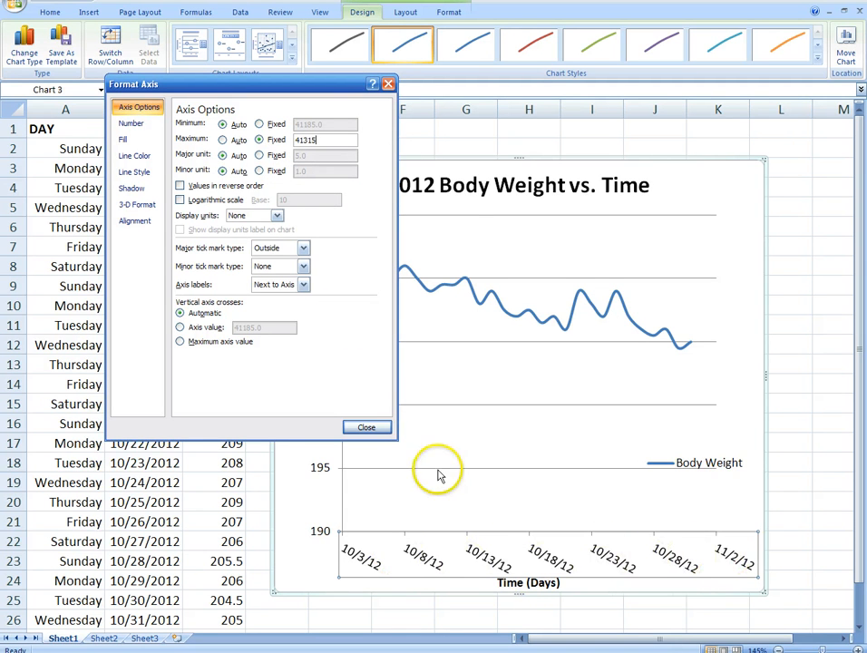
pyautogui.click(365, 426)
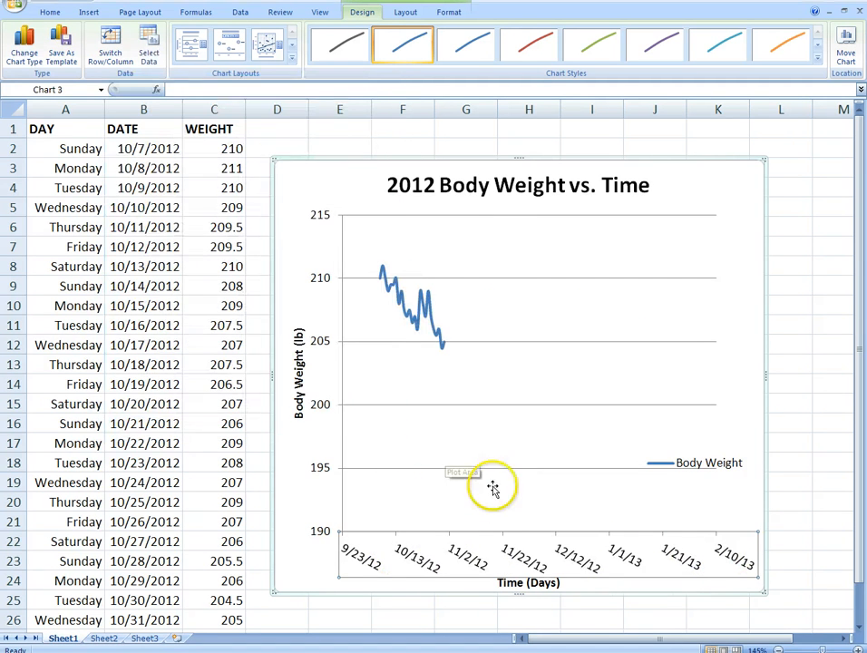
pyautogui.moveTo(651, 553)
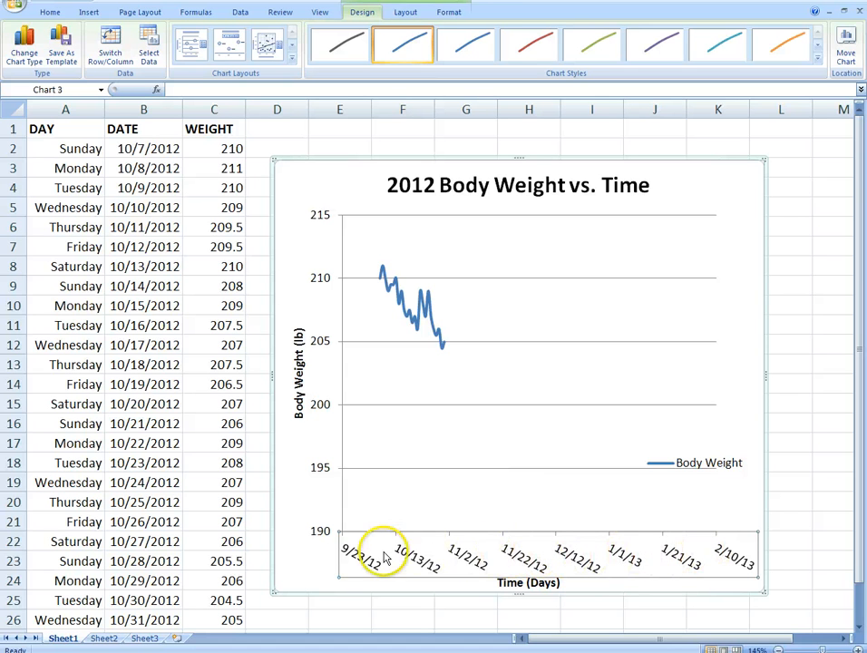
pyautogui.moveTo(567, 557)
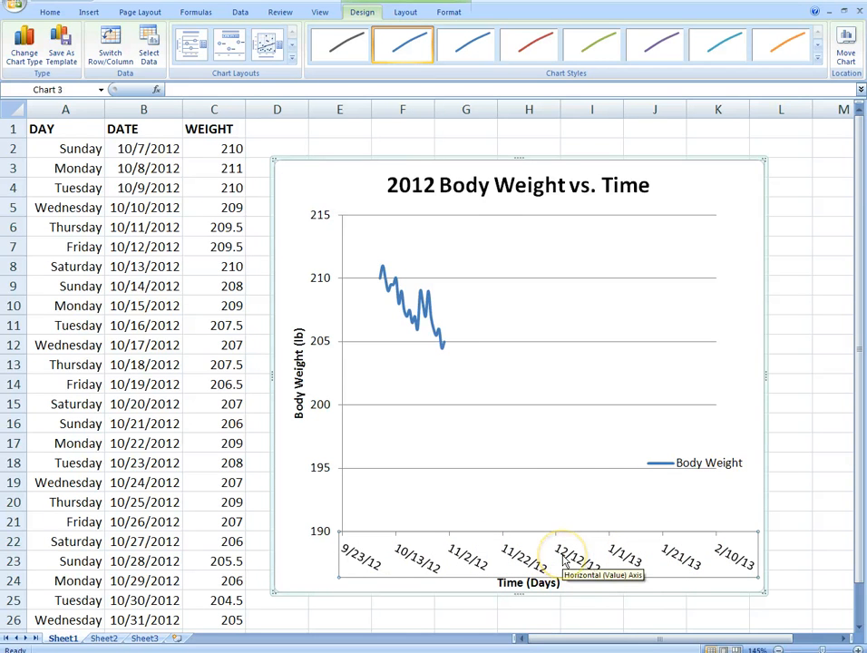
pyautogui.moveTo(573, 467)
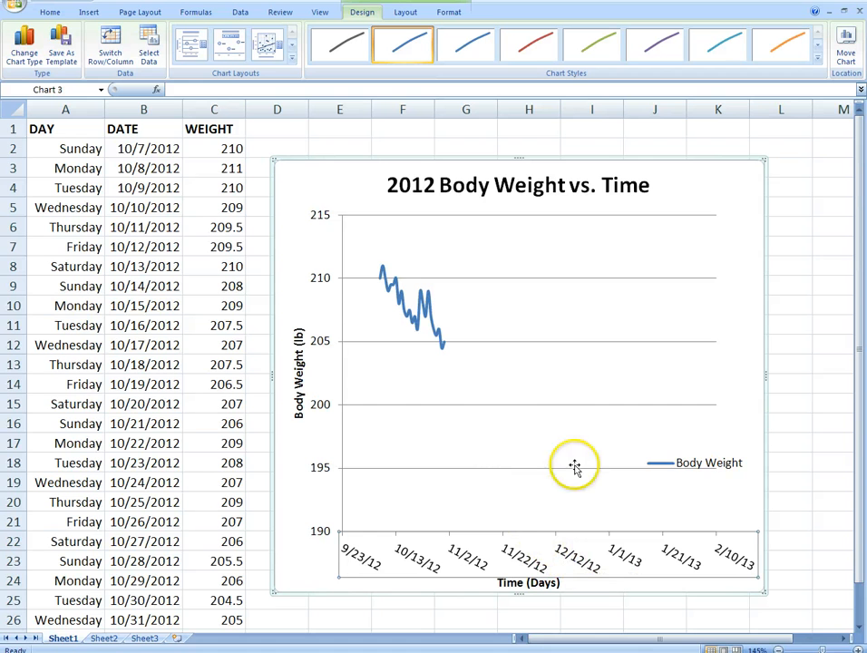
# - Select the chart's plot area to reposition it slightly left
pyautogui.click(575, 466)
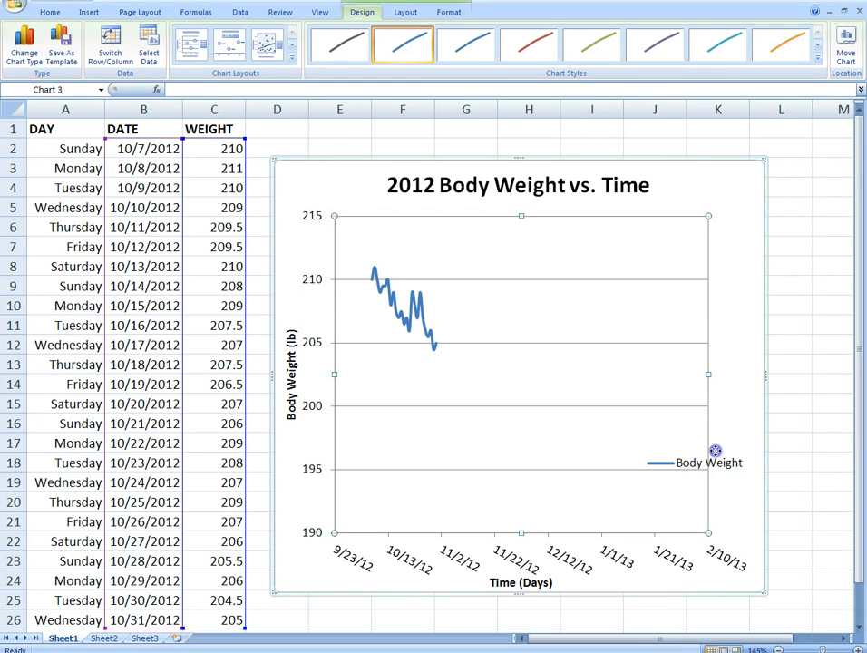
pyautogui.moveTo(670, 436)
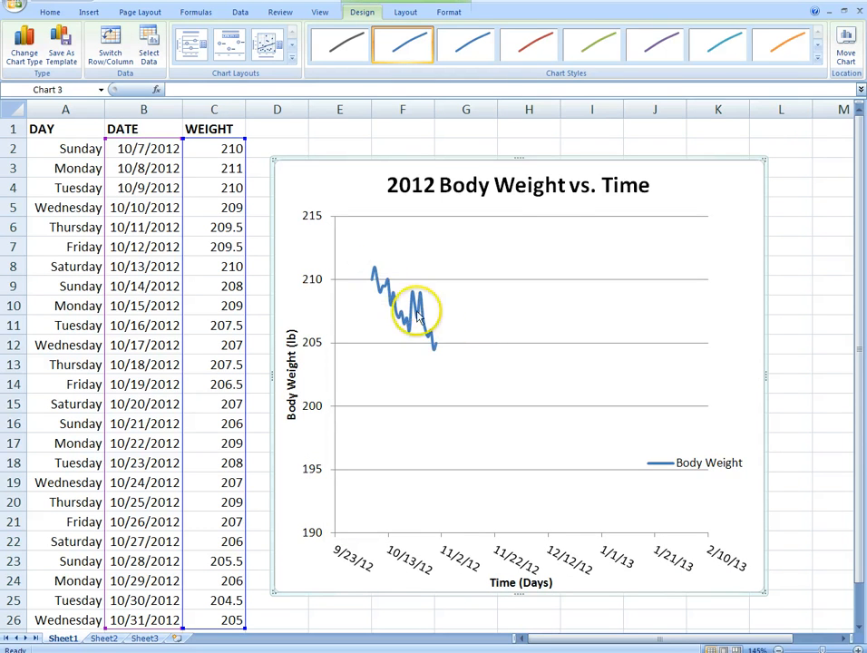
pyautogui.moveTo(520, 442)
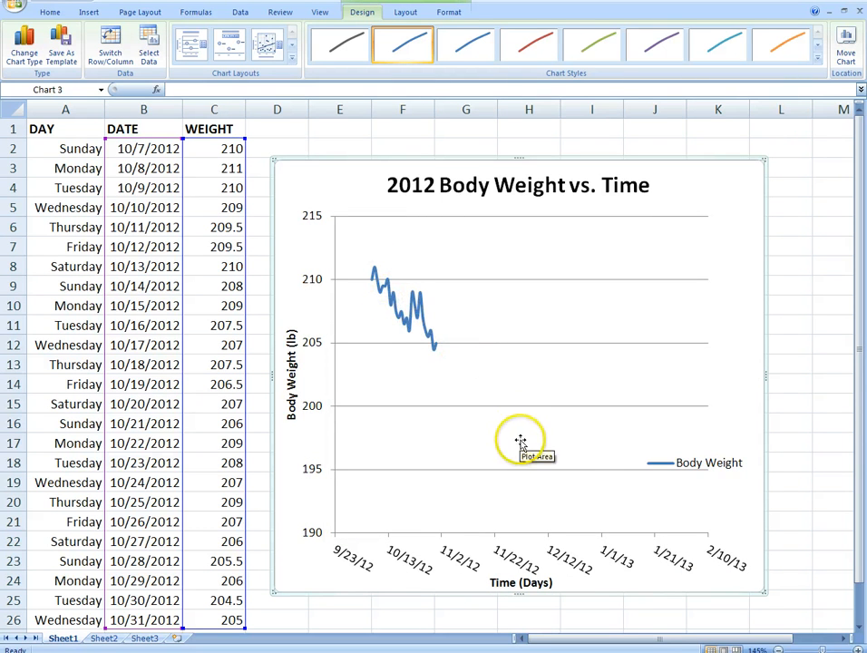
pyautogui.moveTo(390, 272)
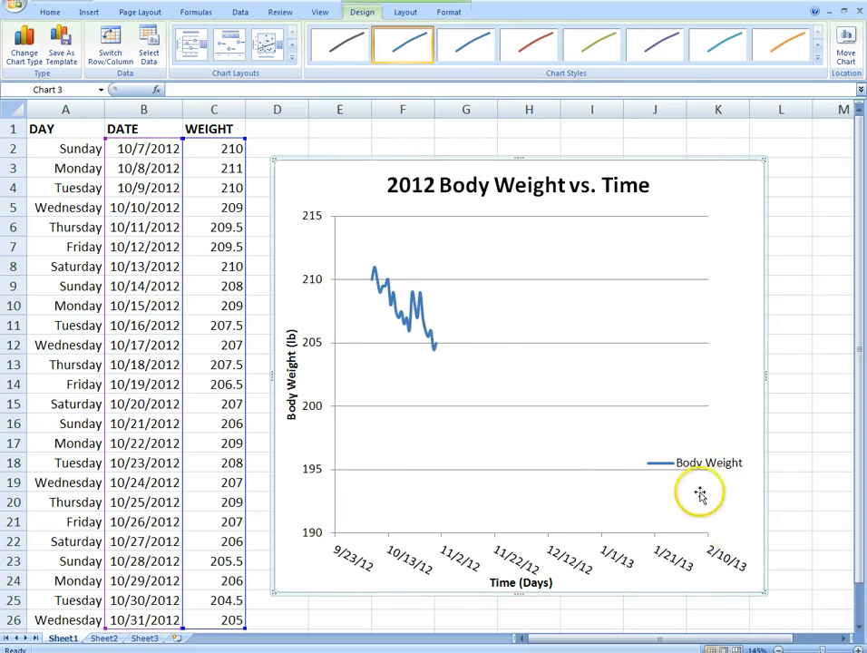
pyautogui.moveTo(416, 351)
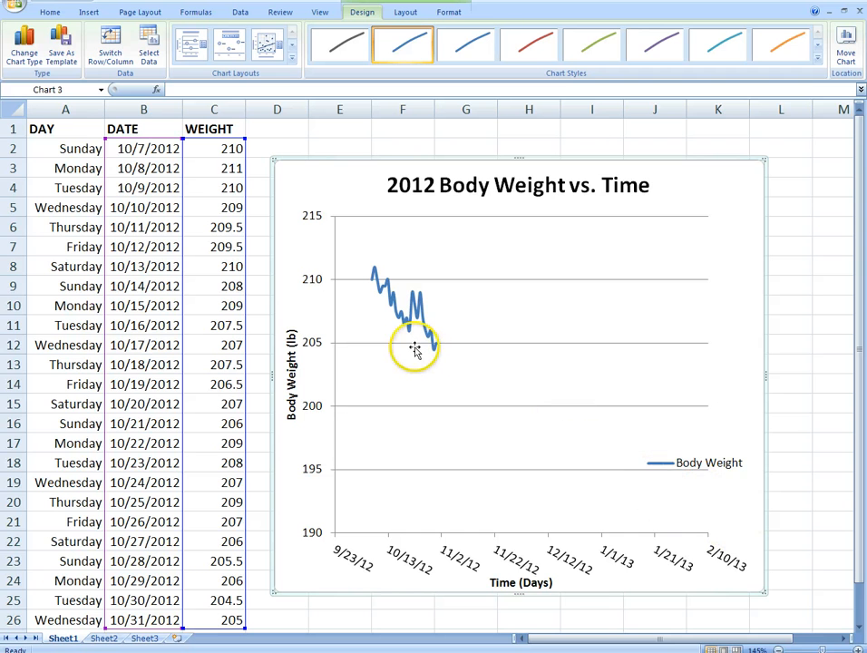
pyautogui.moveTo(415, 351)
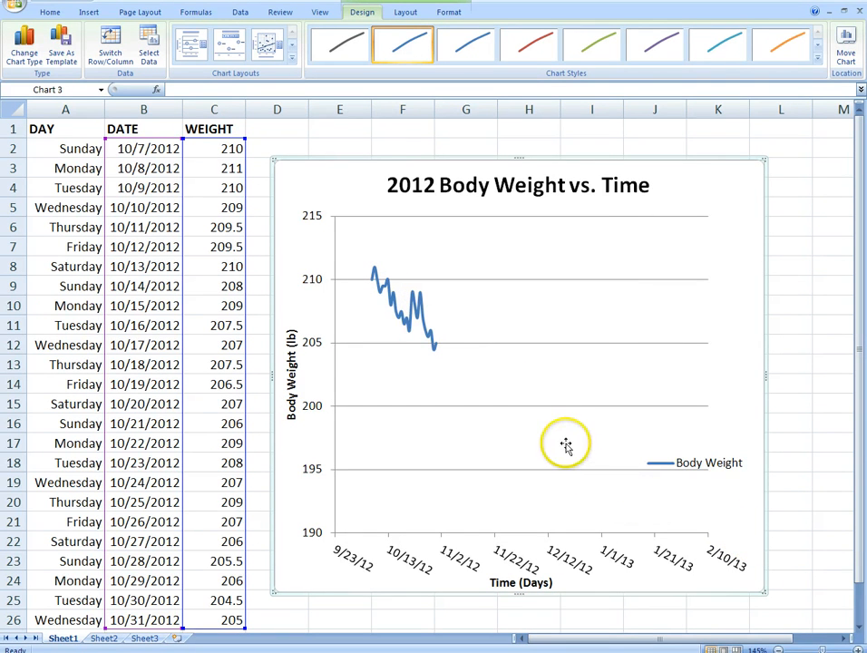
pyautogui.moveTo(431, 299)
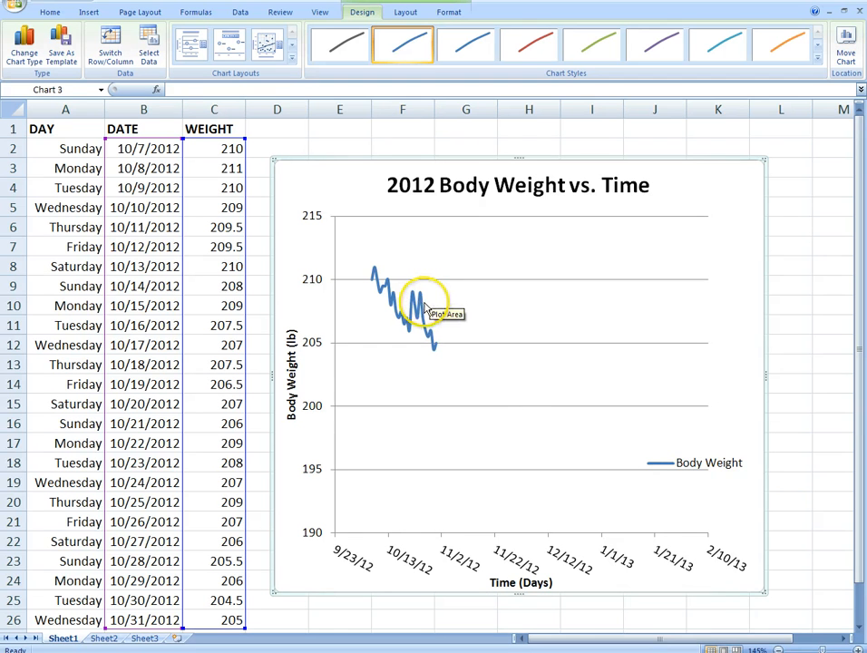
pyautogui.moveTo(444, 343)
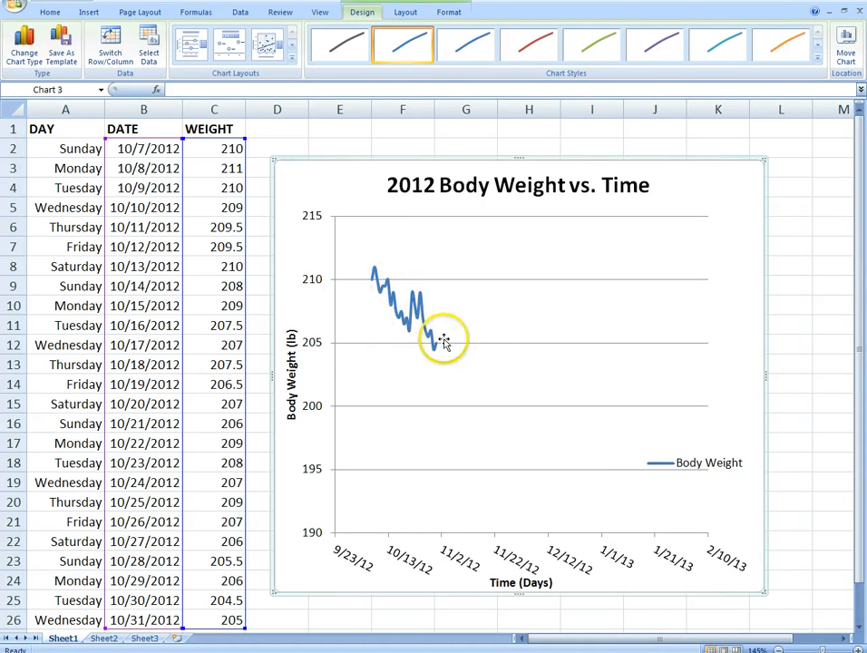
pyautogui.moveTo(496, 367)
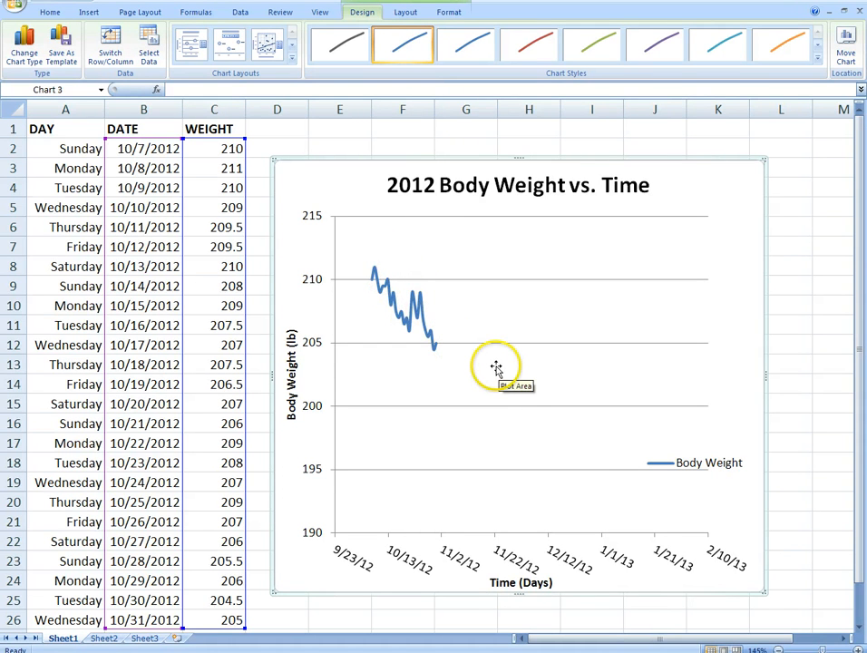
pyautogui.moveTo(703, 468)
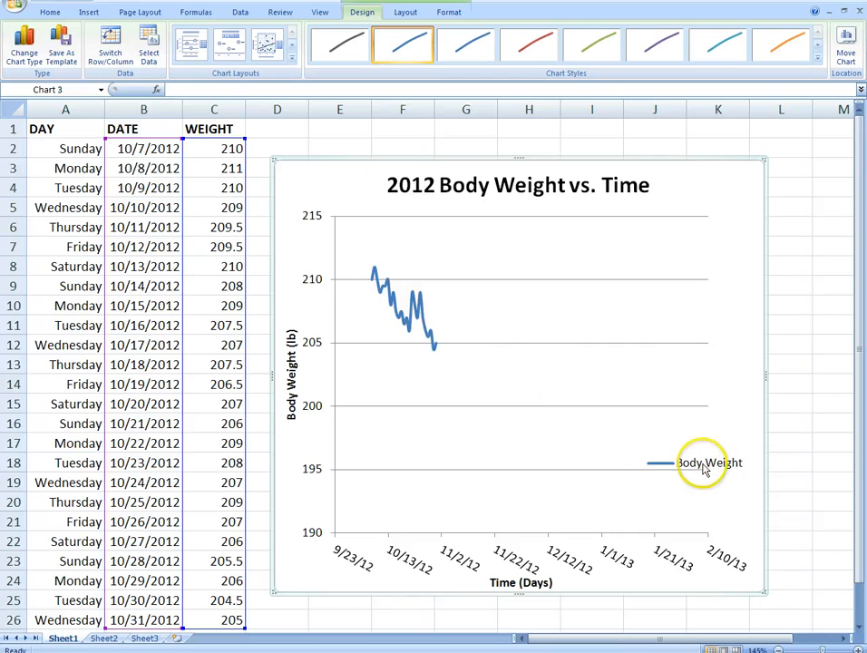
# - Drag the Body Weight legend down to just above the 190 gridline
pyautogui.click(707, 463)
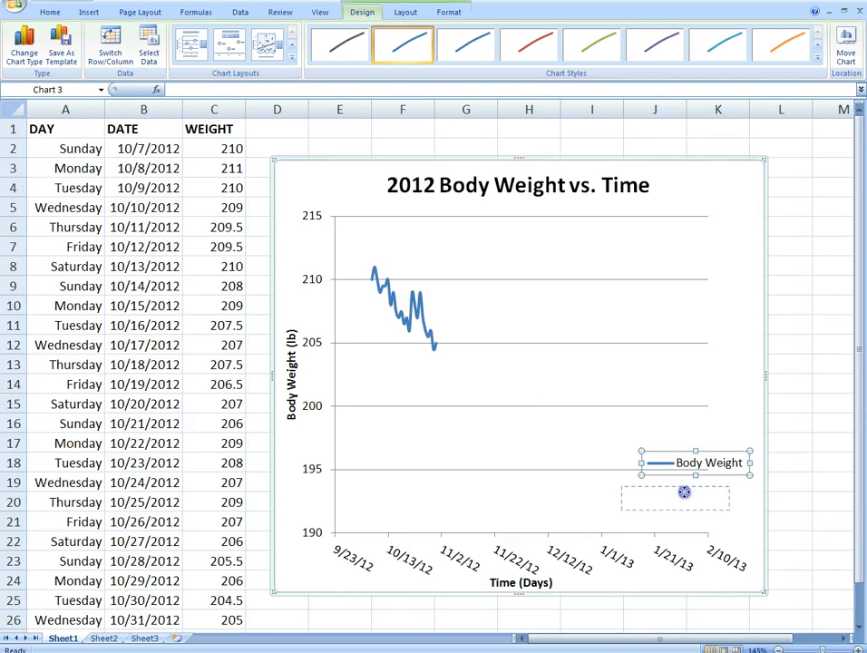
pyautogui.moveTo(694, 462); pyautogui.dragTo(676, 501)
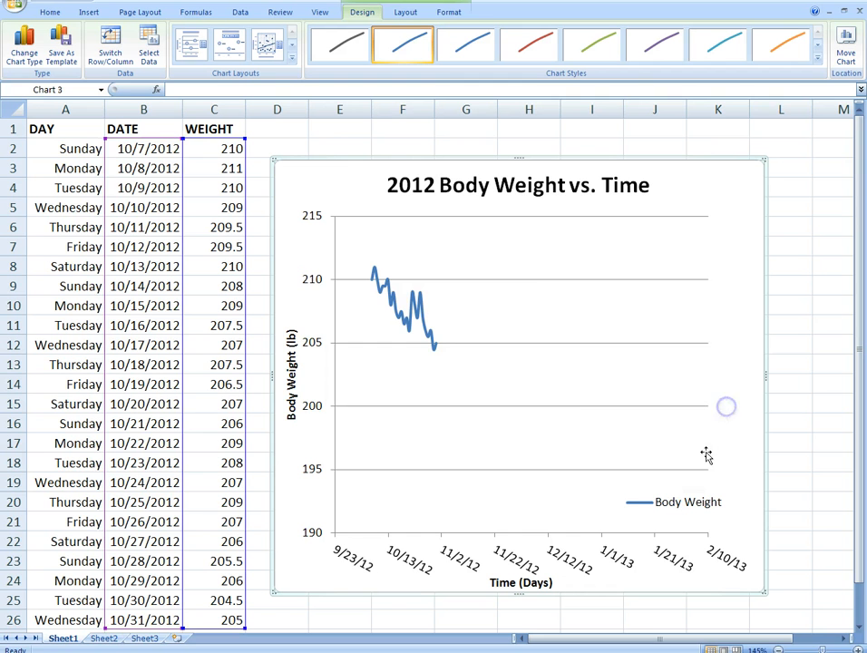
pyautogui.moveTo(555, 279)
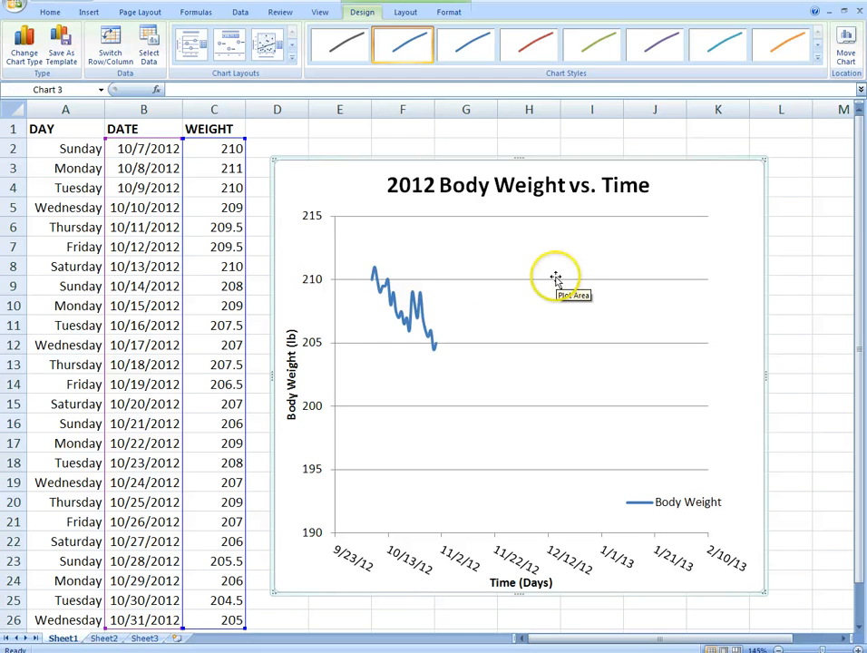
pyautogui.moveTo(544, 254)
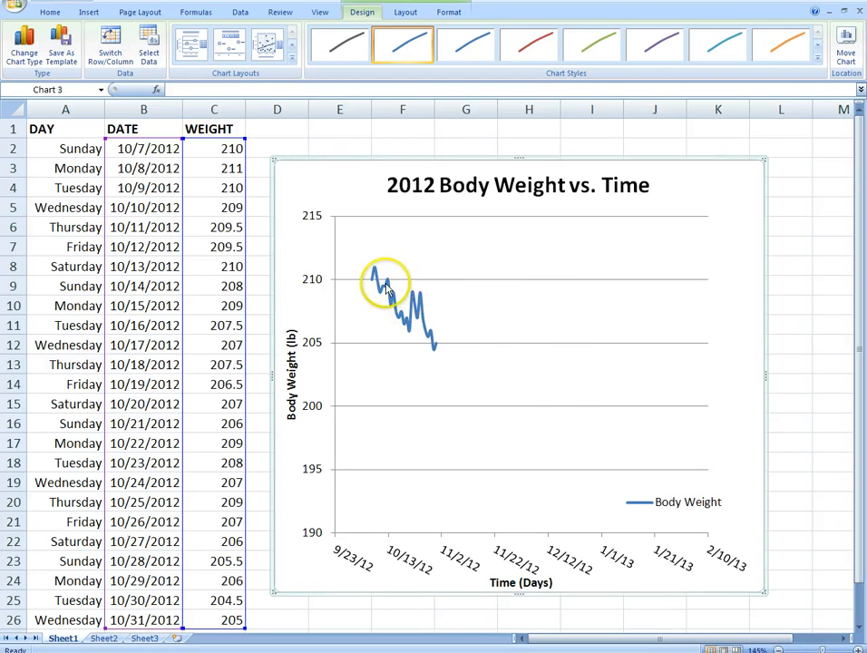
pyautogui.moveTo(539, 411)
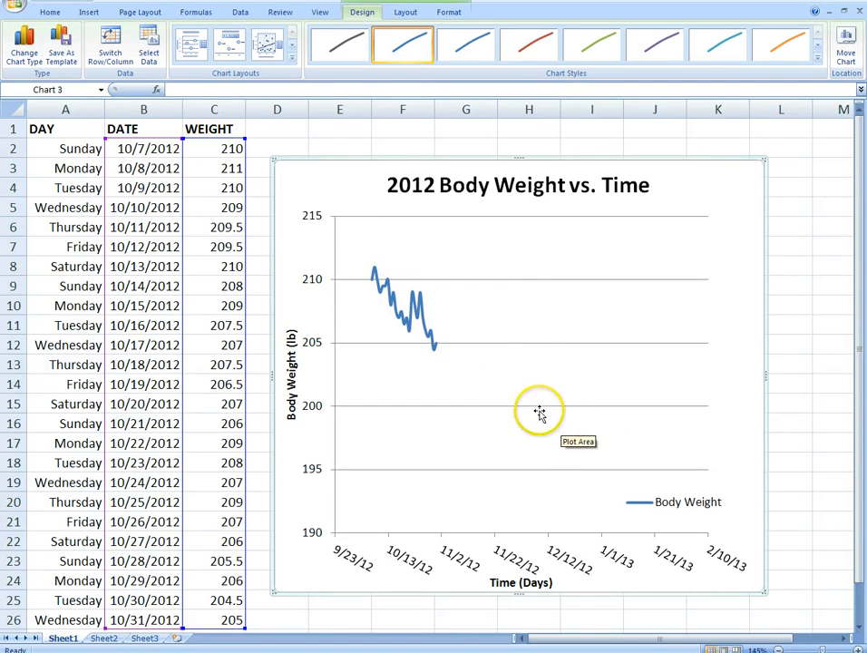
pyautogui.moveTo(467, 386)
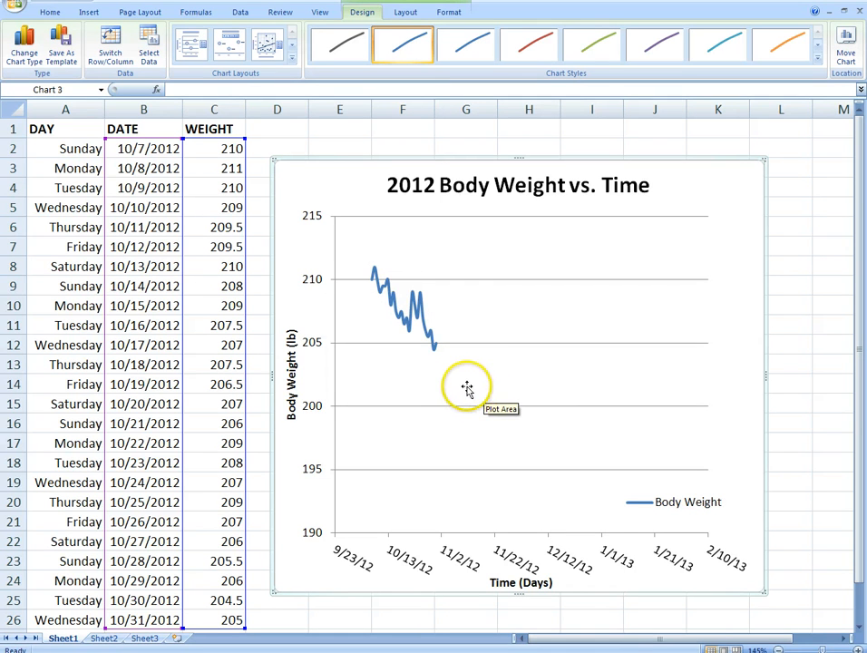
pyautogui.moveTo(390, 524)
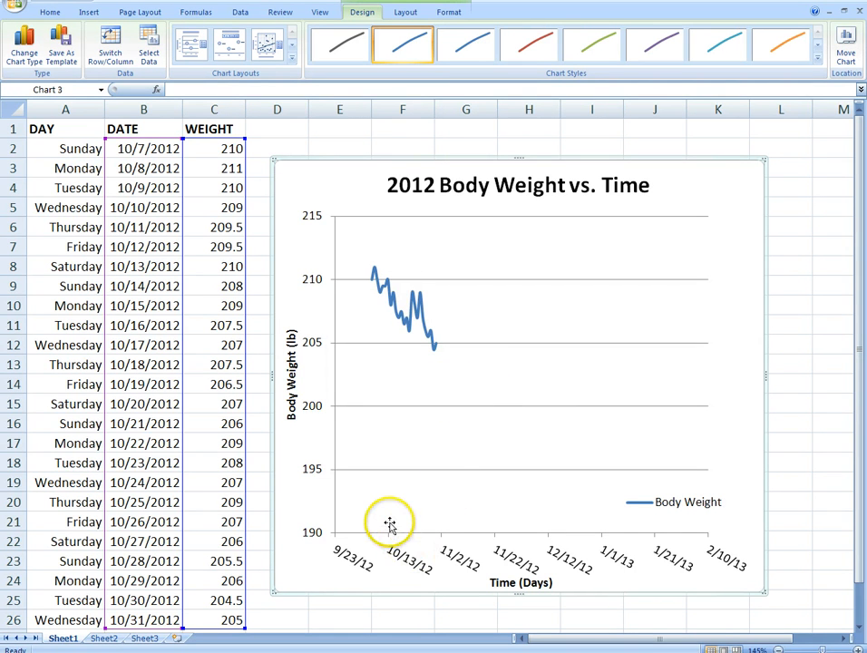
pyautogui.moveTo(358, 621)
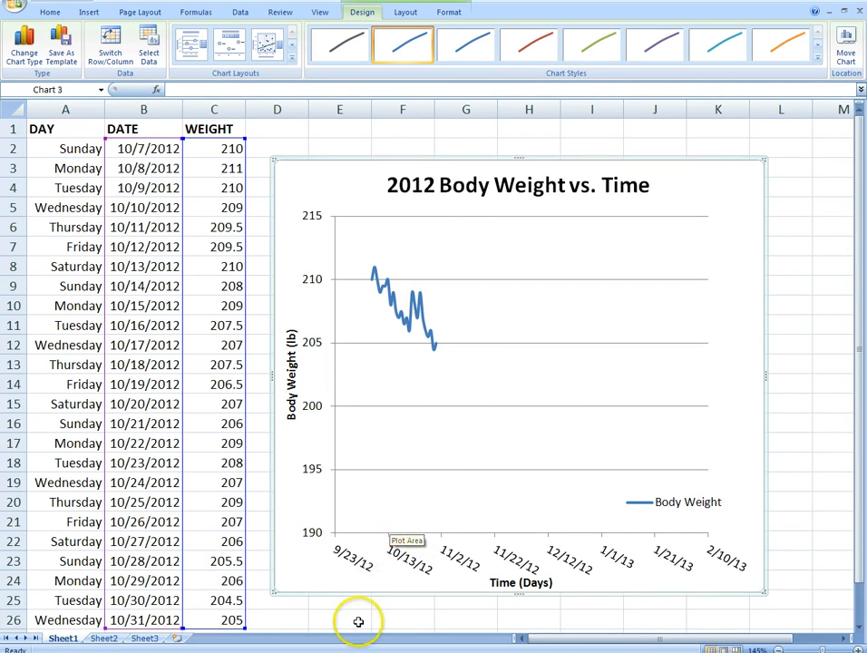